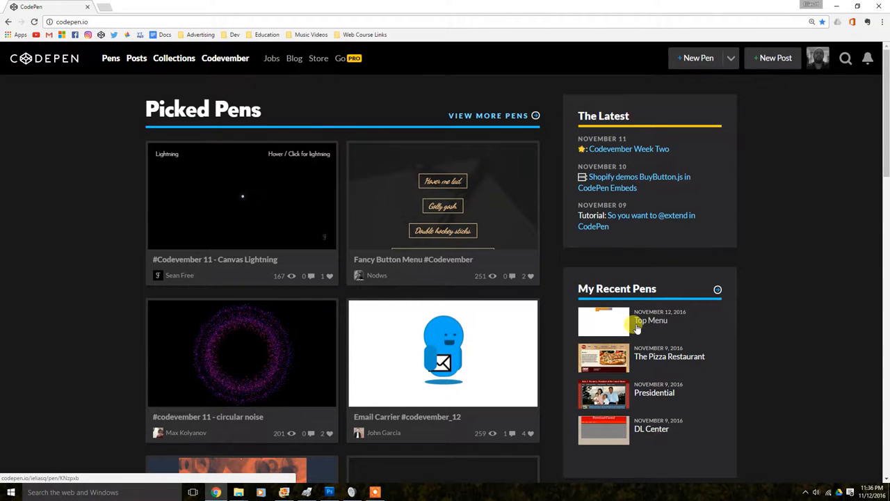
{"action": "mouse_move", "coordinate": [760, 170]}
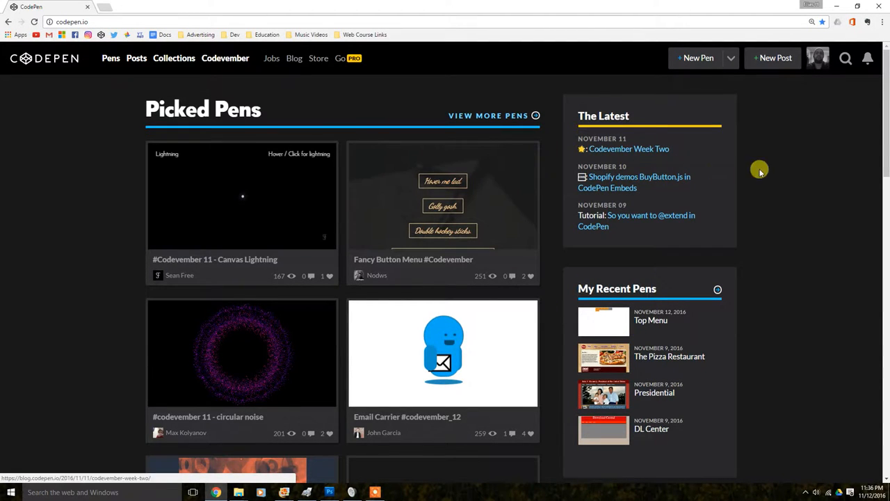
{"action": "mouse_move", "coordinate": [776, 138]}
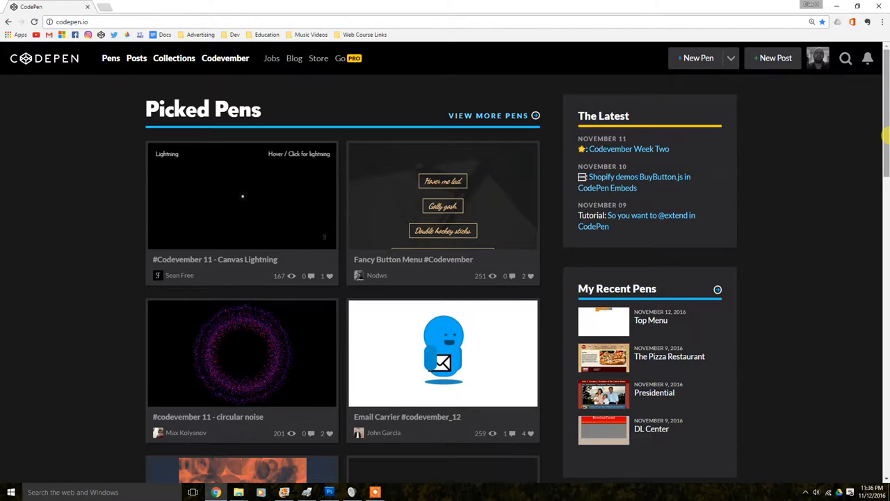
{"action": "mouse_move", "coordinate": [654, 178]}
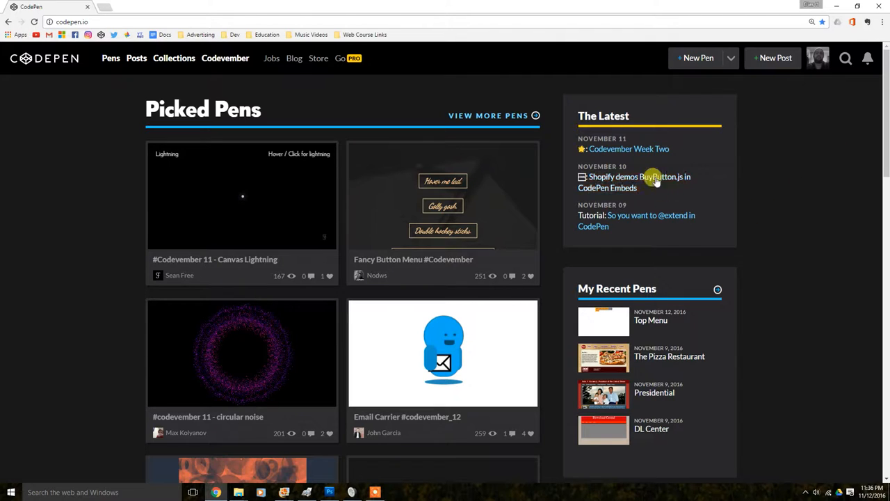
{"action": "mouse_move", "coordinate": [618, 62]}
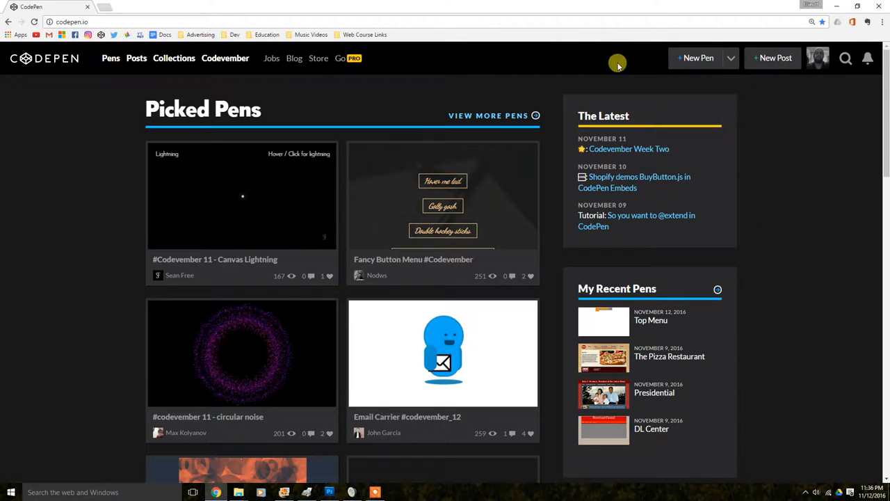
{"action": "mouse_move", "coordinate": [61, 14]}
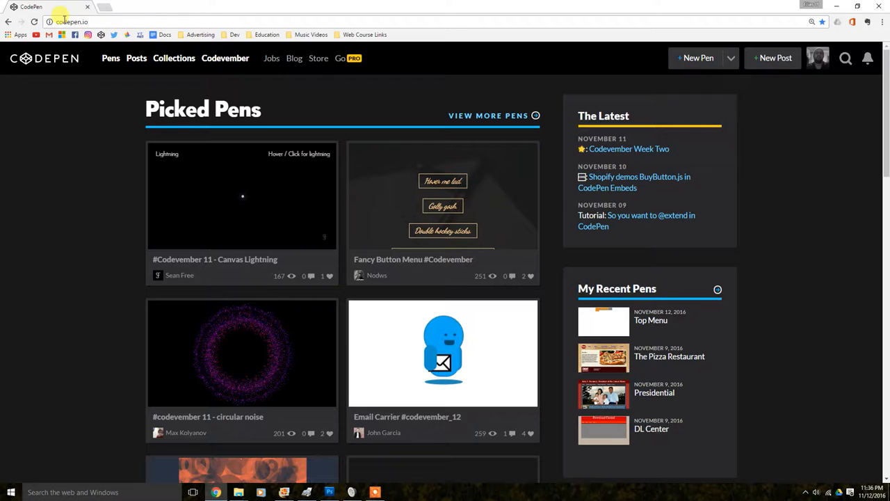
{"action": "mouse_move", "coordinate": [715, 70]}
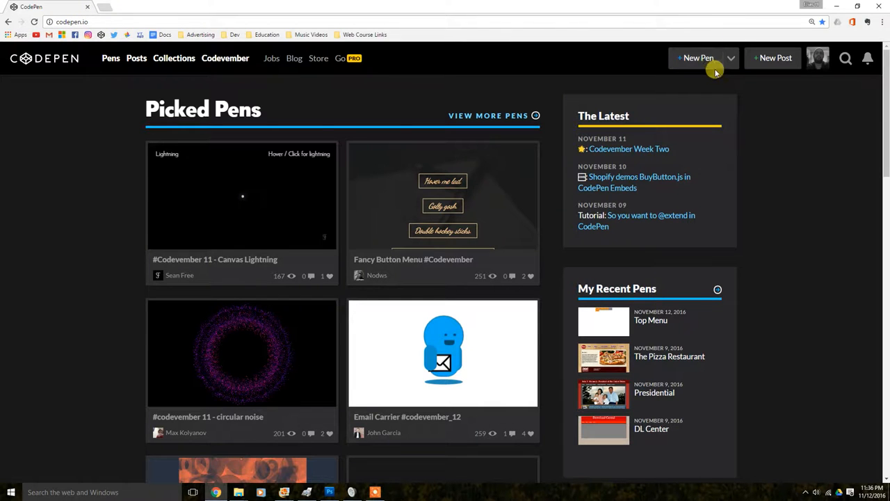
{"action": "mouse_move", "coordinate": [694, 72]}
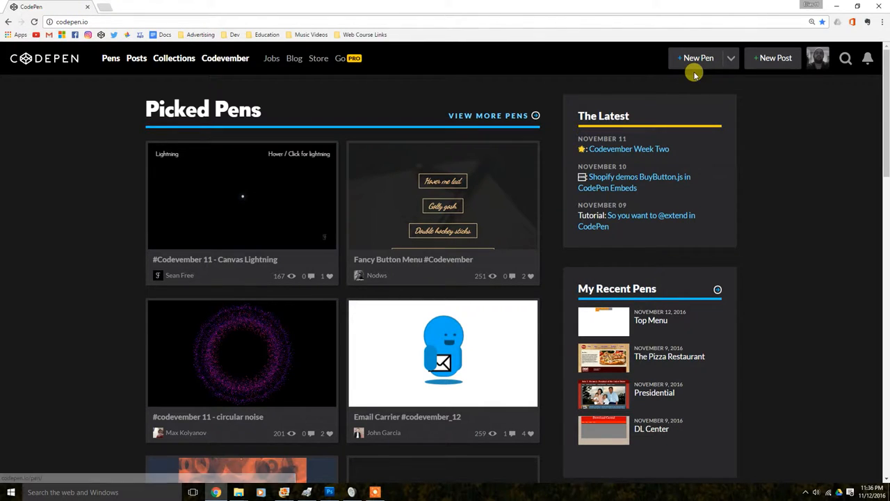
{"action": "mouse_move", "coordinate": [745, 403]}
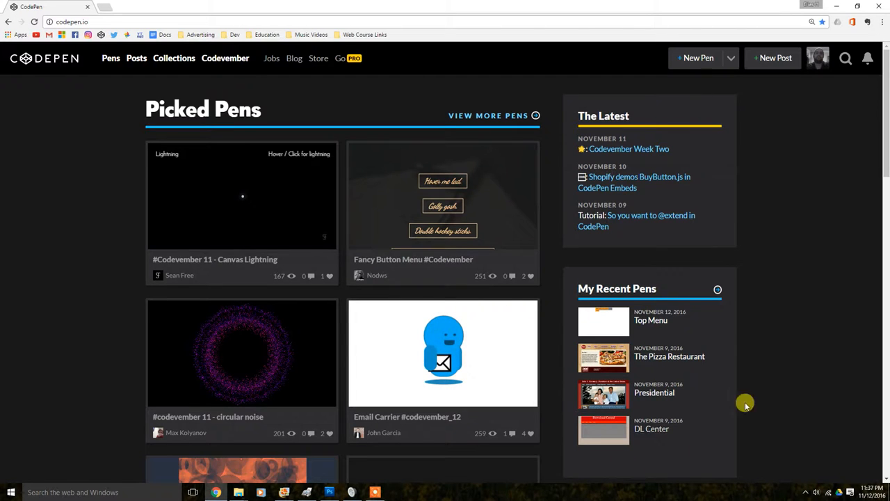
{"action": "mouse_move", "coordinate": [679, 361]}
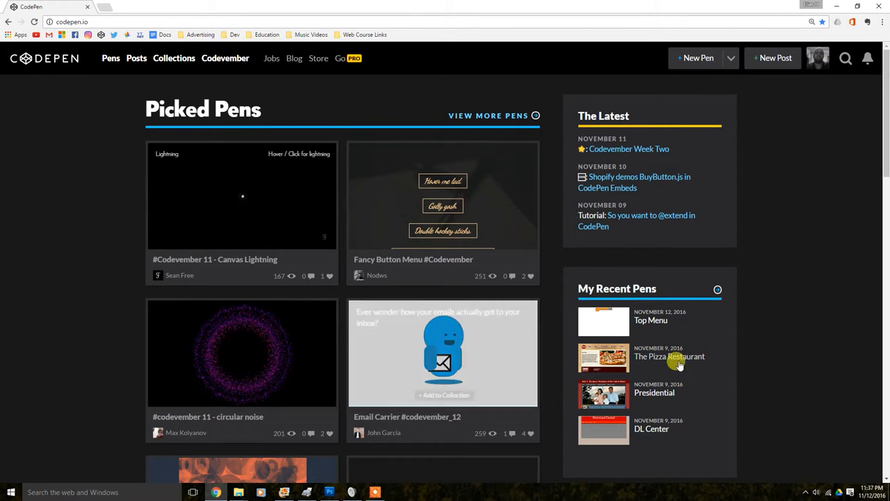
{"action": "mouse_move", "coordinate": [768, 292]}
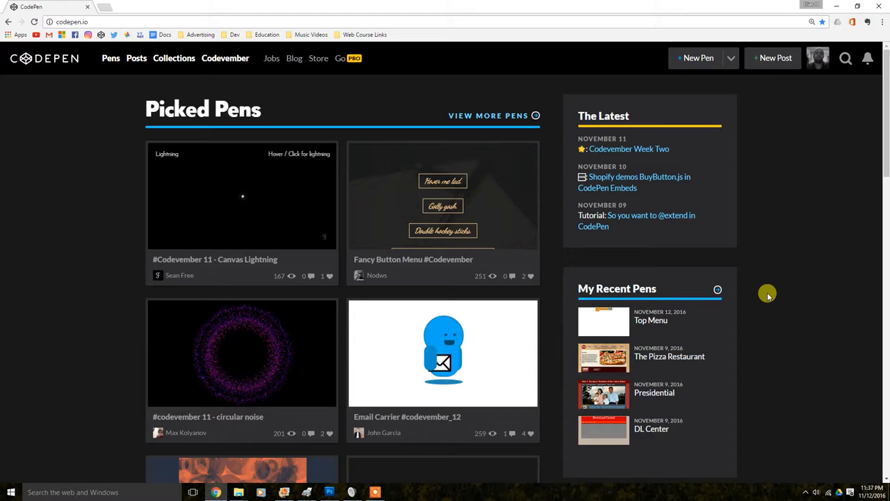
{"action": "mouse_move", "coordinate": [885, 209]}
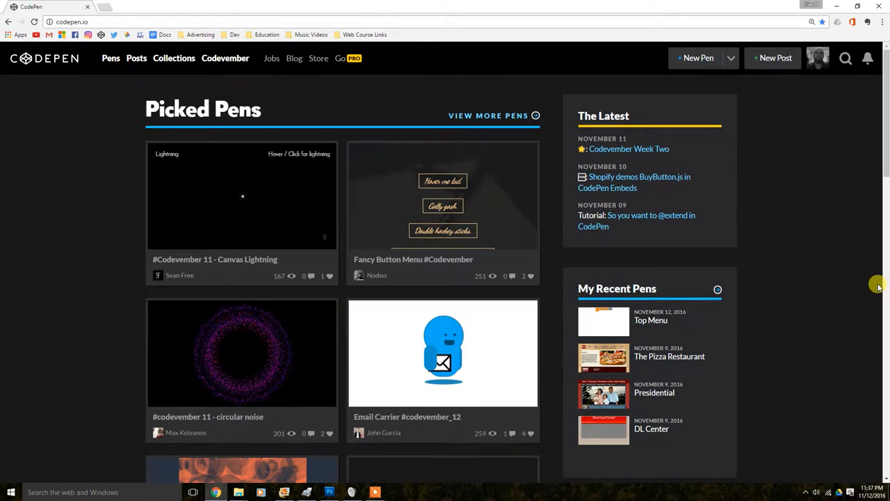
Create a new blank pen and title it 'Mouseover Menu'.
{"action": "left_click", "coordinate": [695, 59]}
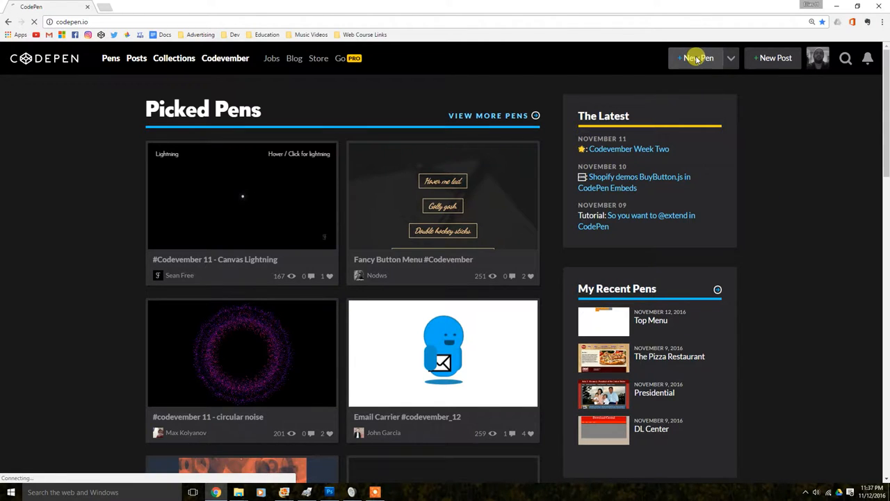
{"action": "left_click", "coordinate": [695, 58]}
{"action": "type", "text": "Mou"}
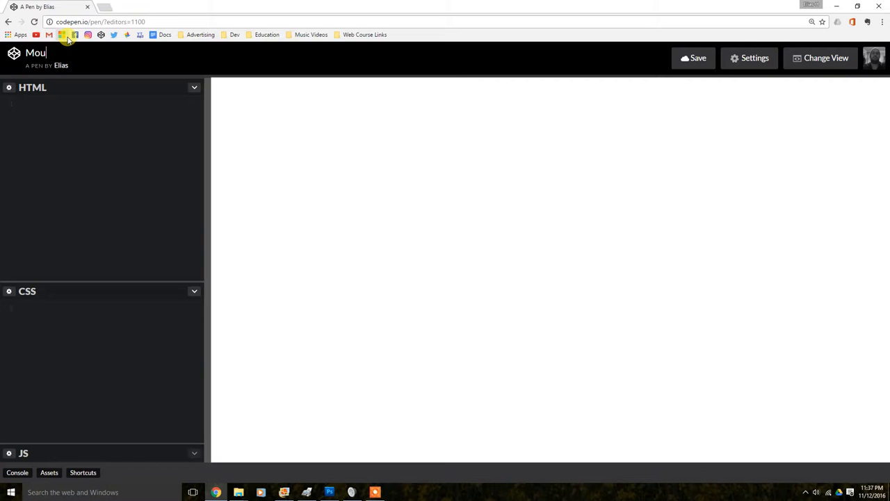
{"action": "type", "text": "seover"}
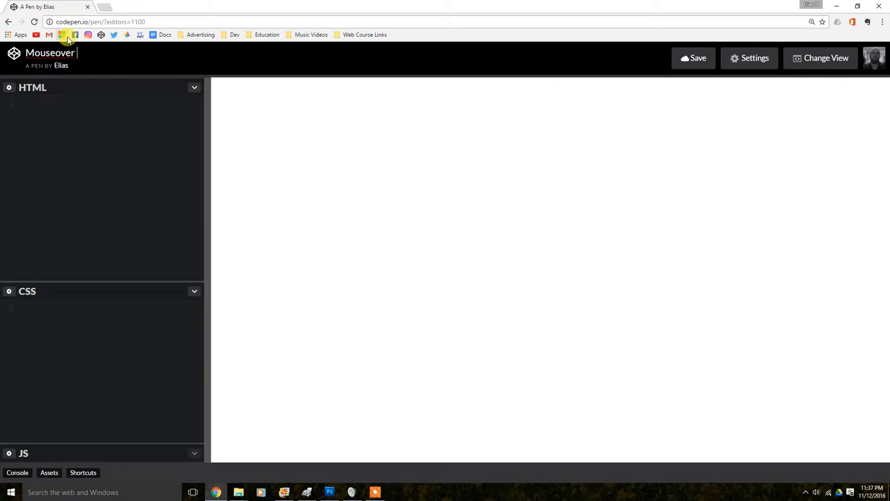
{"action": "type", "text": "Menu"}
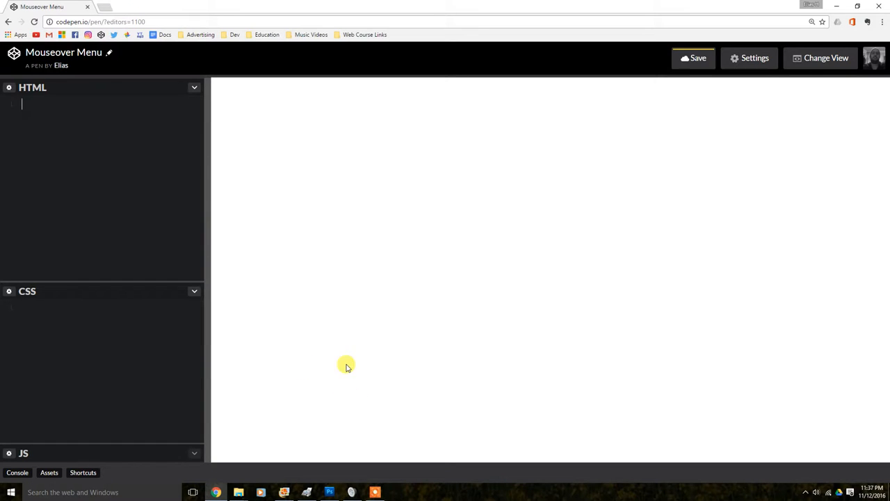
{"action": "mouse_move", "coordinate": [564, 50]}
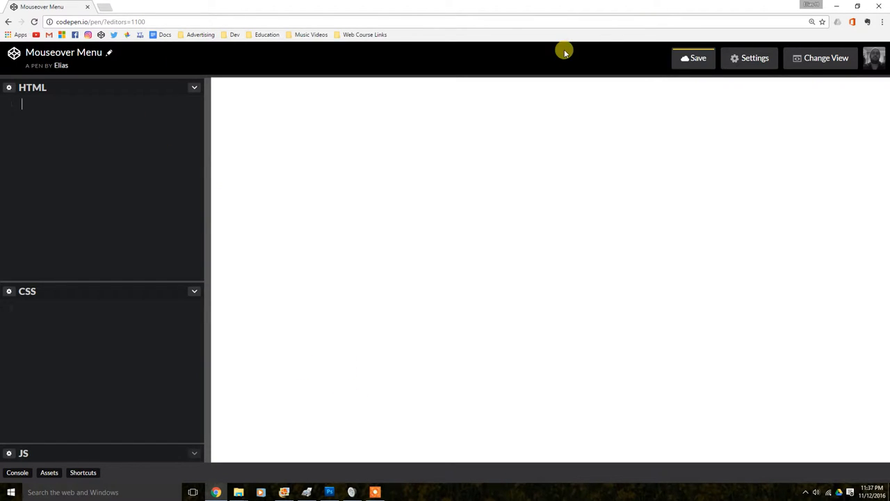
{"action": "mouse_move", "coordinate": [750, 130]}
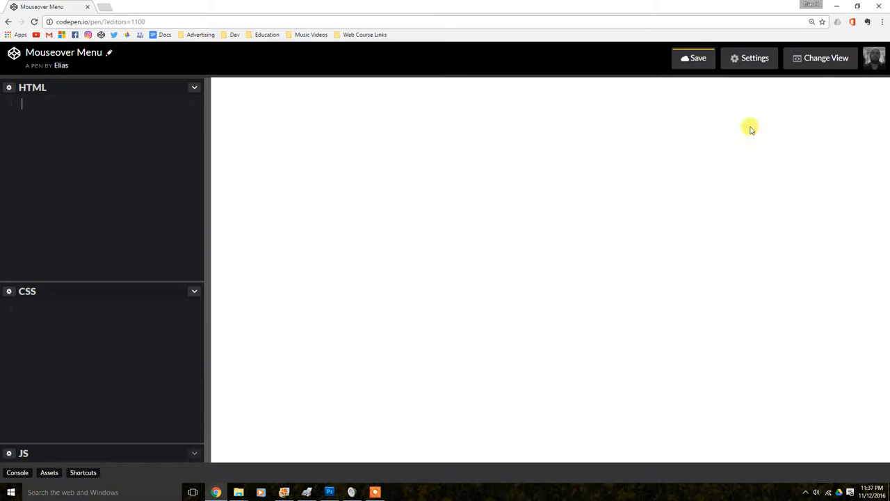
{"action": "mouse_move", "coordinate": [280, 180]}
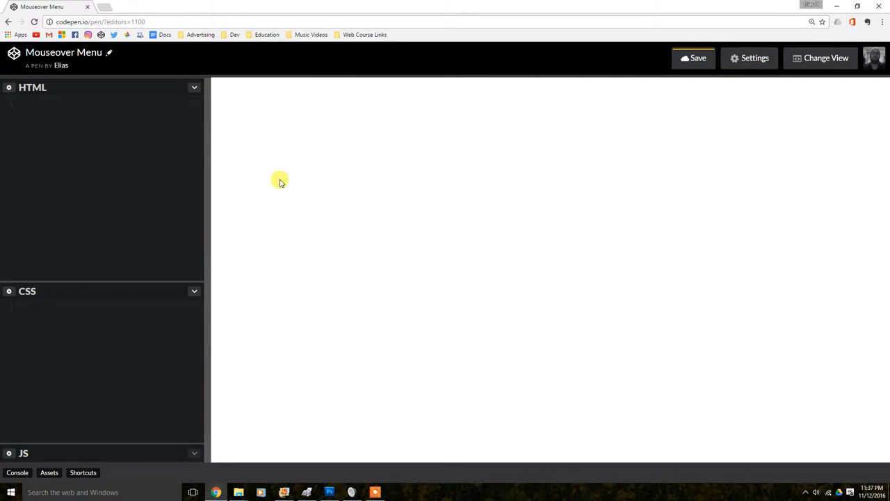
{"action": "mouse_move", "coordinate": [341, 343]}
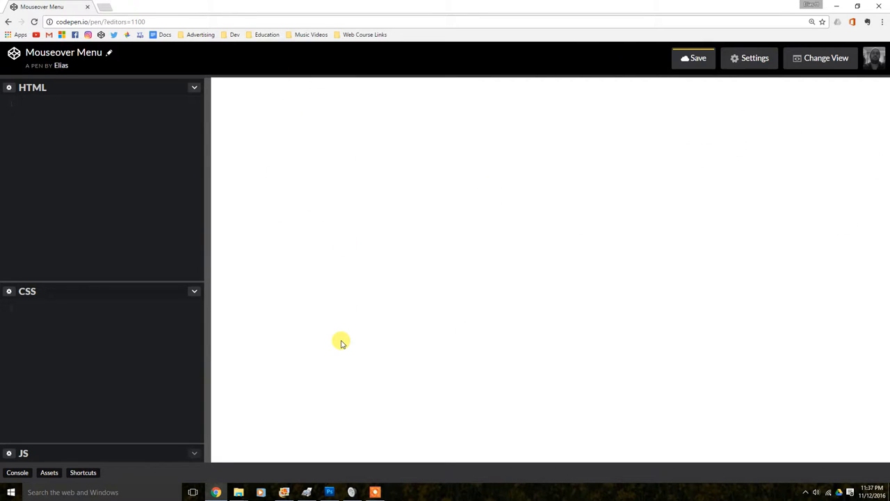
Write an empty <div class="menucontainer"> with its closing </div> tag in the HTML.
{"action": "type", "text": "<d"}
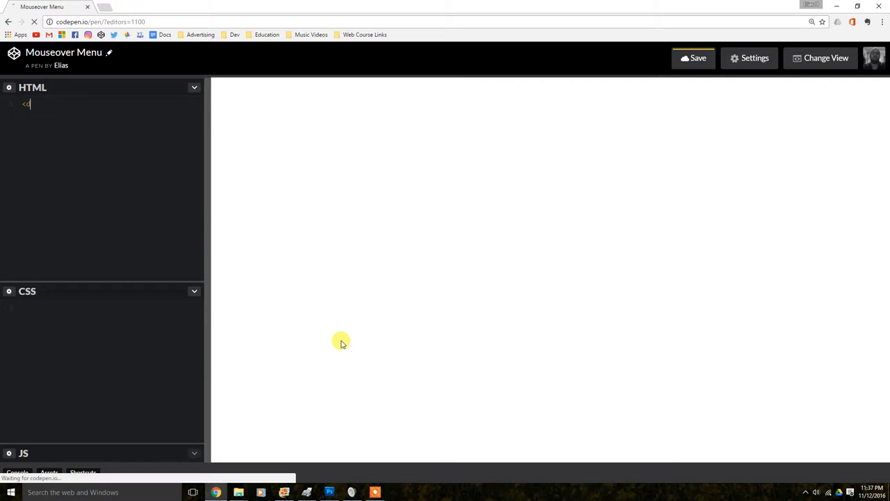
{"action": "type", "text": "div class=\"m"}
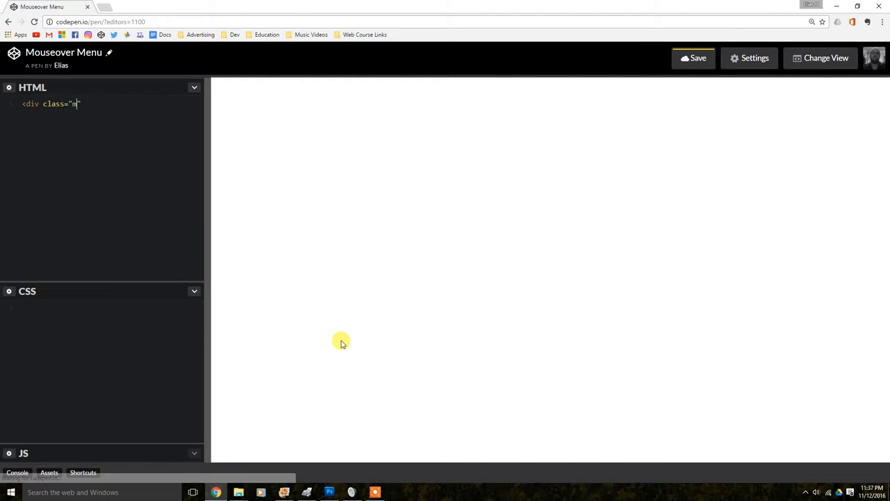
{"action": "type", "text": "enucon"}
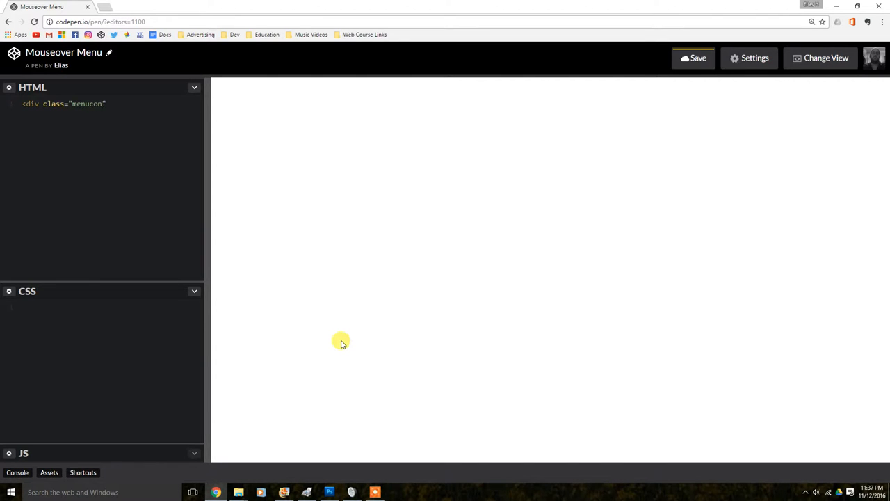
{"action": "type", "text": "tainer"}
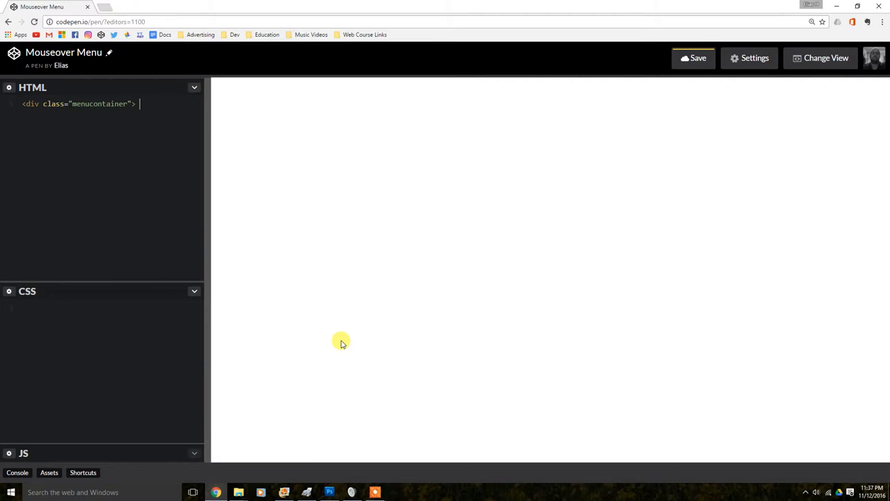
{"action": "type", "text": "</div>"}
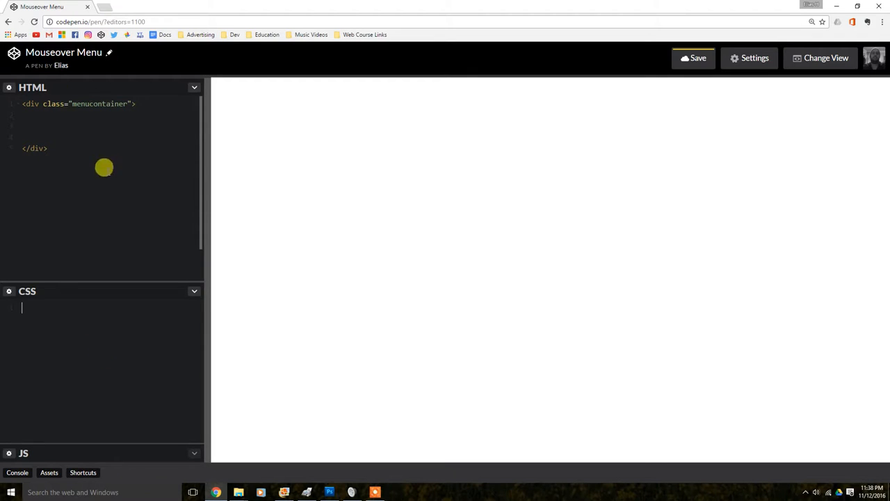
{"action": "mouse_move", "coordinate": [72, 388]}
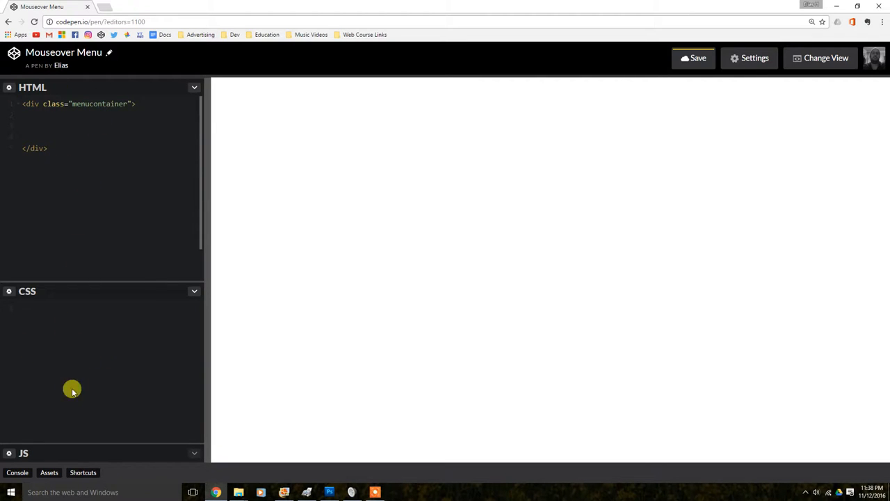
{"action": "mouse_move", "coordinate": [94, 100]}
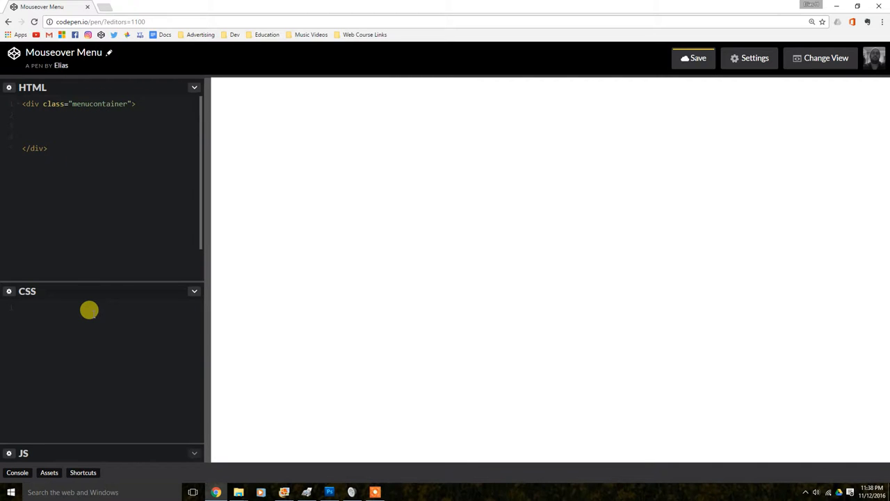
Begin a .menucontainer{ } rule in the CSS panel.
{"action": "type", "text": ".menucont"}
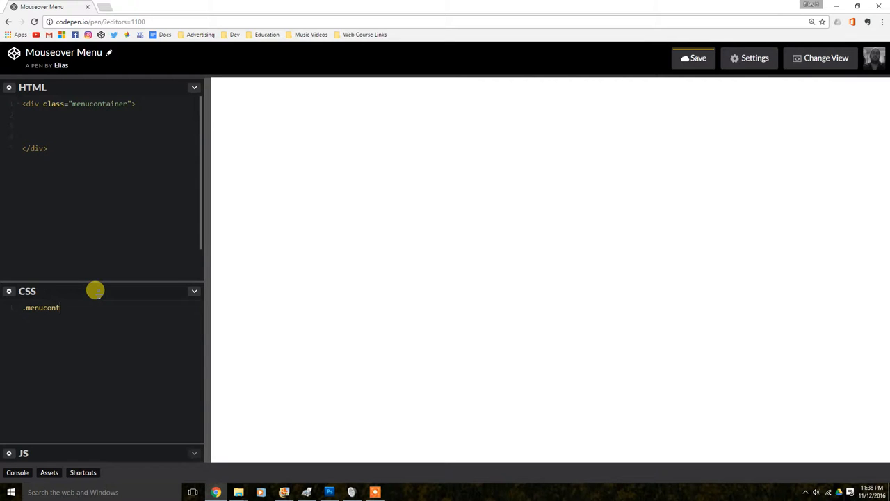
{"action": "type", "text": "a"}
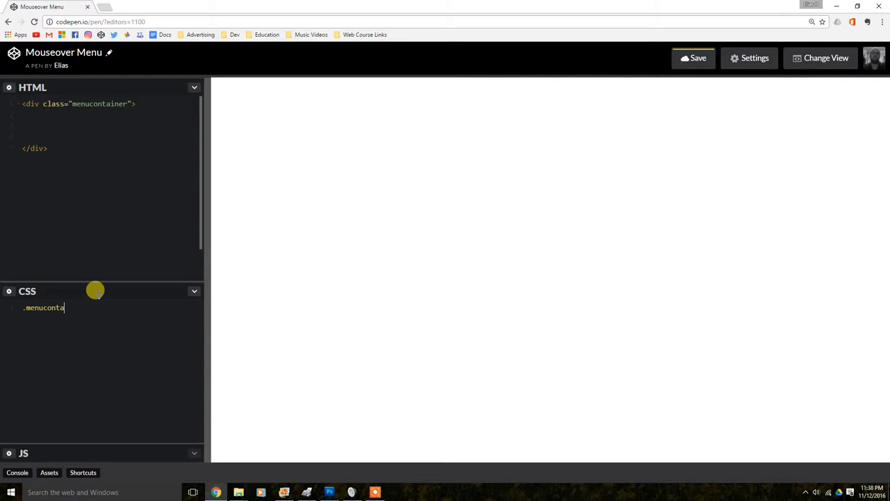
{"action": "type", "text": "iner"}
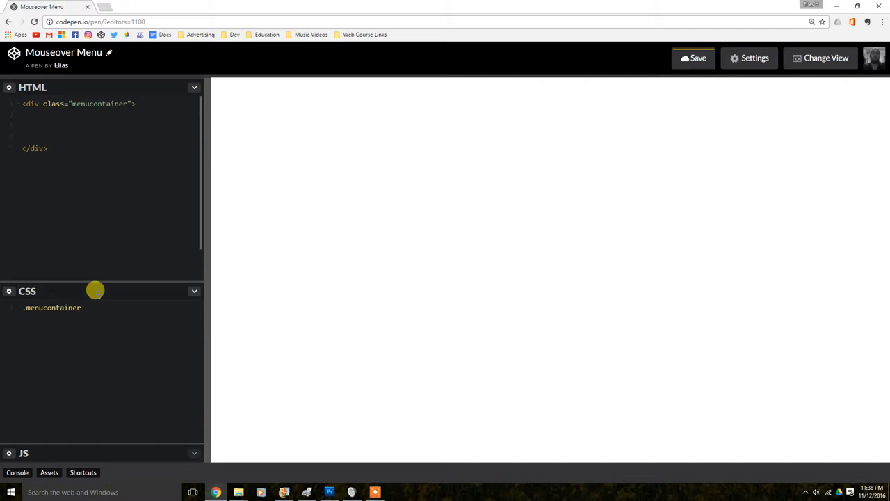
{"action": "type", "text": "{"}
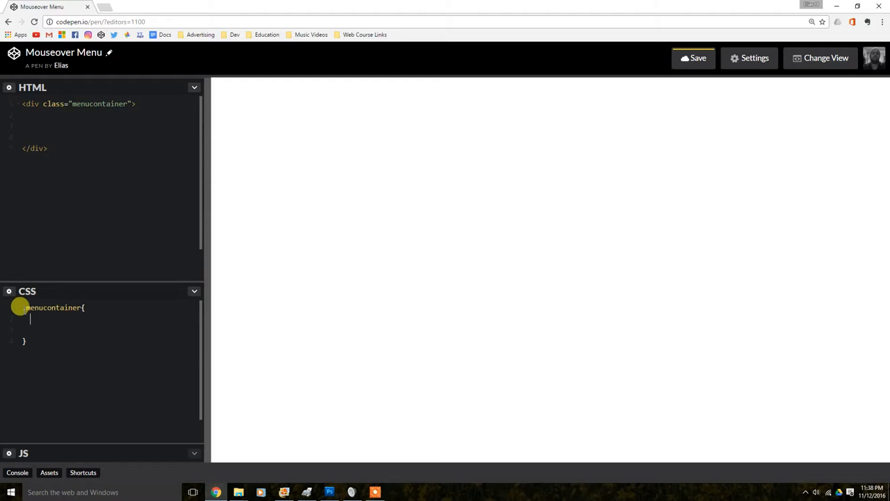
{"action": "mouse_move", "coordinate": [111, 79]}
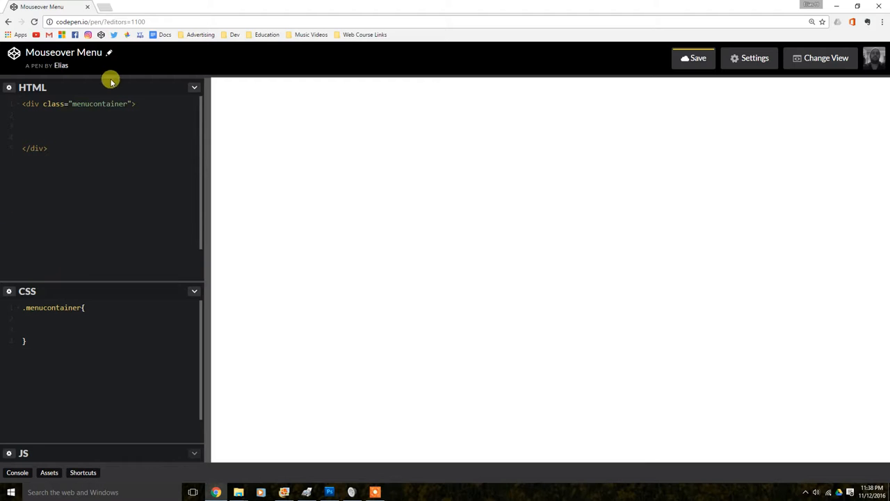
{"action": "mouse_move", "coordinate": [142, 231]}
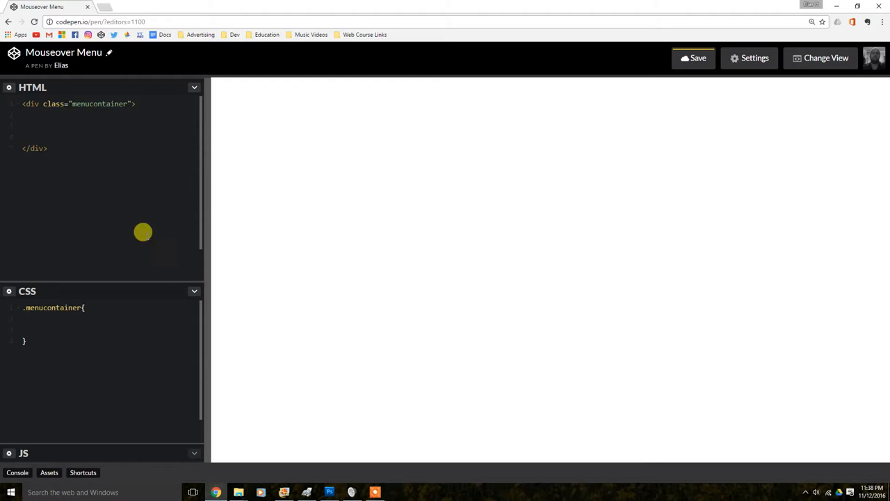
{"action": "mouse_move", "coordinate": [23, 315]}
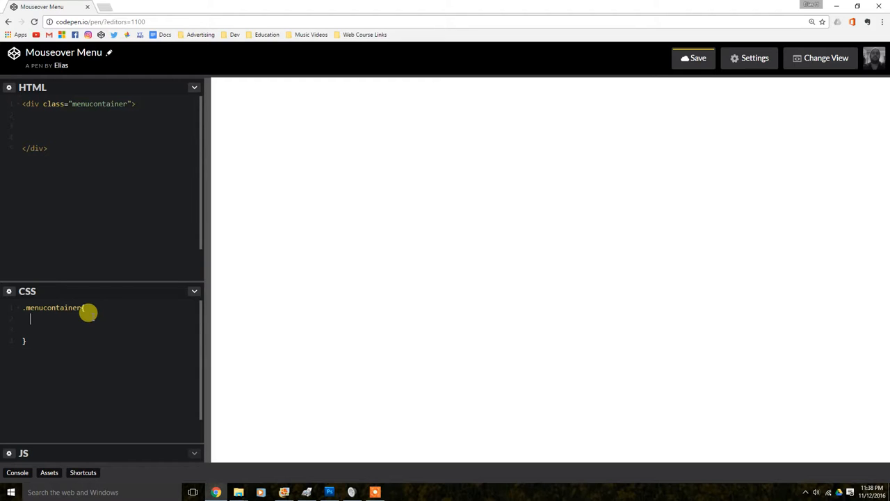
Give .menucontainer a grey background and 500px width.
{"action": "type", "text": "background:"}
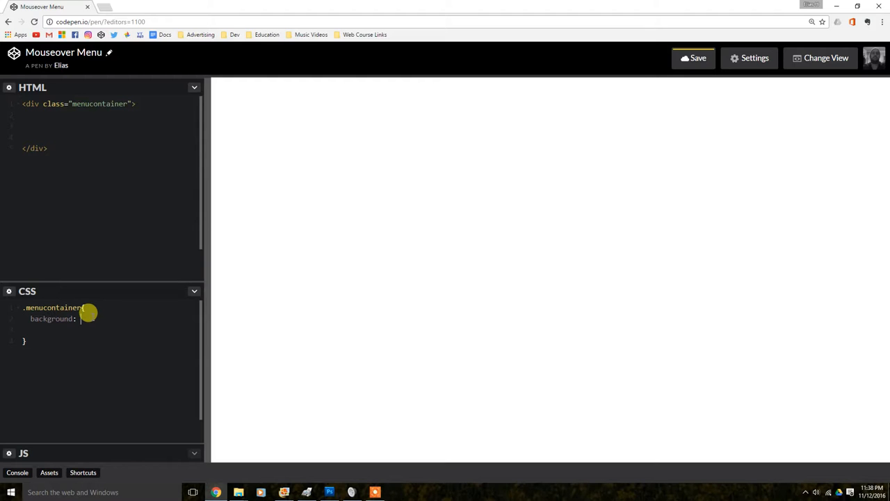
{"action": "type", "text": "grey"}
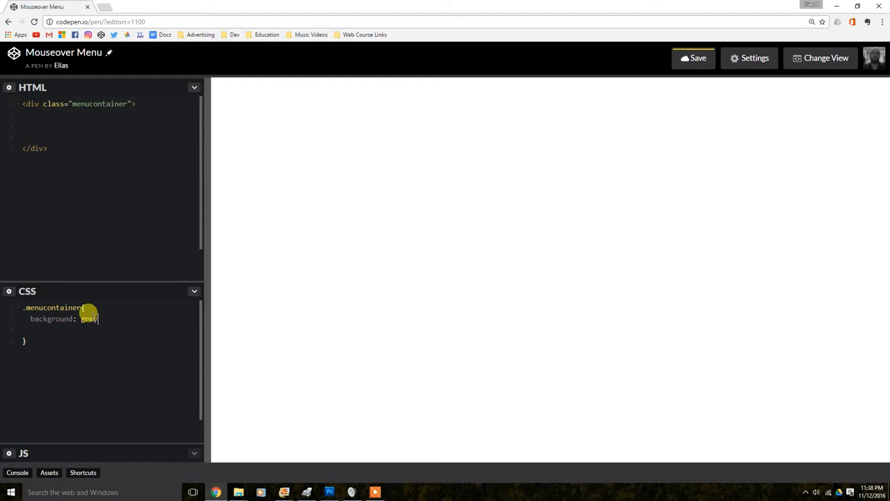
{"action": "type", "text": ";"}
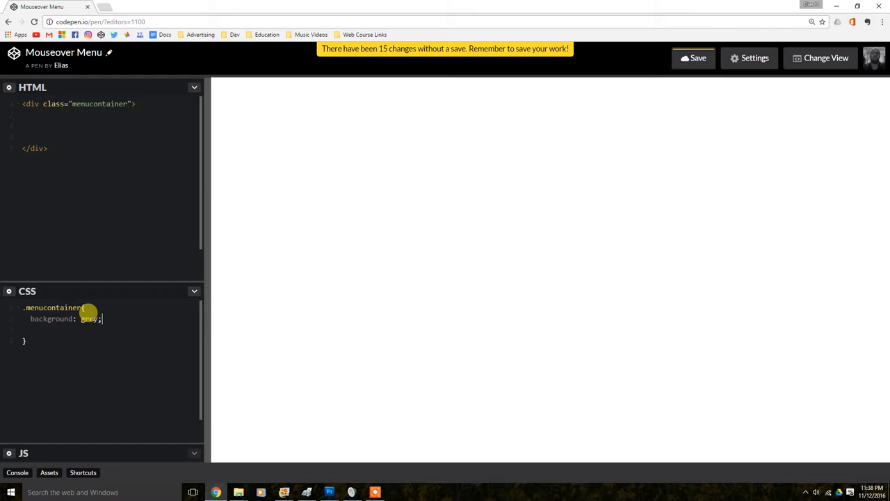
{"action": "type", "text": "eit"}
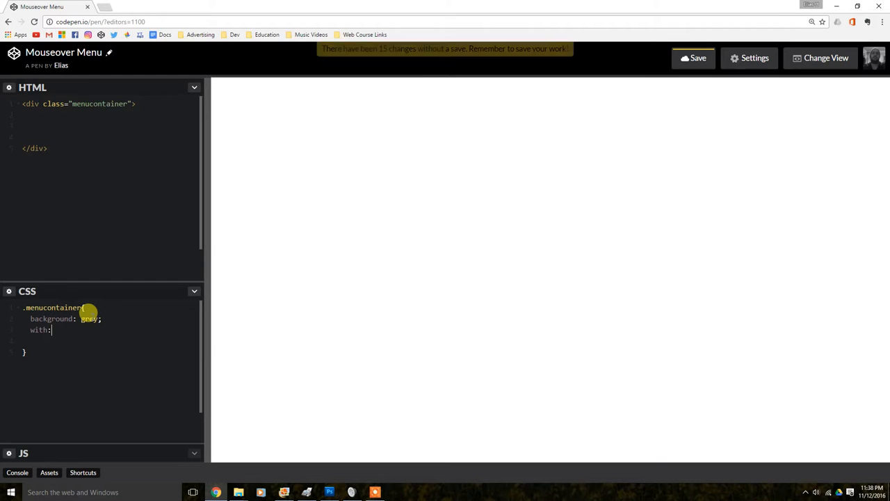
{"action": "type", "text": "width"}
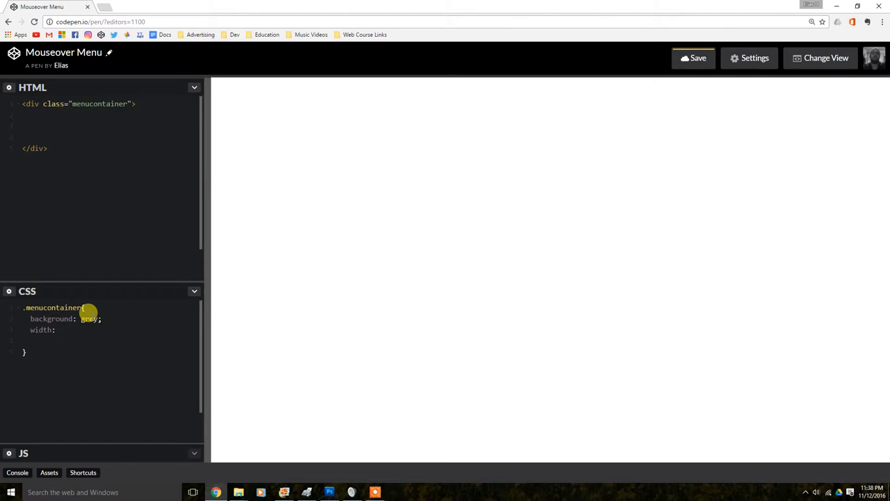
{"action": "type", "text": "5"}
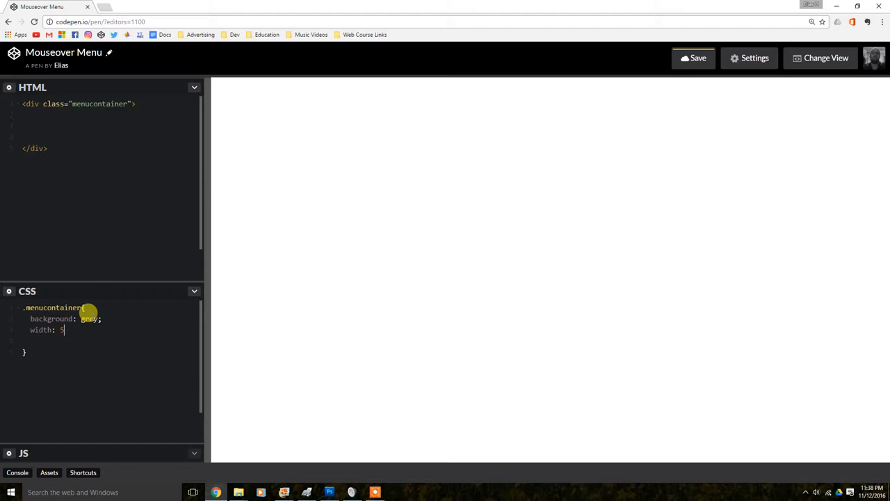
{"action": "type", "text": "00px;"}
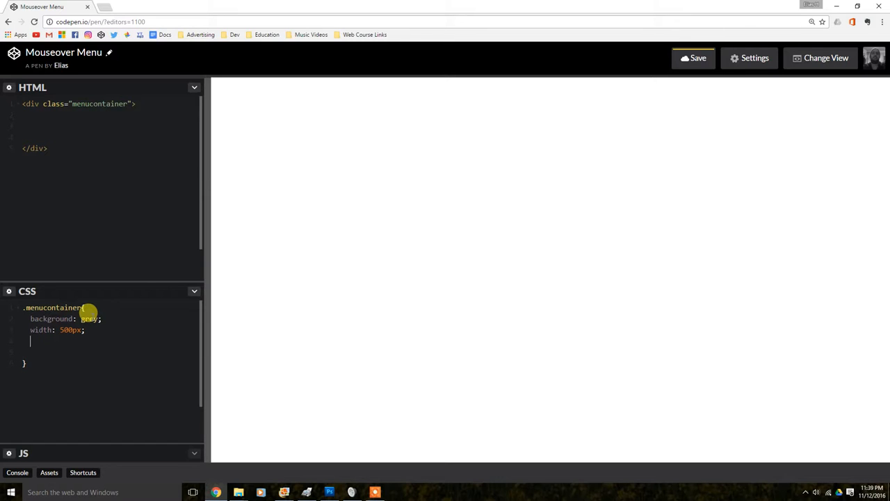
Set the .menucontainer height to 50px.
{"action": "type", "text": "he"}
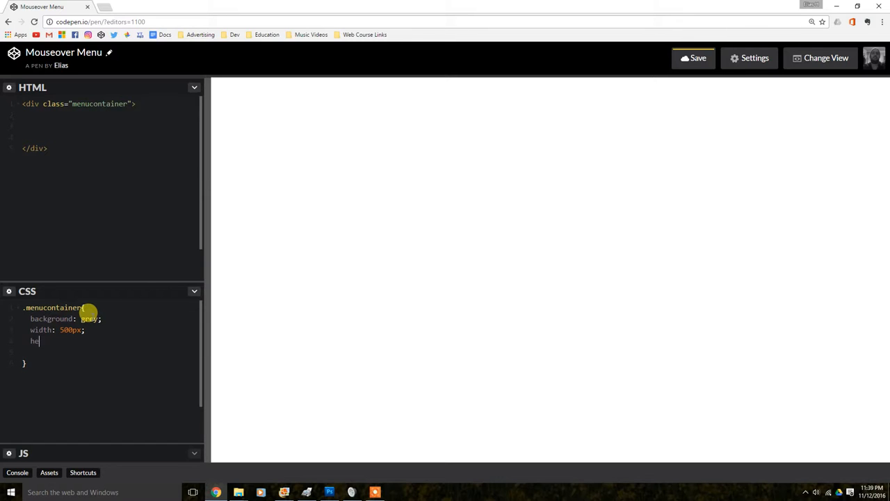
{"action": "type", "text": "ight:"}
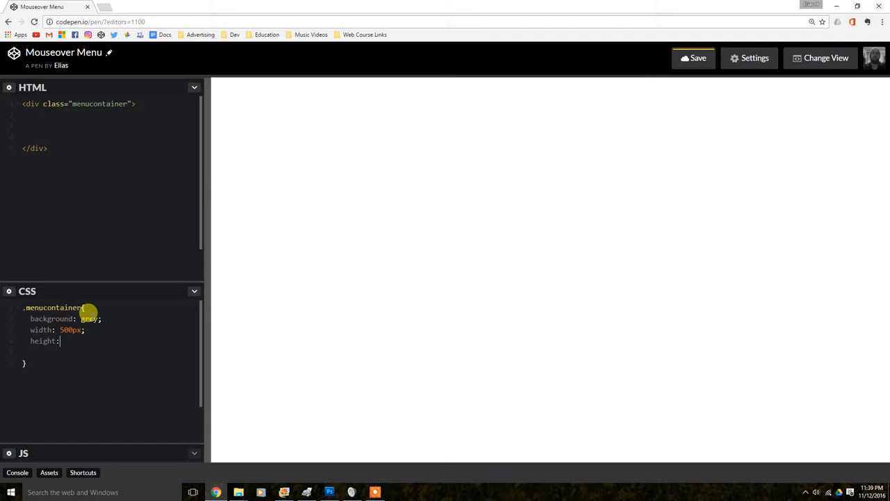
{"action": "type", "text": "5"}
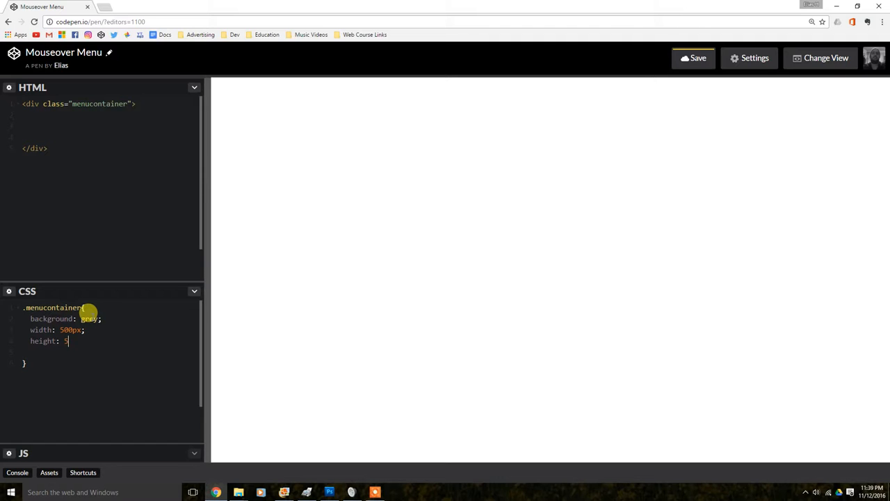
{"action": "type", "text": "0px;"}
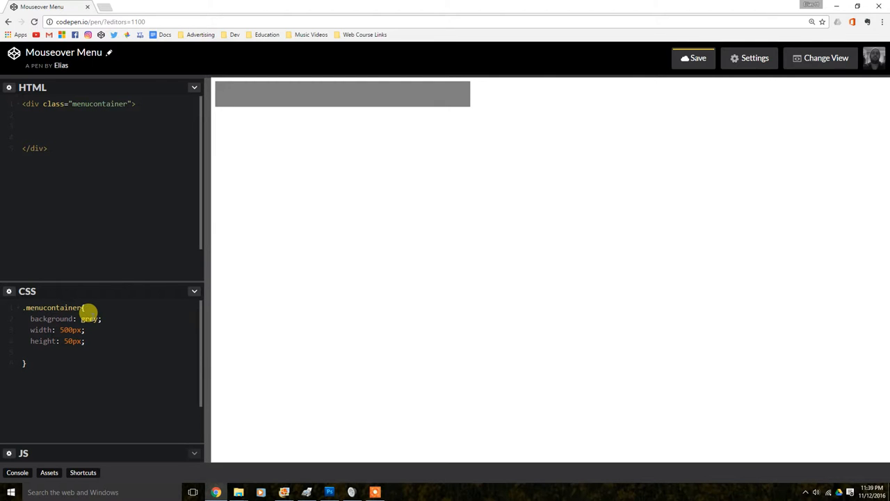
{"action": "mouse_move", "coordinate": [490, 115]}
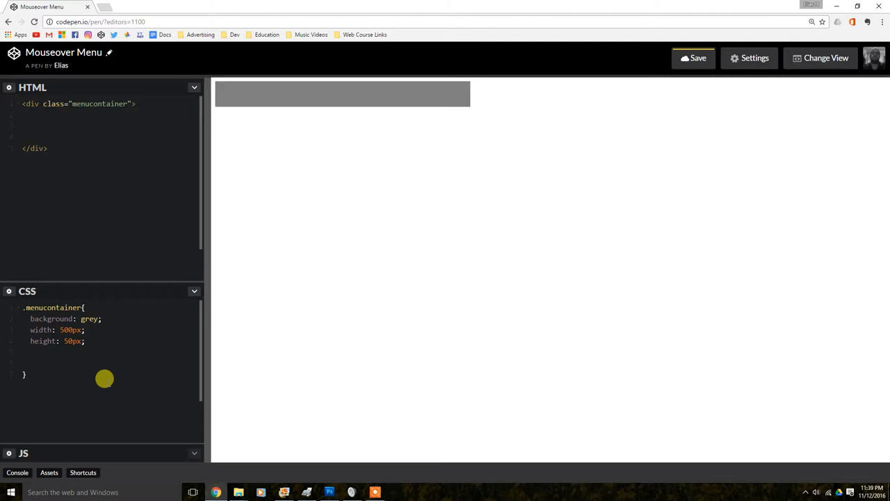
{"action": "mouse_move", "coordinate": [362, 78]}
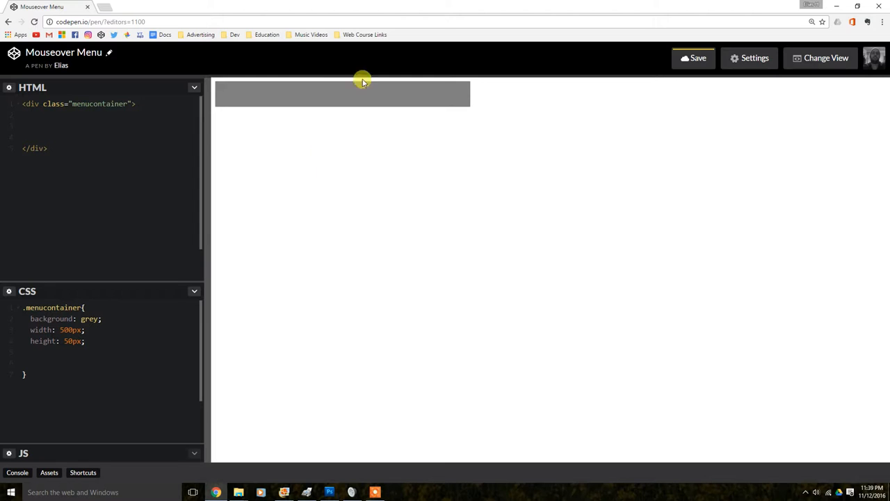
{"action": "mouse_move", "coordinate": [486, 189]}
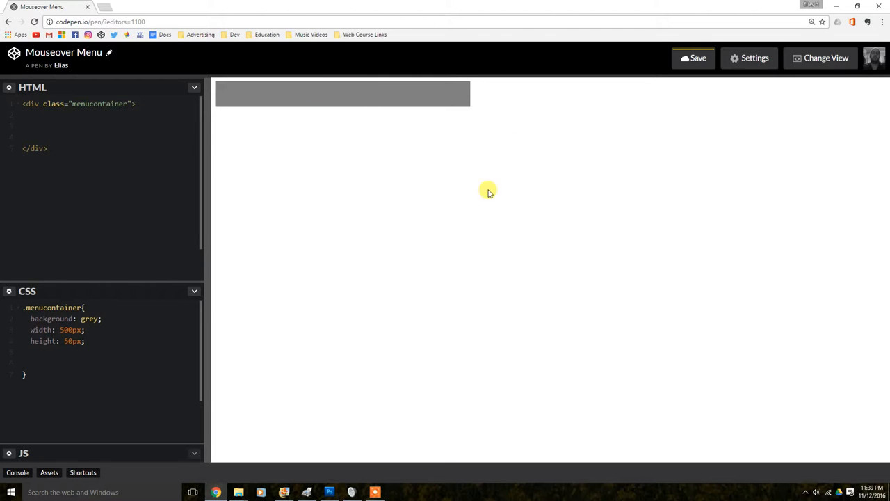
{"action": "mouse_move", "coordinate": [473, 138]}
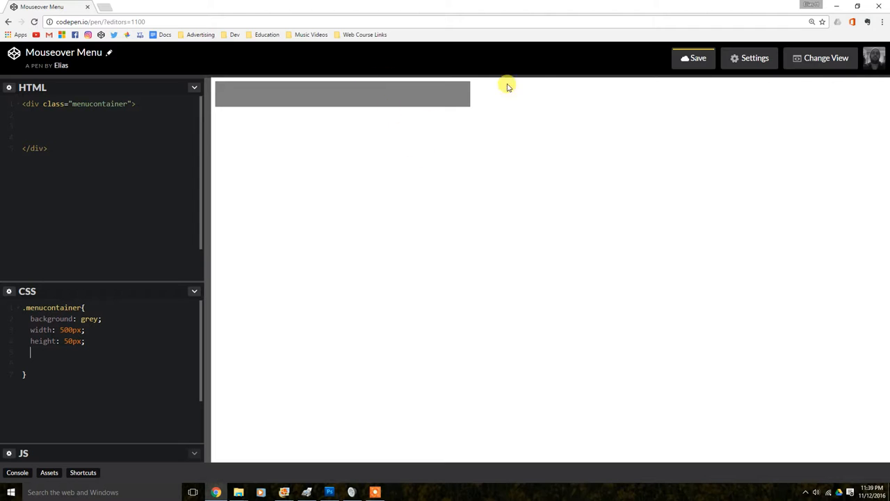
{"action": "mouse_move", "coordinate": [111, 334]}
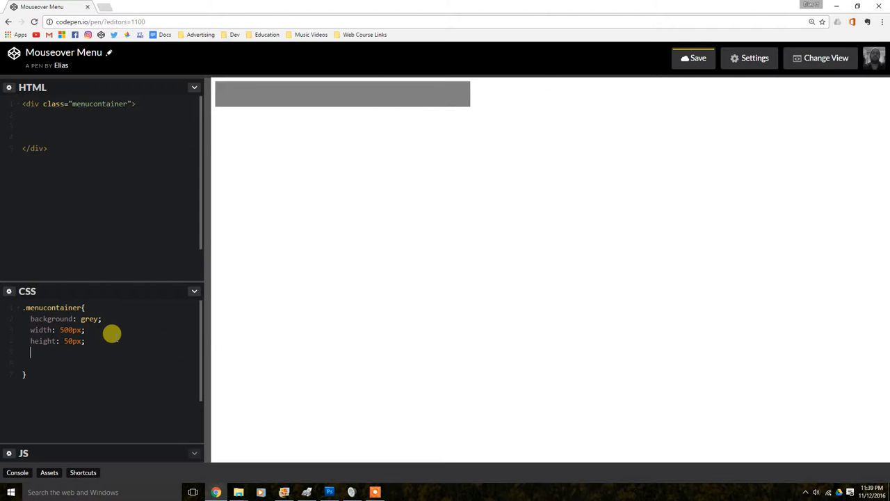
{"action": "mouse_move", "coordinate": [122, 340]}
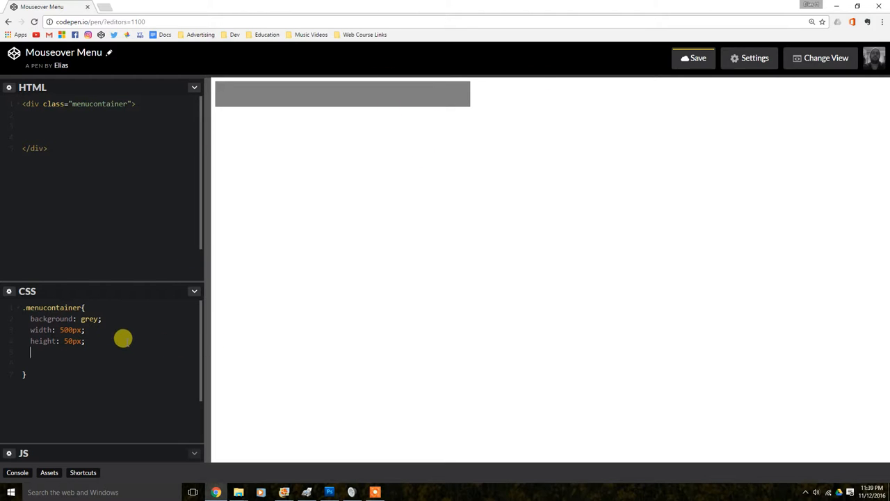
{"action": "mouse_move", "coordinate": [519, 457]}
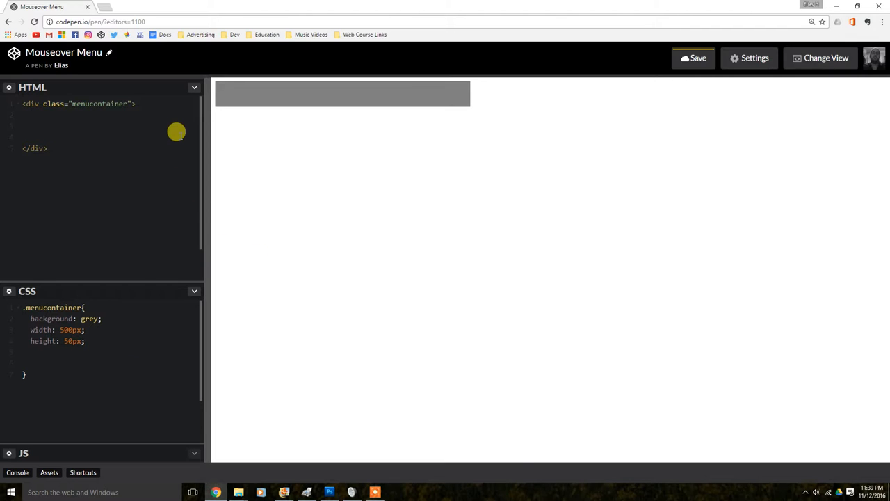
Add margin: 0px auto; to .menucontainer to center the bar.
{"action": "type", "text": "margin:"}
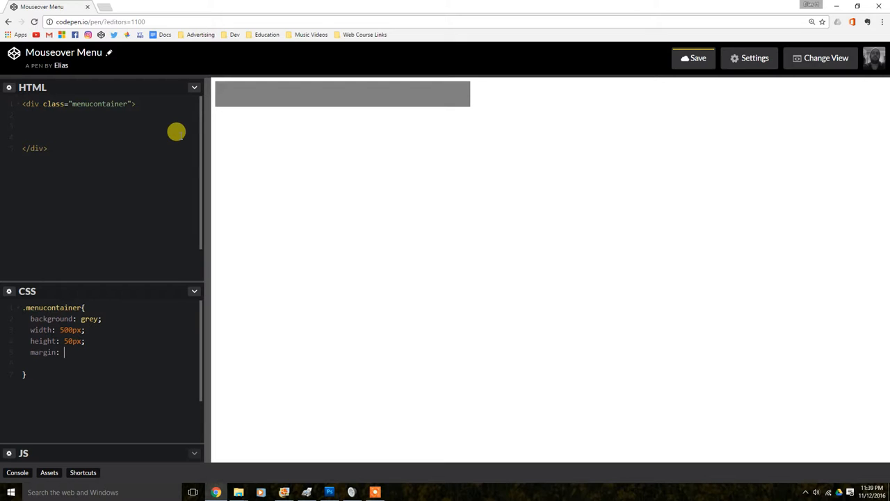
{"action": "type", "text": "0 px"}
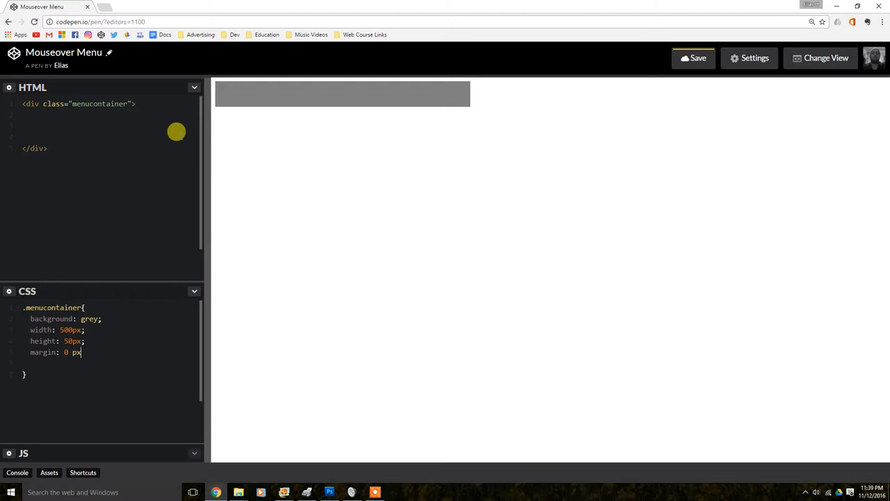
{"action": "key", "text": "Backspace"}
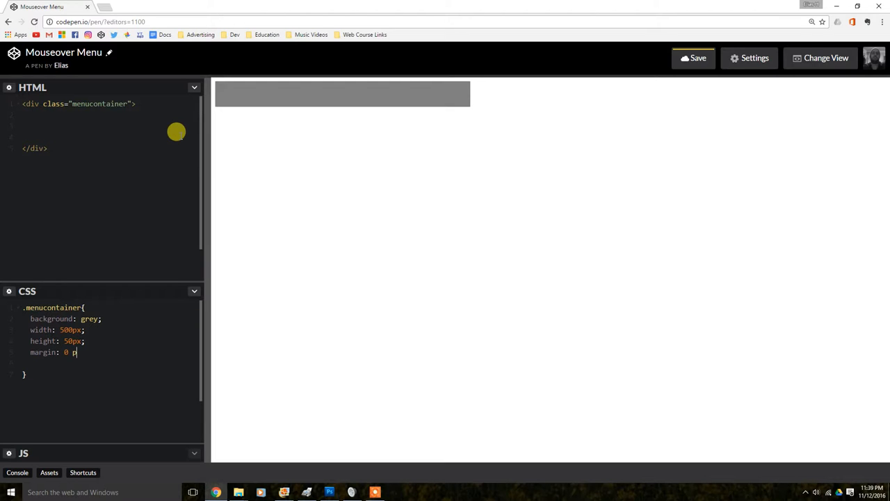
{"action": "key", "text": "Backspace"}
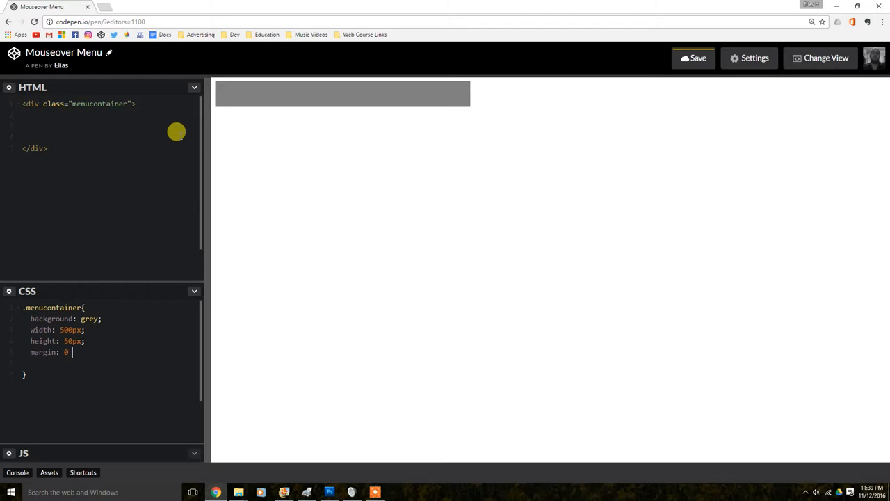
{"action": "type", "text": "px"}
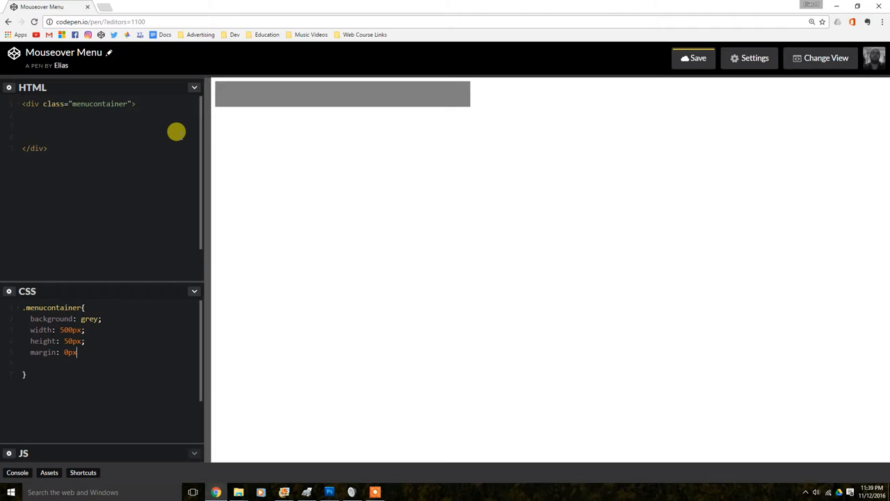
{"action": "type", "text": "autl"}
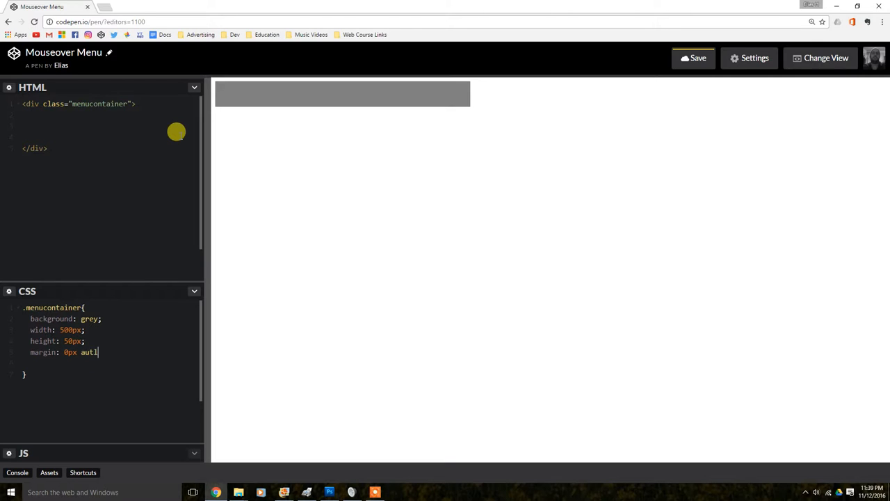
{"action": "type", "text": "o;"}
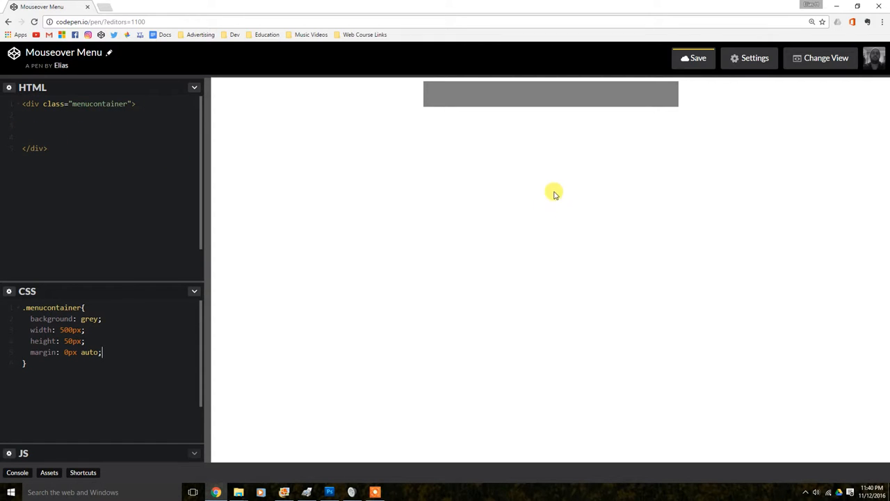
{"action": "mouse_move", "coordinate": [506, 73]}
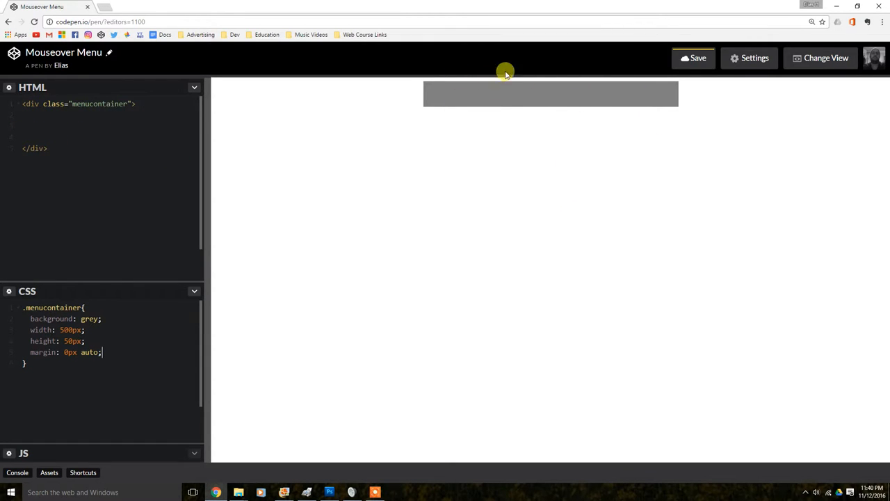
{"action": "mouse_move", "coordinate": [459, 172]}
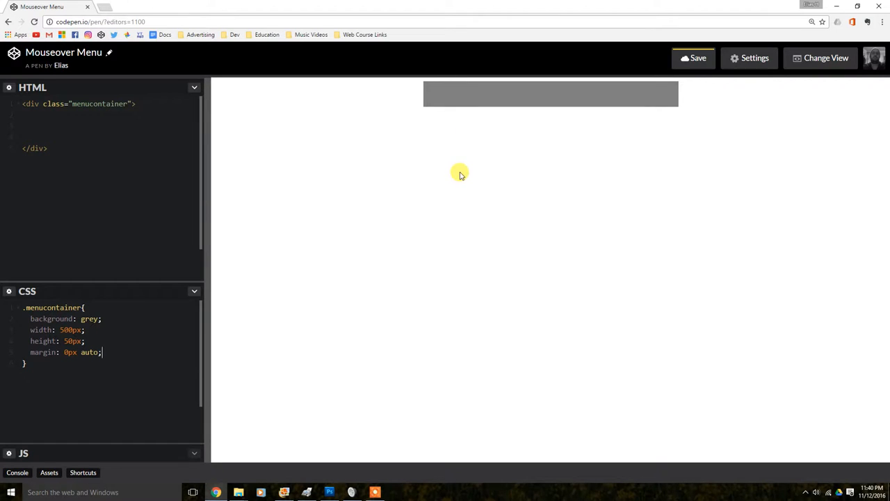
{"action": "mouse_move", "coordinate": [378, 398]}
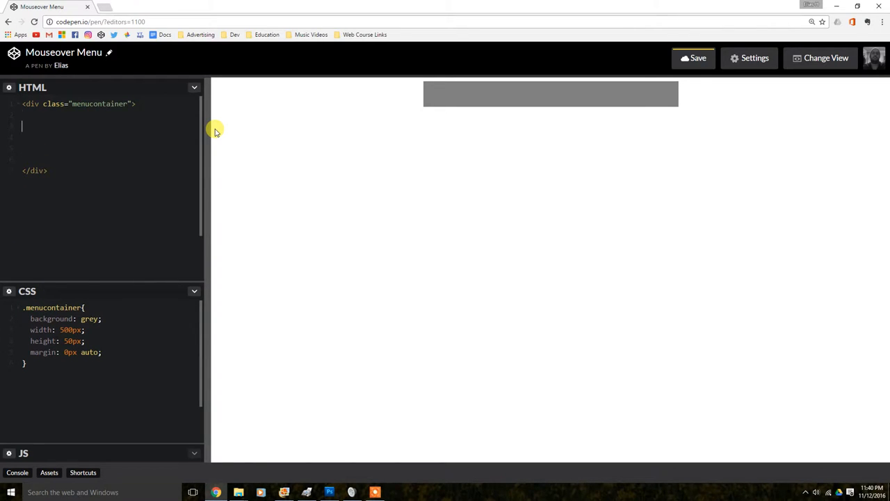
Add an empty <ul></ul> inside the container div and widen the code editors.
{"action": "type", "text": "u"}
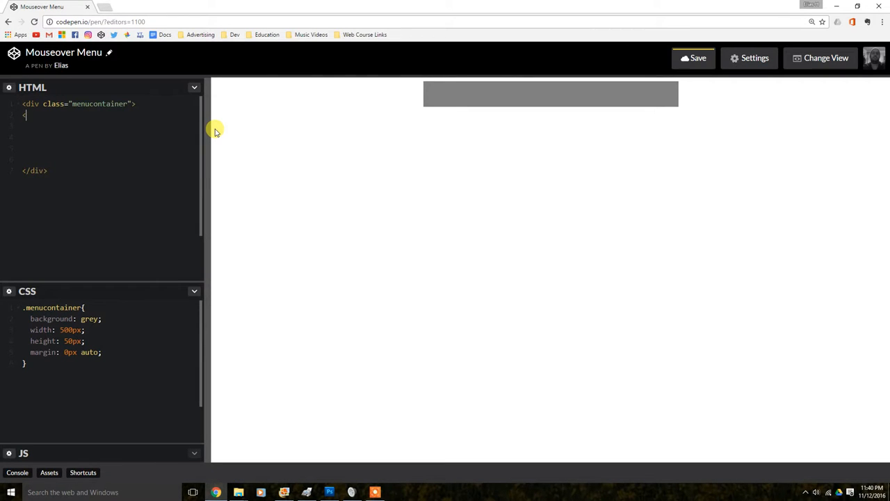
{"action": "type", "text": "<ul>"}
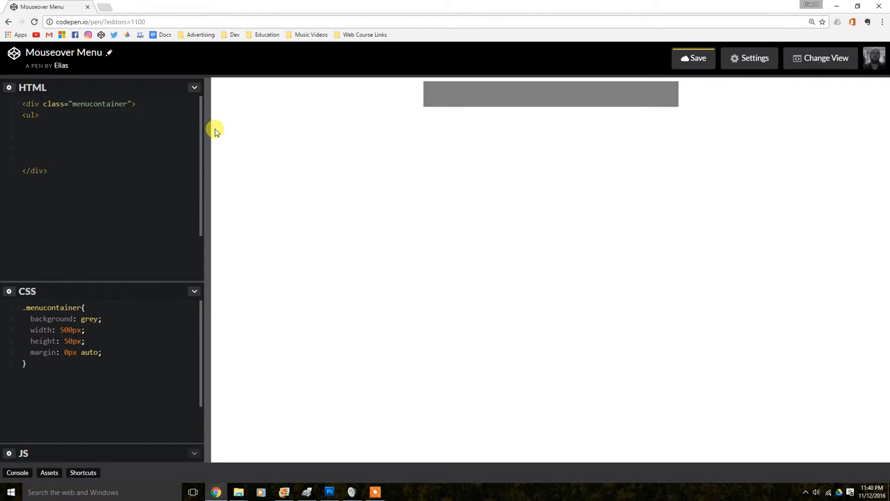
{"action": "type", "text": "</ul>"}
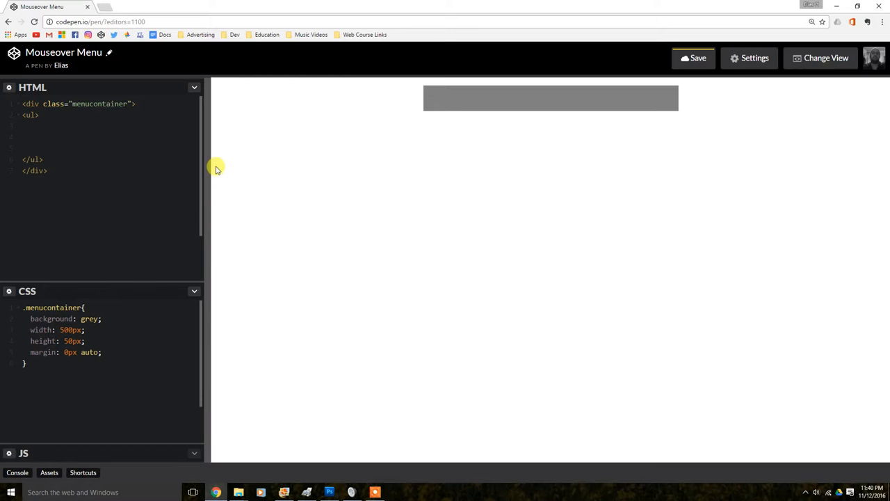
{"action": "left_click_drag", "start_coordinate": [211, 156], "coordinate": [315, 156]}
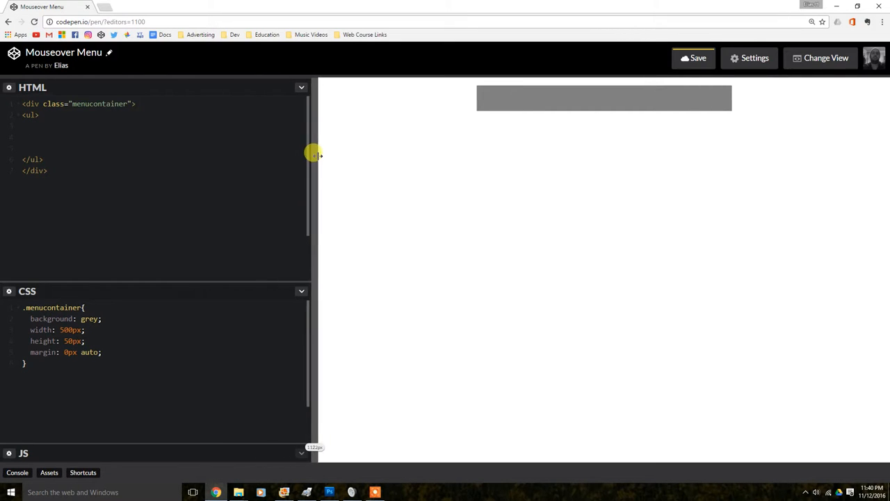
{"action": "mouse_move", "coordinate": [79, 139]}
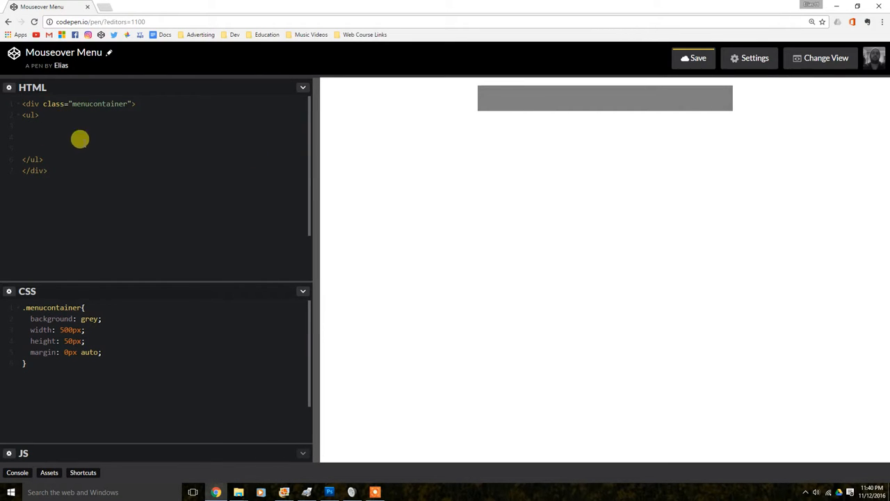
{"action": "mouse_move", "coordinate": [153, 197]}
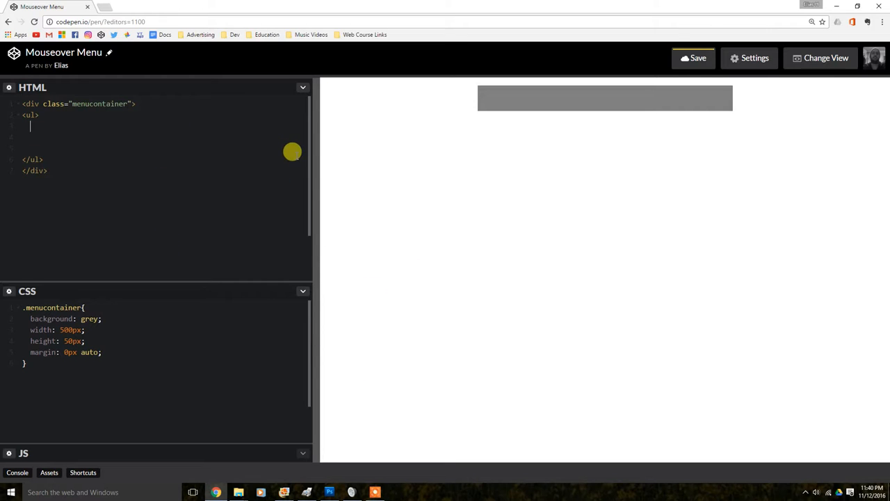
{"action": "mouse_move", "coordinate": [239, 125]}
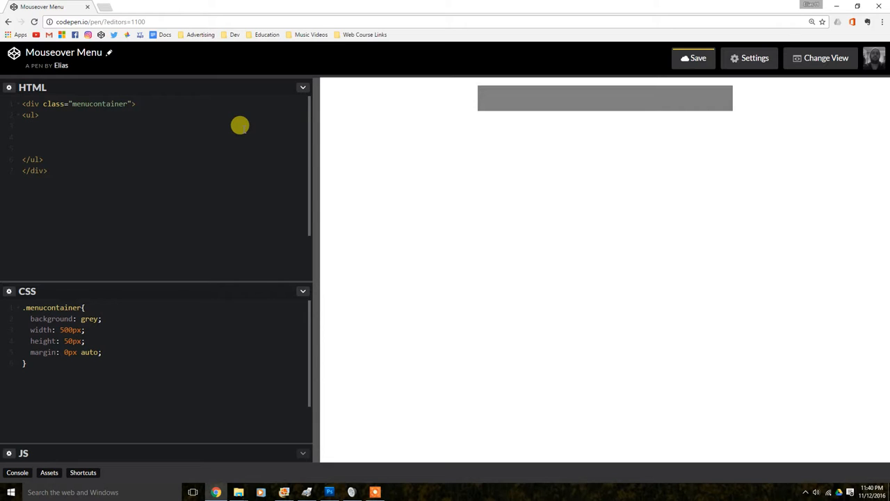
Start a list item with an anchor whose href is "index.html".
{"action": "type", "text": "<"}
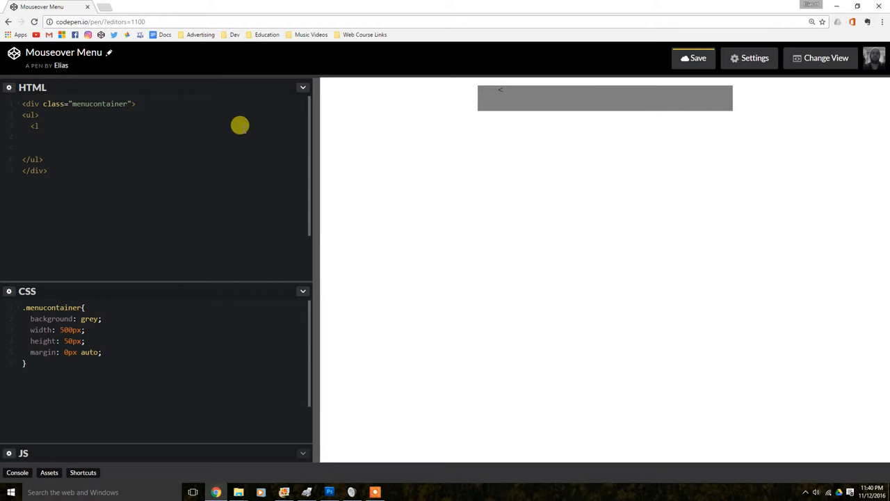
{"action": "type", "text": "li>"}
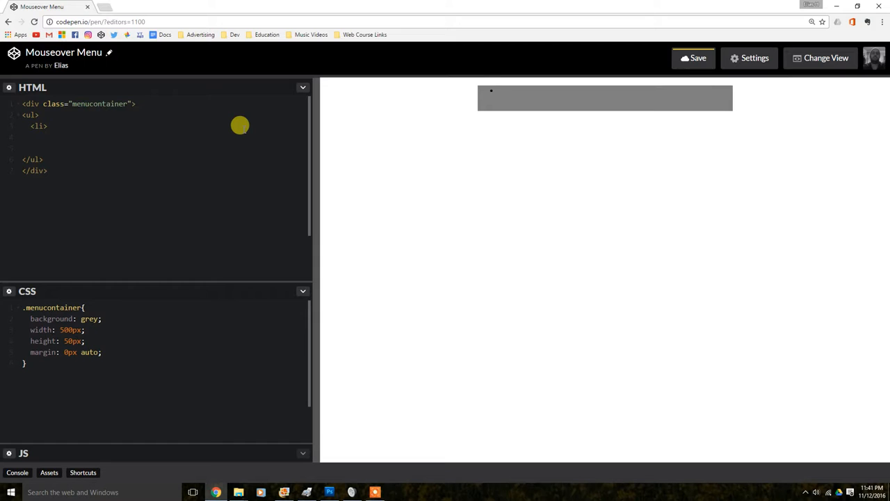
{"action": "type", "text": "a"}
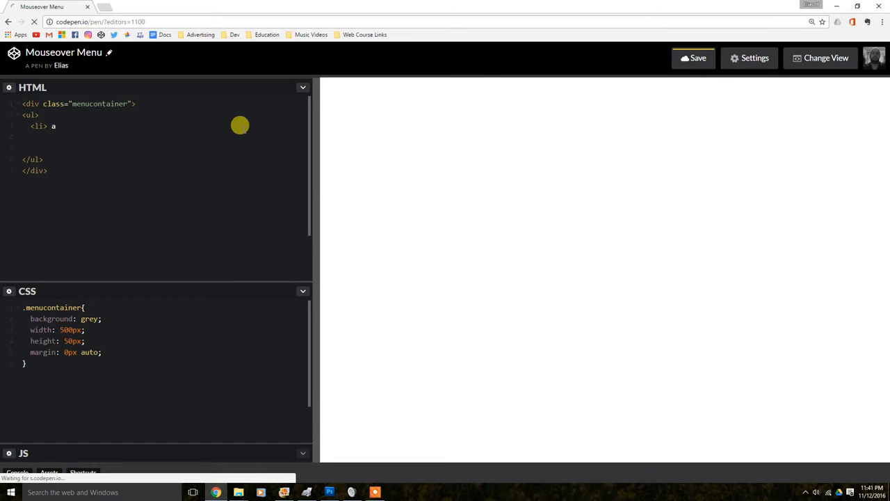
{"action": "type", "text": "<"}
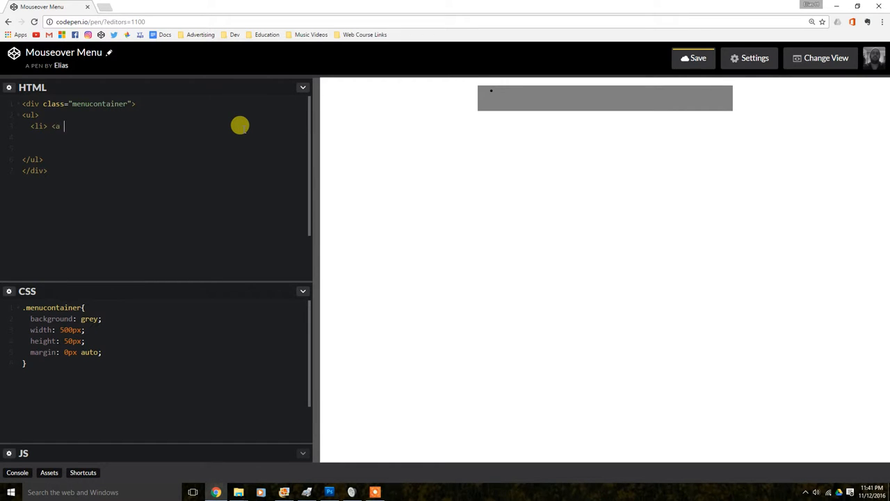
{"action": "type", "text": "hre"}
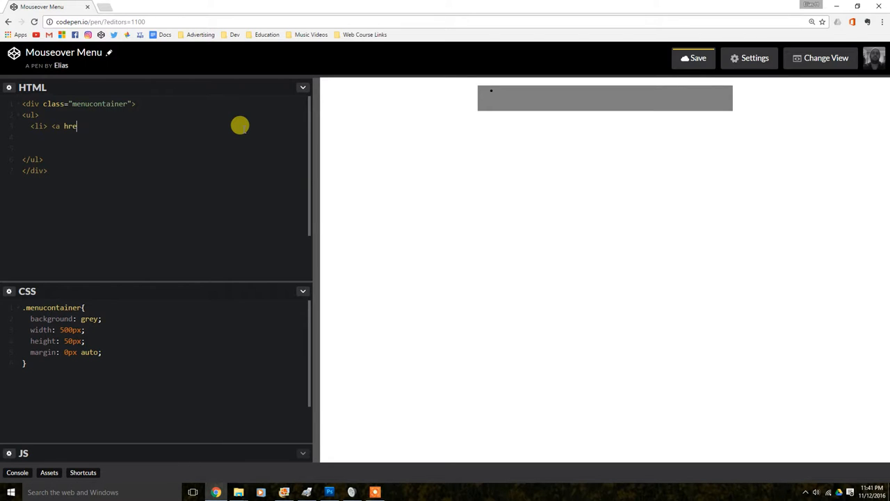
{"action": "type", "text": "f="}
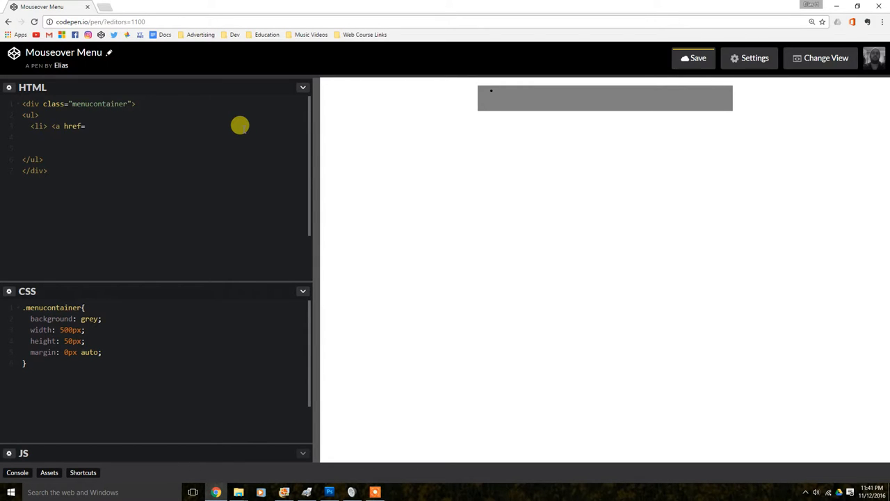
{"action": "type", "text": ":"}
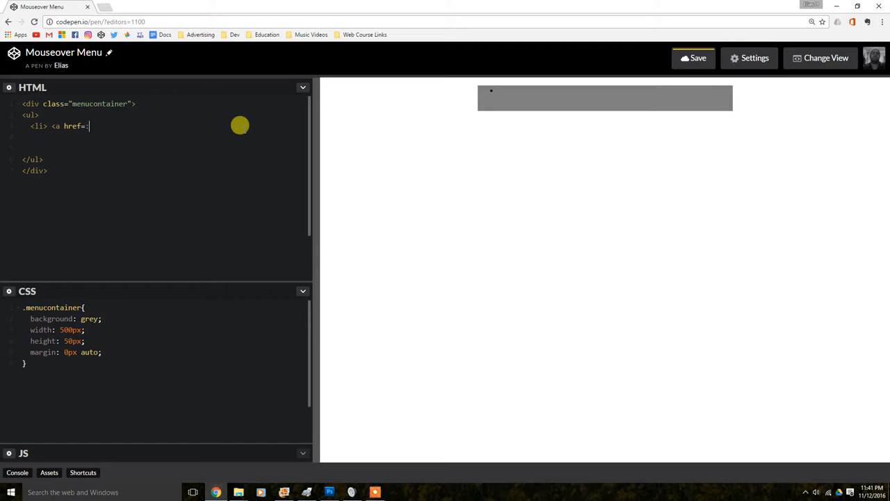
{"action": "type", "text": "\"\""}
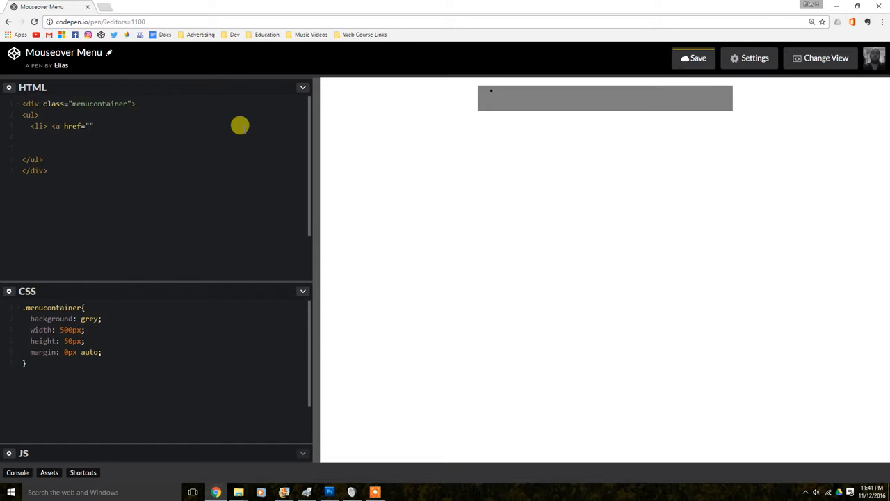
{"action": "type", "text": "inde"}
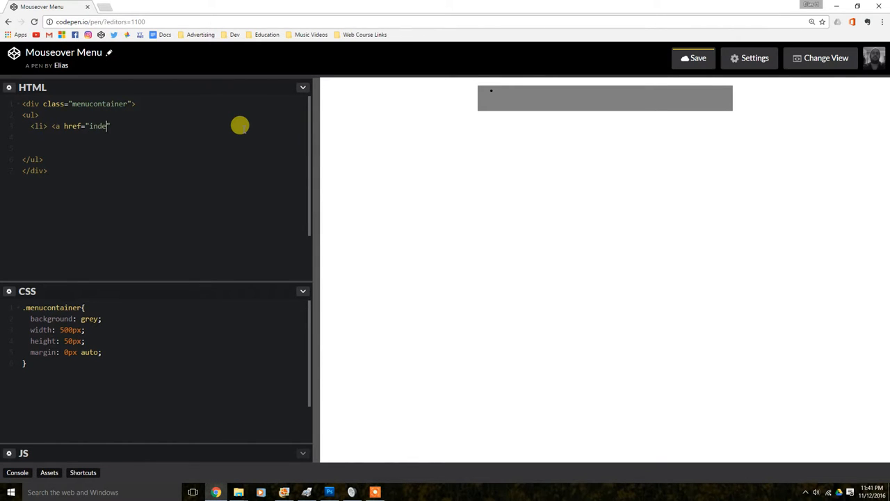
{"action": "type", "text": "x.h"}
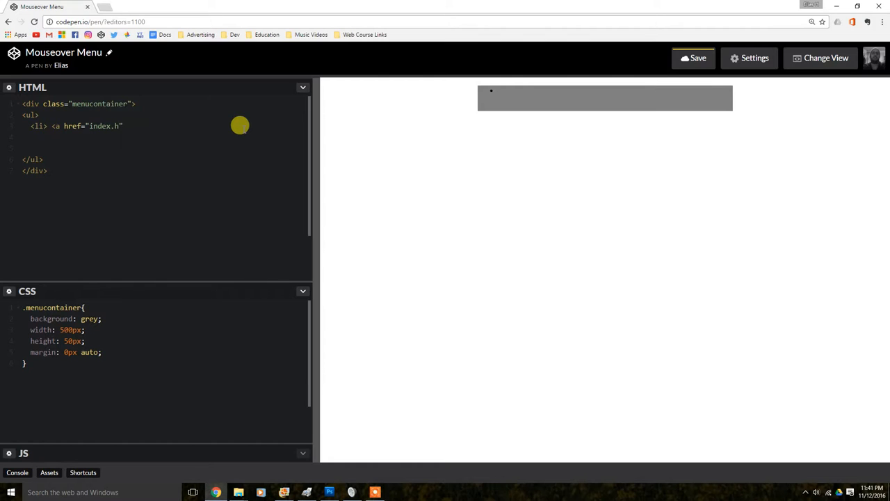
{"action": "type", "text": "tml"}
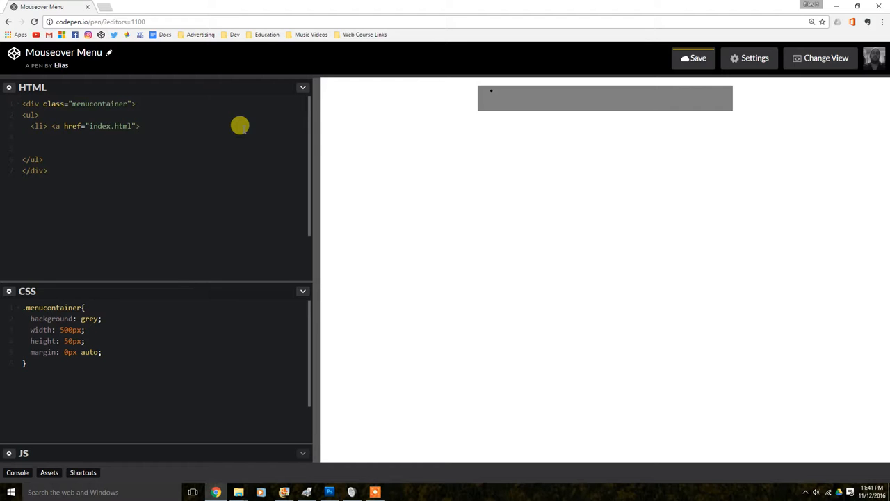
Label the link Home and close the anchor and list item tags.
{"action": "type", "text": "H"}
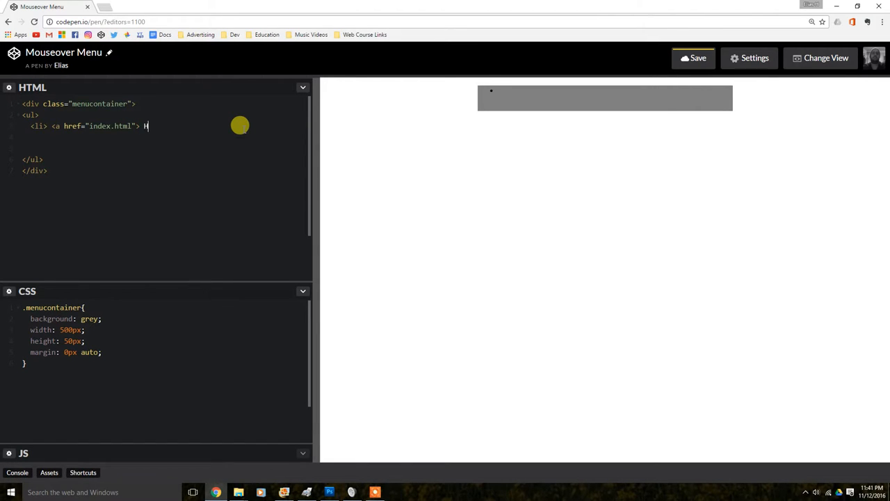
{"action": "type", "text": "ome </"}
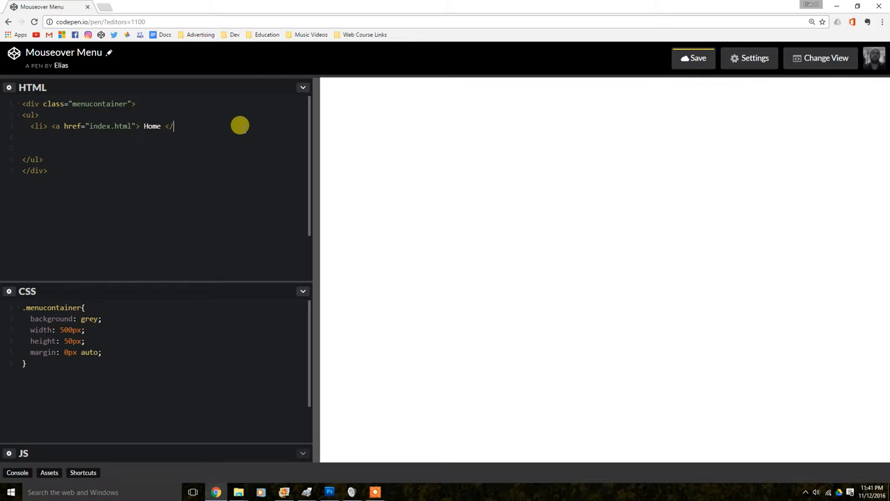
{"action": "type", "text": "a>"}
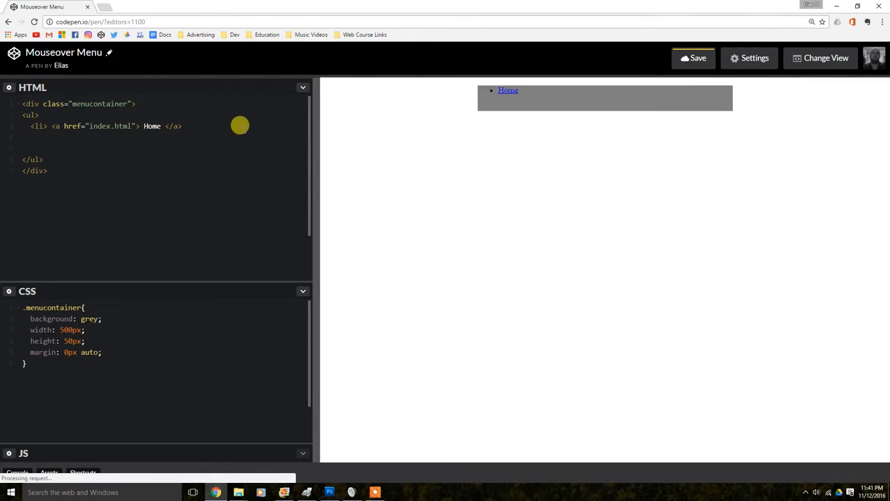
{"action": "left_click", "coordinate": [184, 125]}
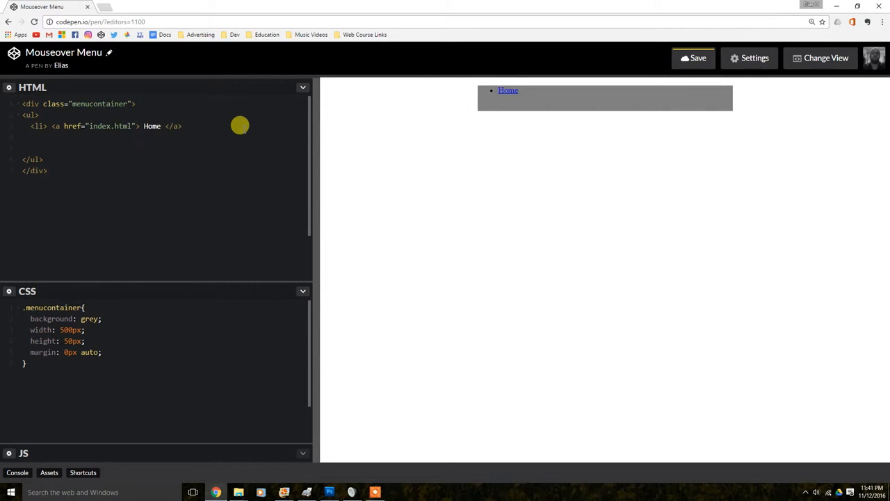
{"action": "left_click", "coordinate": [184, 125]}
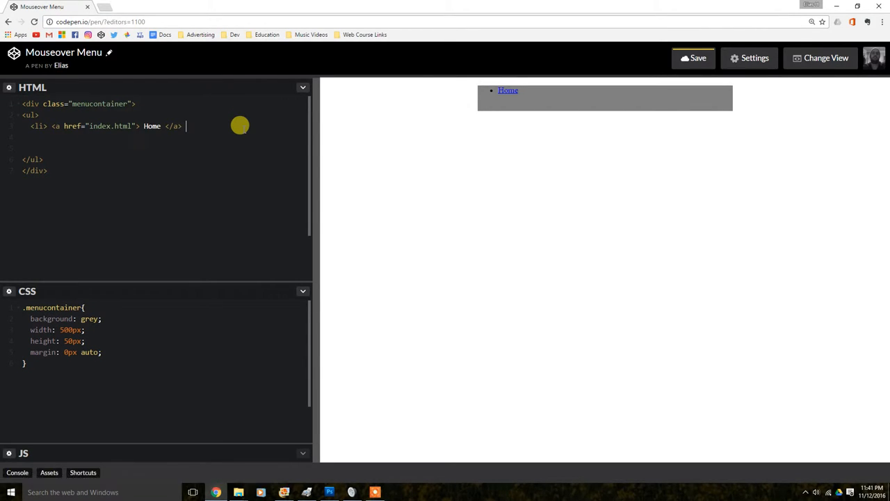
{"action": "type", "text": "</li>"}
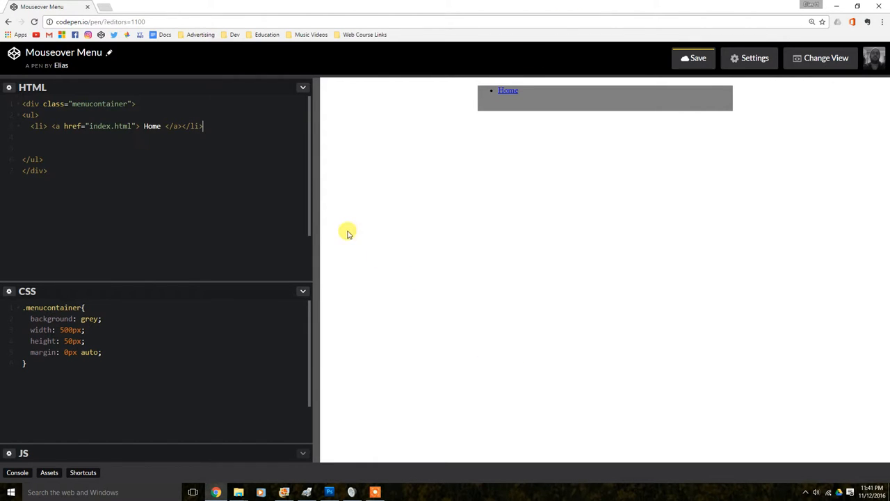
{"action": "mouse_move", "coordinate": [508, 91]}
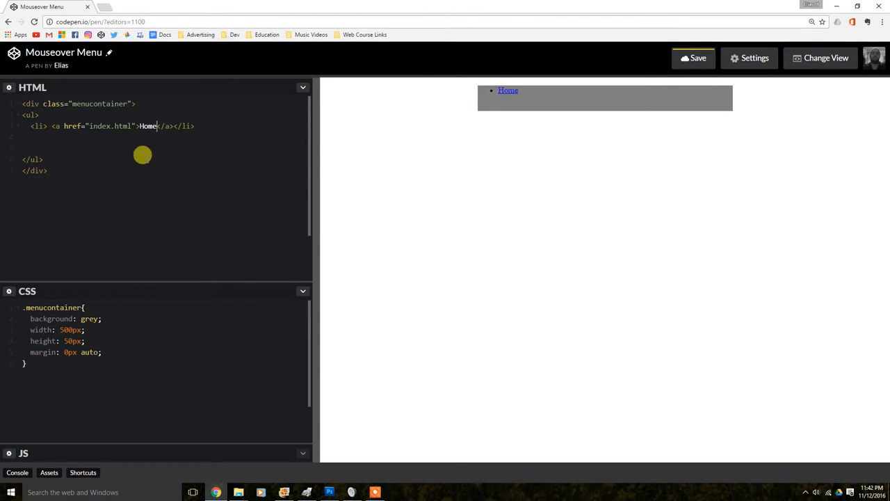
{"action": "mouse_move", "coordinate": [48, 127]}
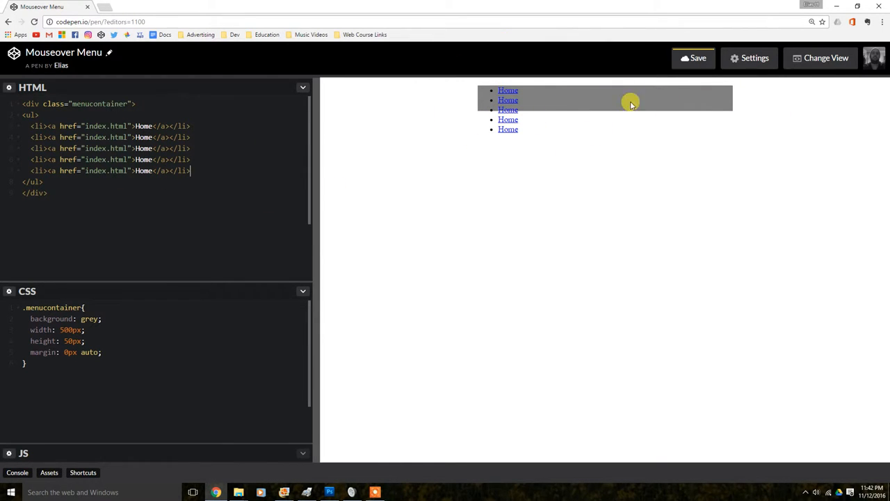
{"action": "mouse_move", "coordinate": [431, 124]}
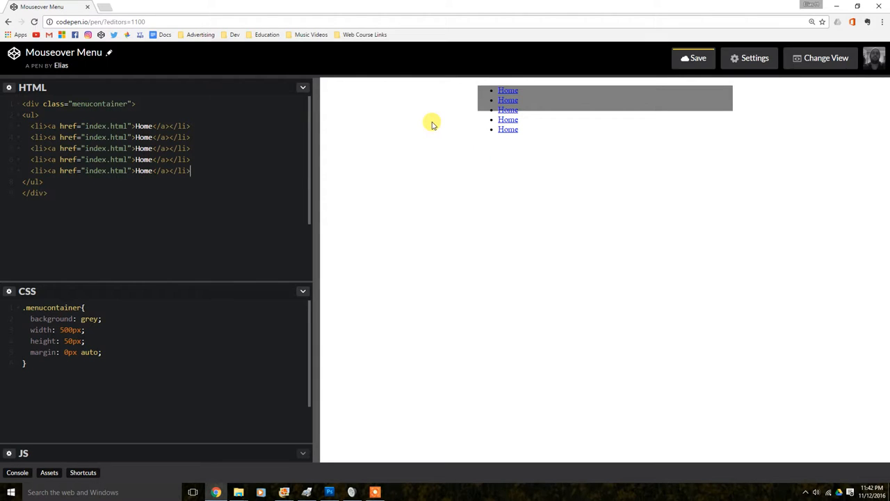
{"action": "mouse_move", "coordinate": [411, 116]}
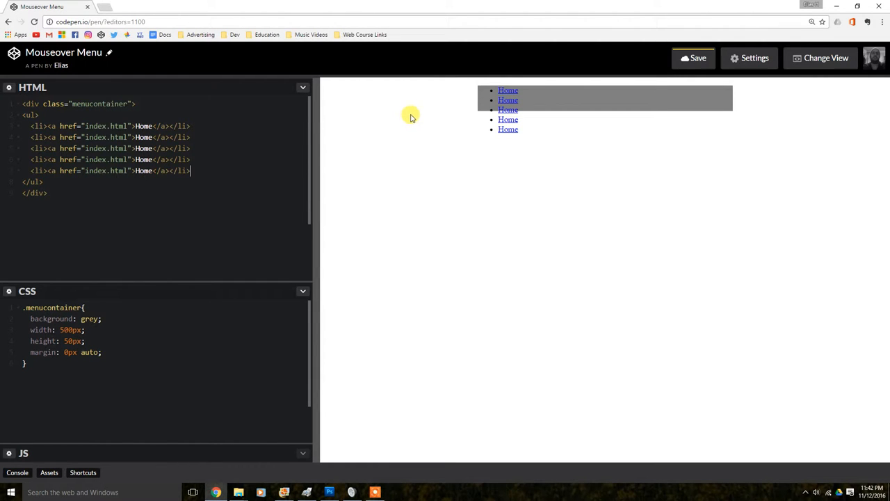
{"action": "mouse_move", "coordinate": [111, 125]}
{"action": "type", "text": "about"}
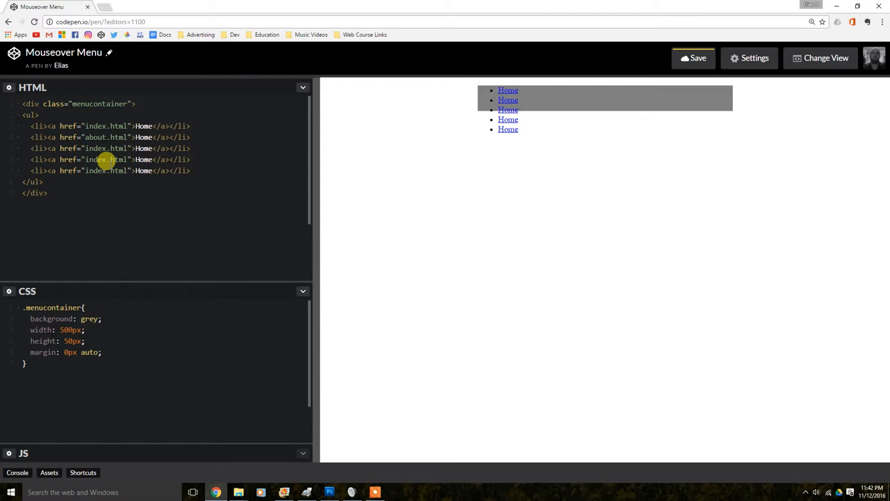
{"action": "mouse_move", "coordinate": [142, 136]}
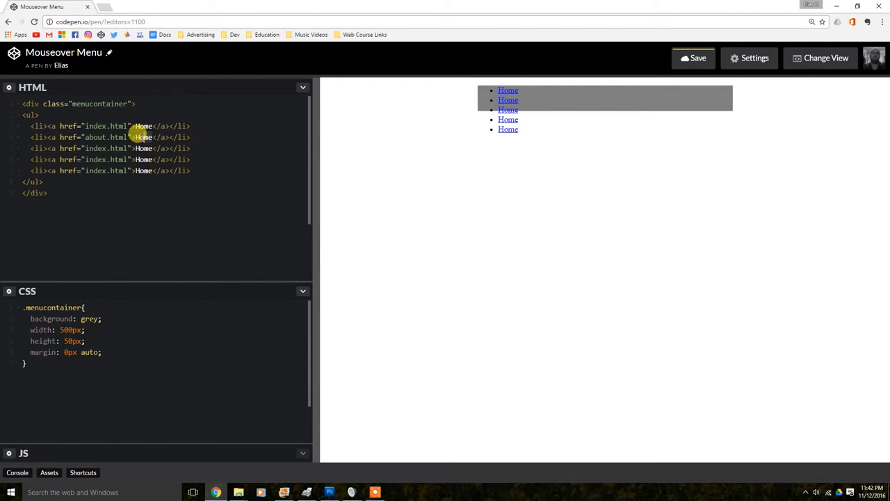
Set the About link and the F.A.Q link pointing to faq.html.
{"action": "type", "text": "Auct"}
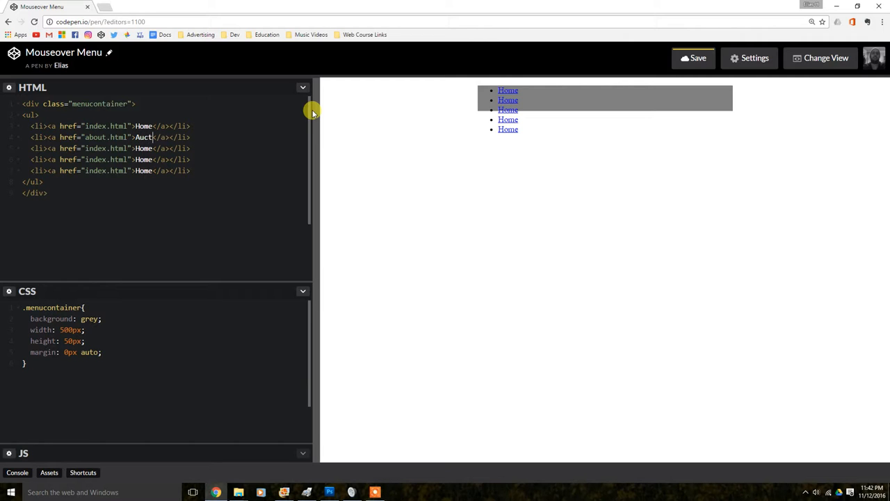
{"action": "type", "text": "Abo"}
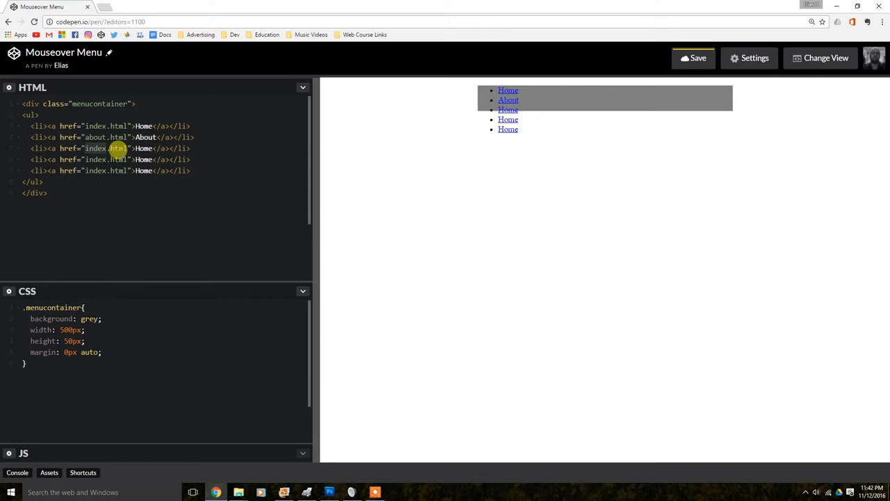
{"action": "mouse_move", "coordinate": [83, 3]}
{"action": "type", "text": "f"}
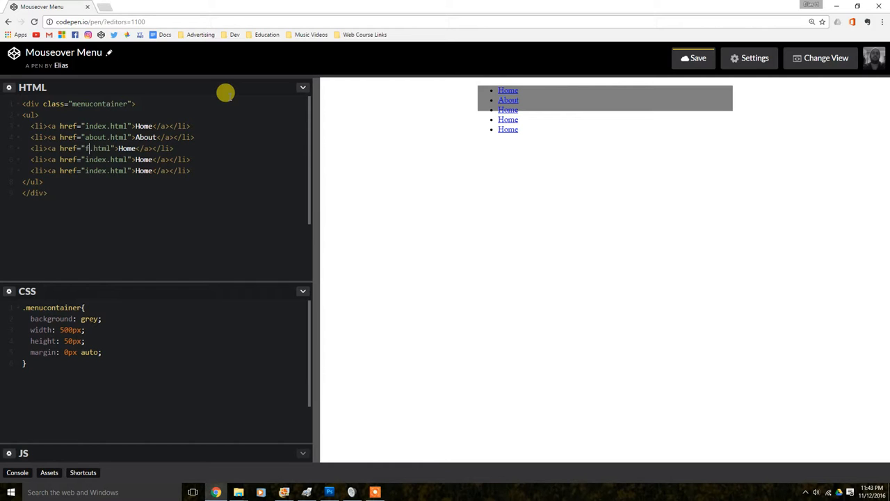
{"action": "type", "text": "aq"}
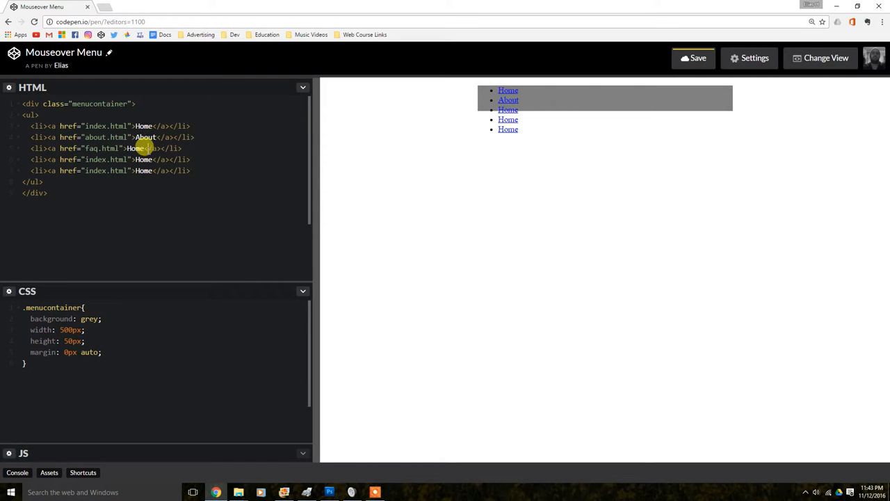
{"action": "mouse_move", "coordinate": [200, 149]}
{"action": "type", "text": "F"}
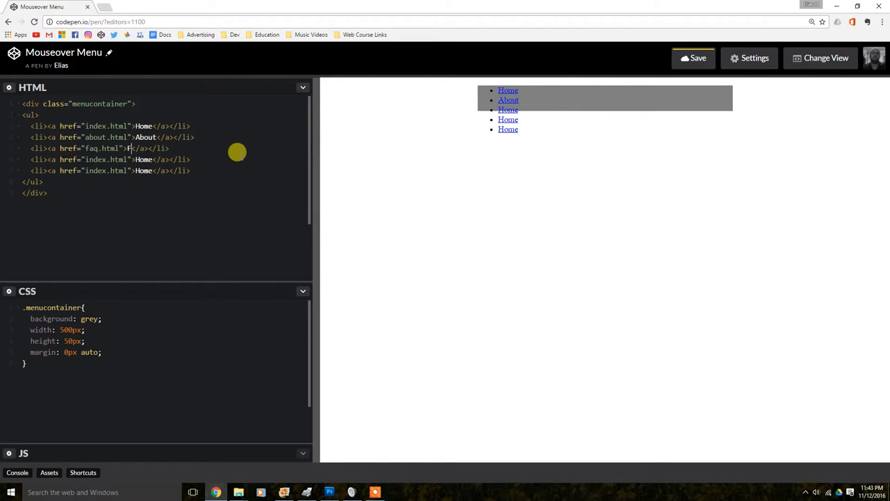
{"action": "type", "text": ".A.Q"}
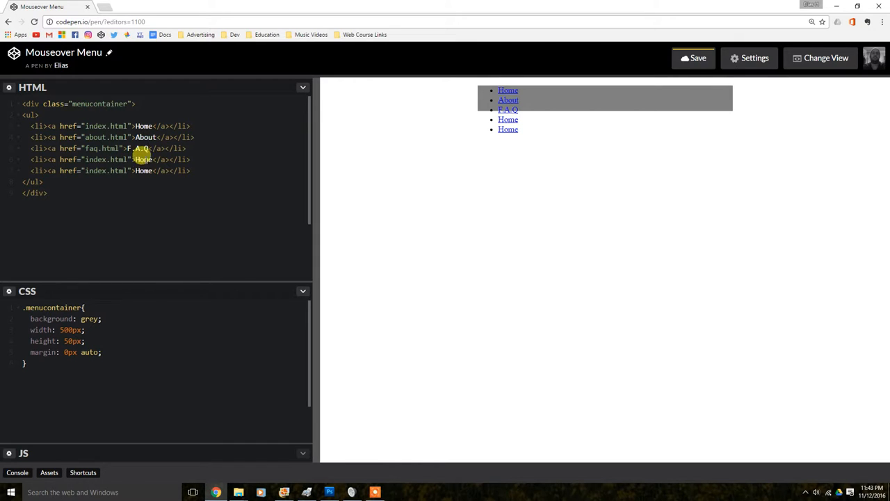
{"action": "mouse_move", "coordinate": [174, 160]}
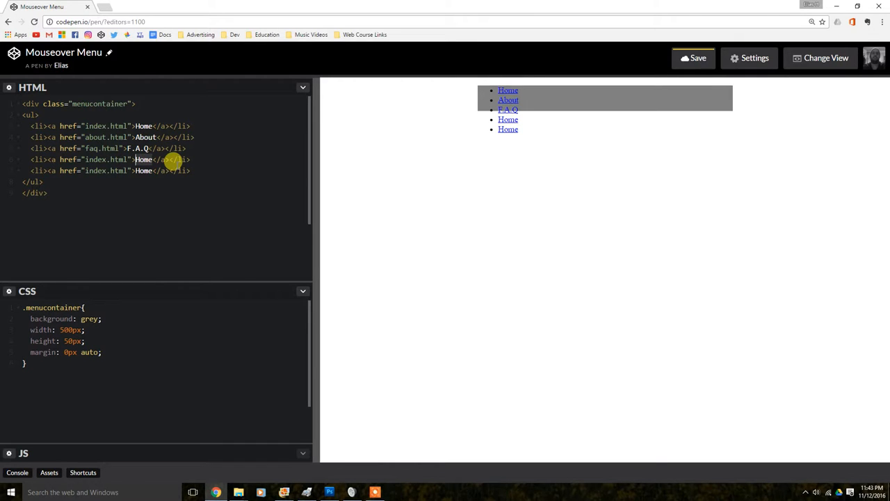
Set the Services link to services.html and the last link to Contact.
{"action": "type", "text": "Serb"}
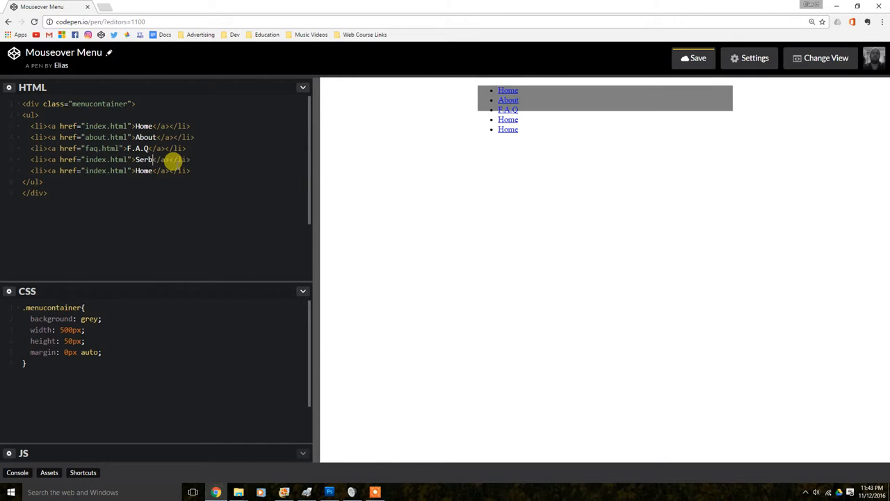
{"action": "key", "text": "Backspace"}
{"action": "type", "text": "vice"}
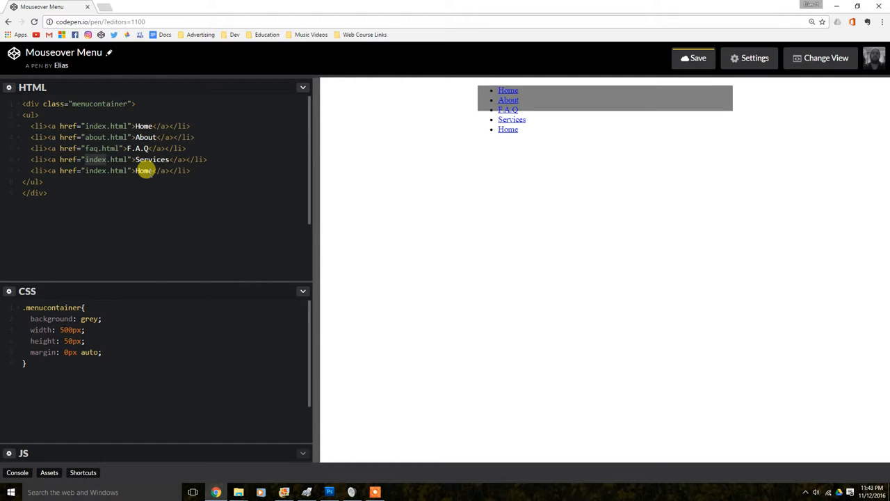
{"action": "type", "text": "services.html"}
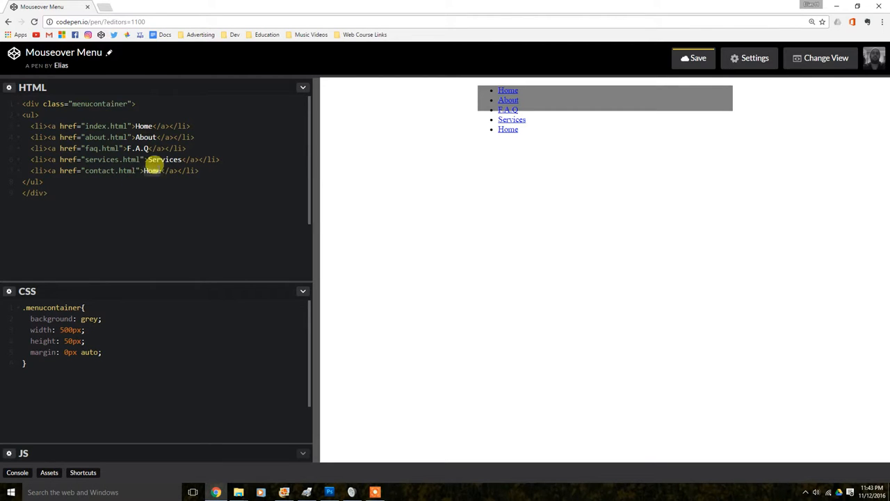
{"action": "type", "text": "Contact"}
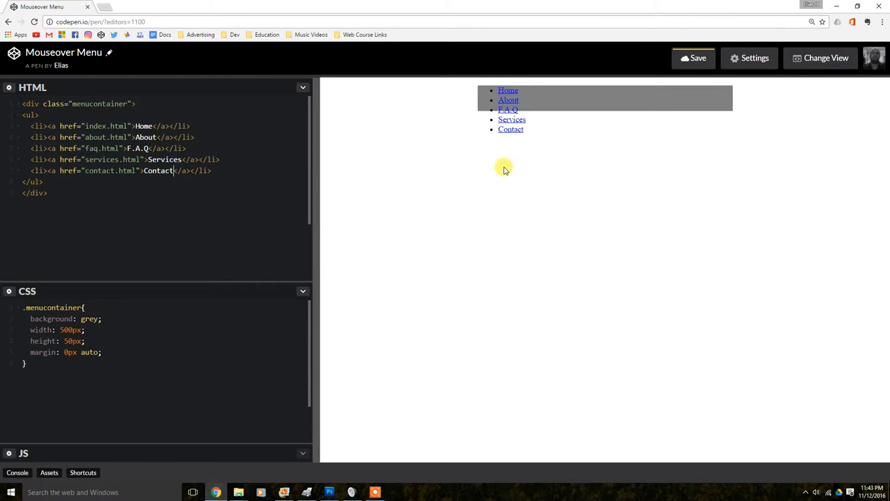
{"action": "mouse_move", "coordinate": [508, 150]}
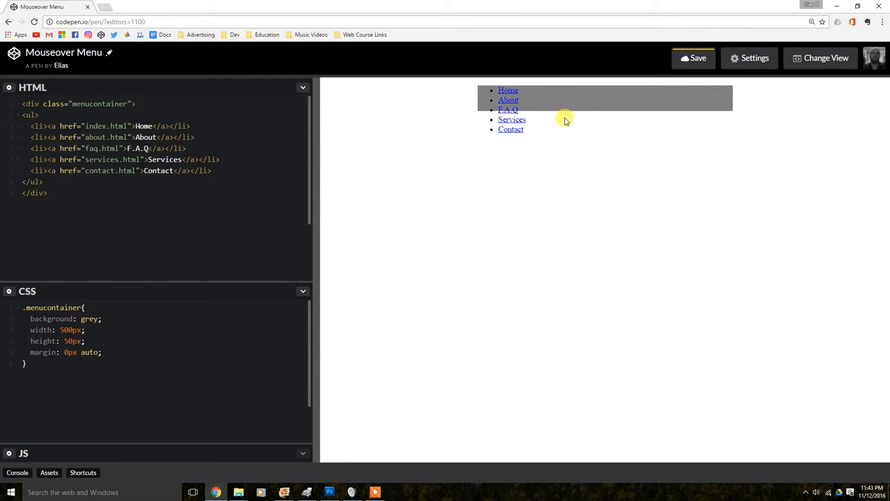
{"action": "mouse_move", "coordinate": [500, 100]}
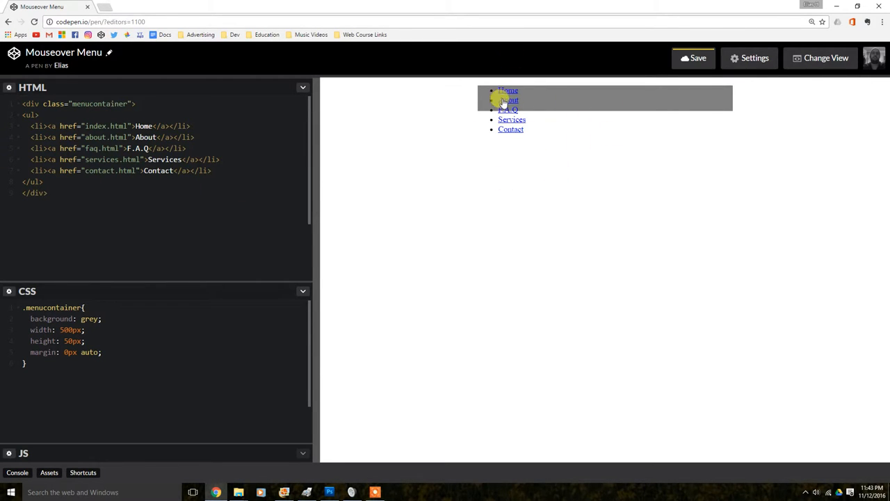
{"action": "mouse_move", "coordinate": [584, 135]}
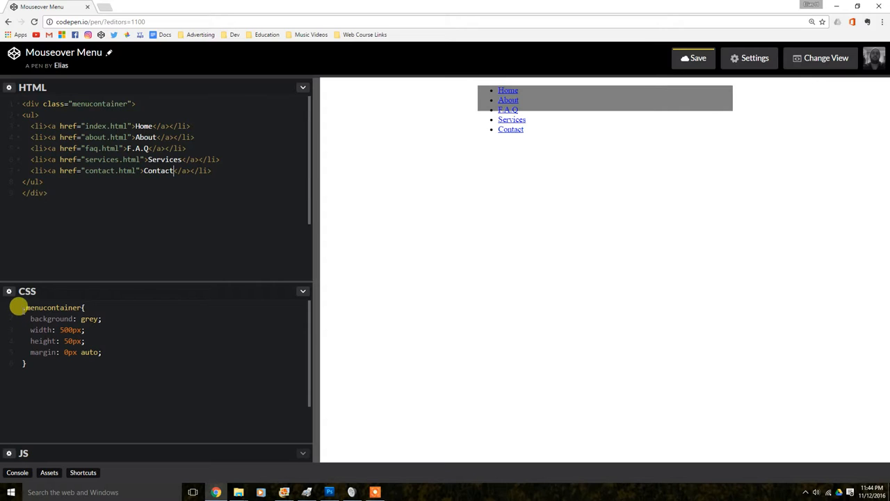
Collapse the .menucontainer rule and start a ul rule beneath it.
{"action": "left_click", "coordinate": [16, 307]}
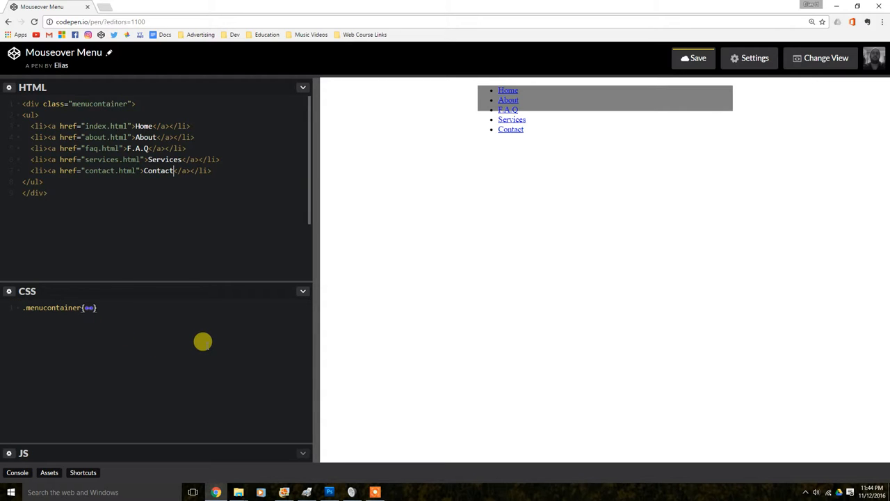
{"action": "mouse_move", "coordinate": [147, 355]}
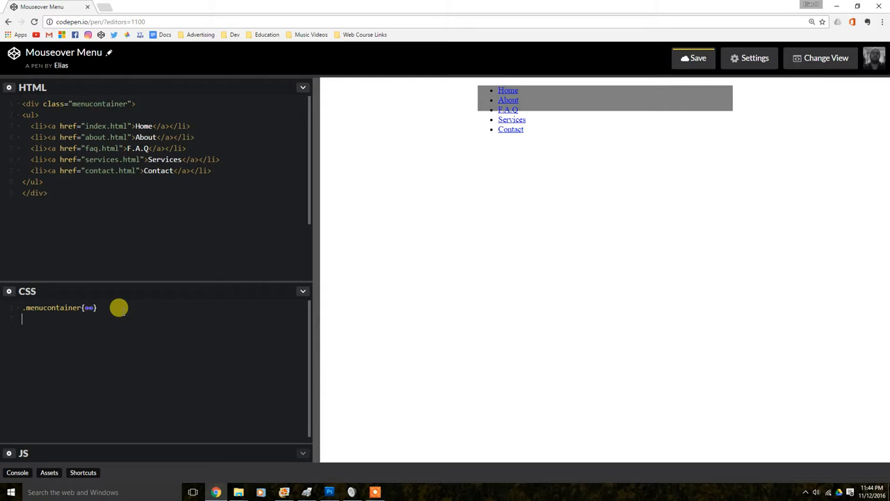
{"action": "type", "text": "ul"}
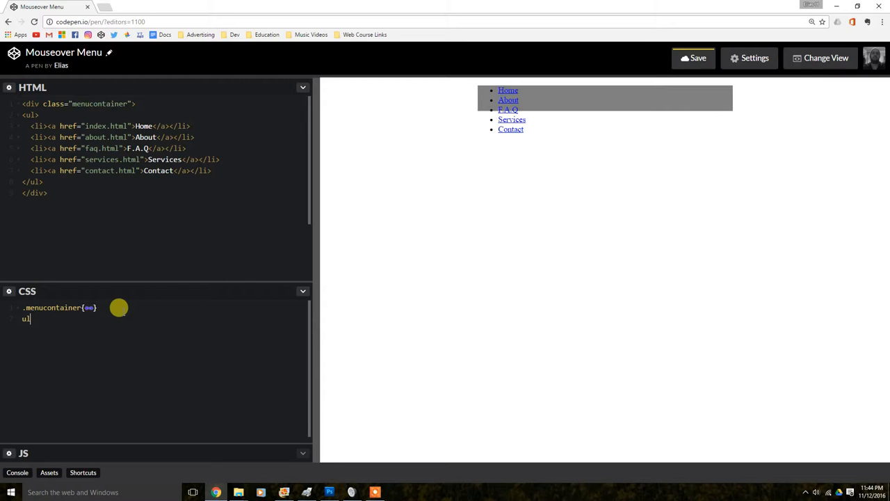
Give the ul rule list-style-type: none; and overflow: hidden;.
{"action": "type", "text": "{"}
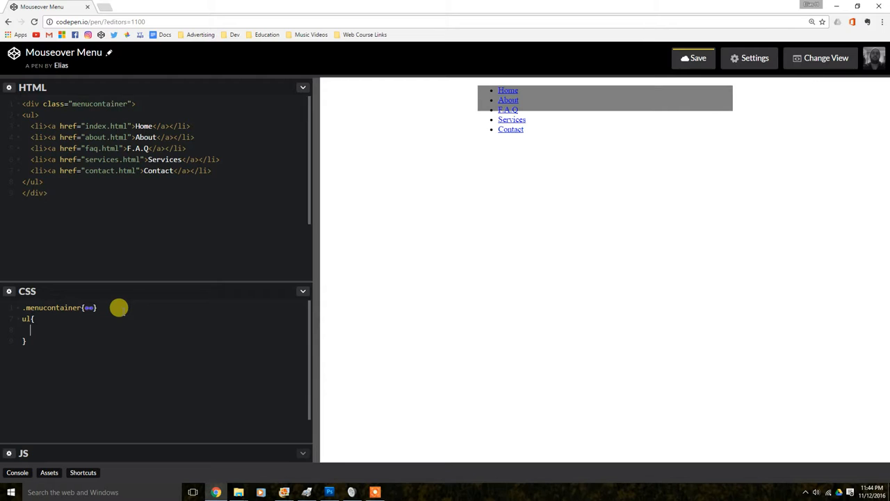
{"action": "type", "text": "lisr"}
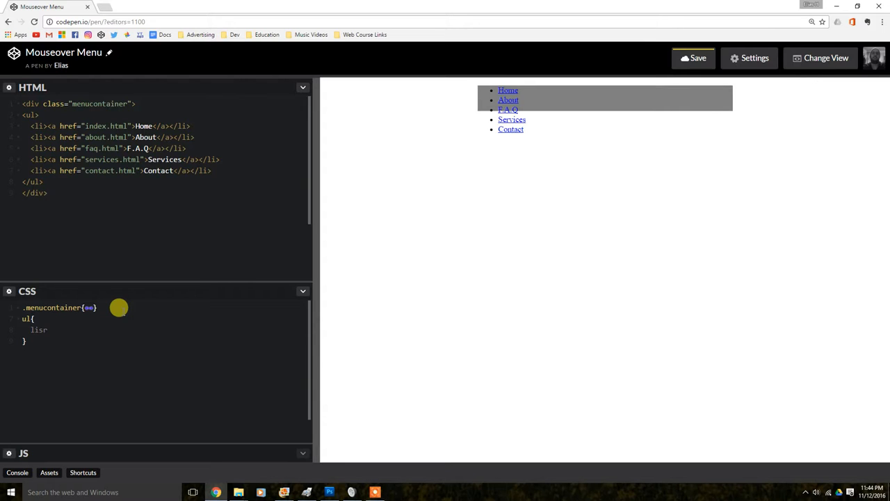
{"action": "key", "text": "Backspace"}
{"action": "type", "text": "t-"}
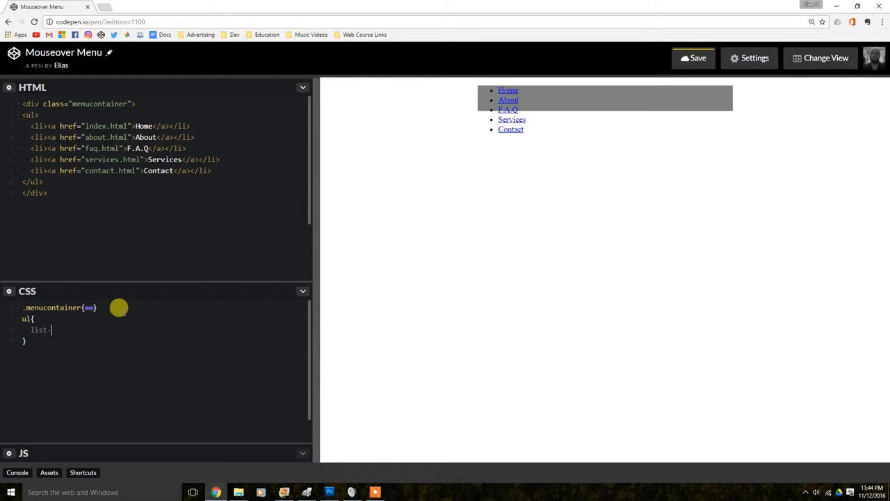
{"action": "type", "text": "style-"}
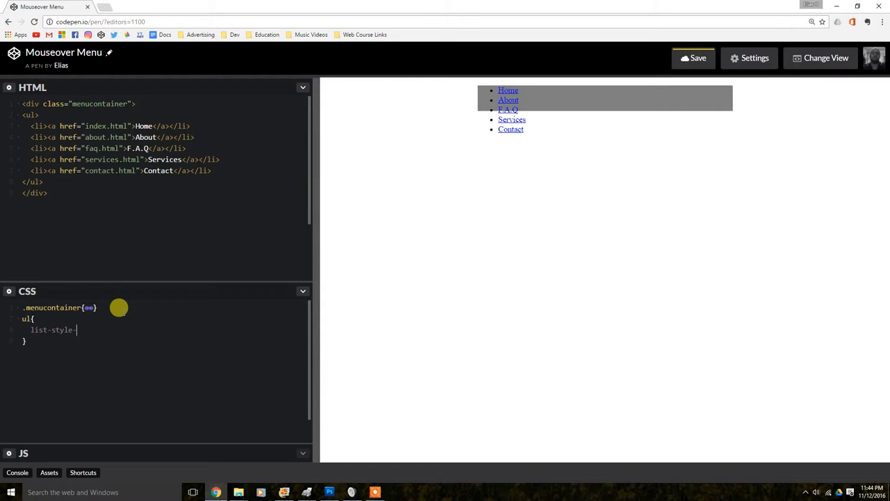
{"action": "type", "text": "-type"}
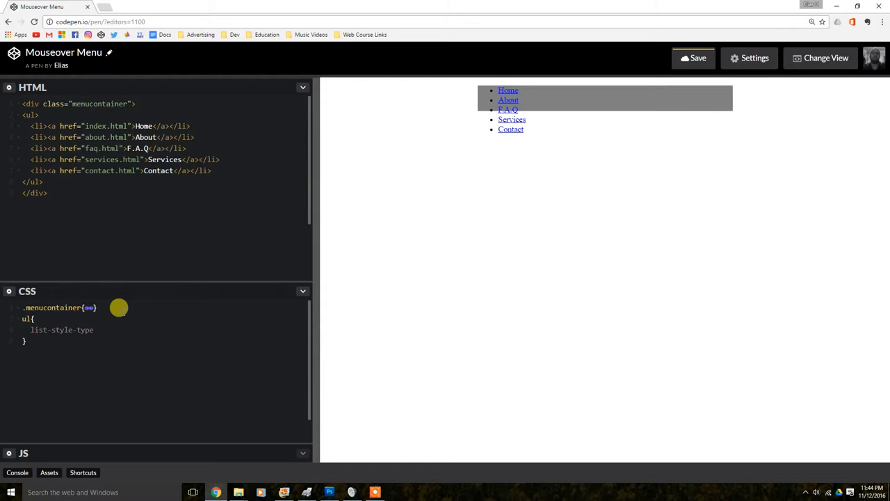
{"action": "type", "text": ": n"}
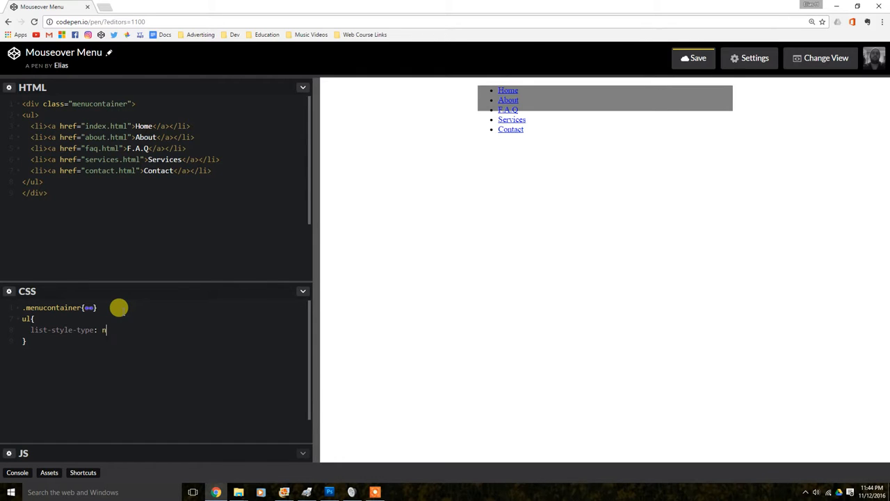
{"action": "type", "text": "on"}
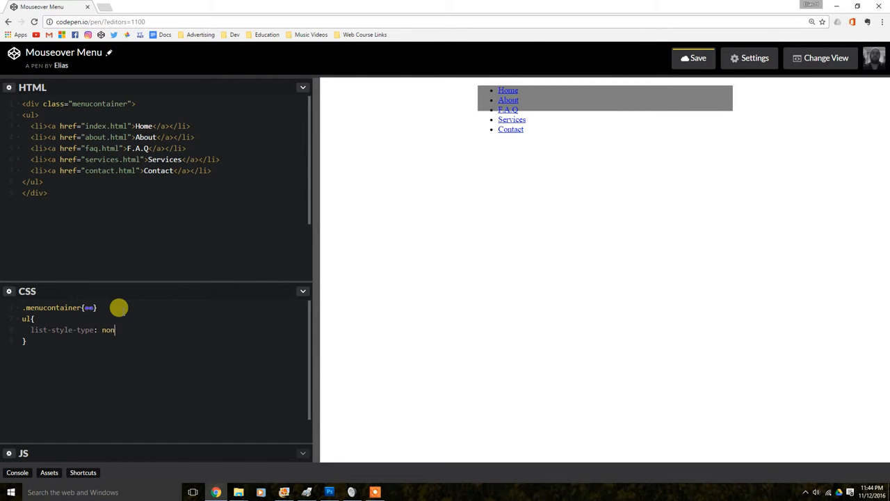
{"action": "type", "text": "e;"}
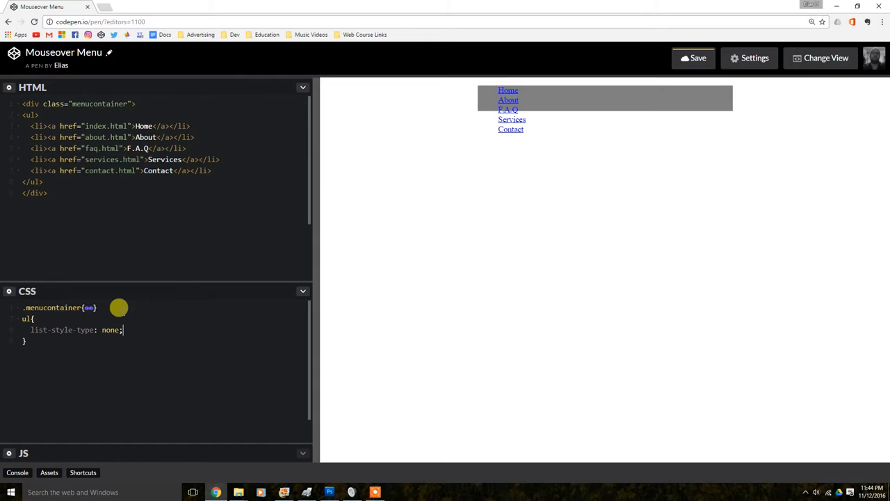
{"action": "key", "text": "Return"}
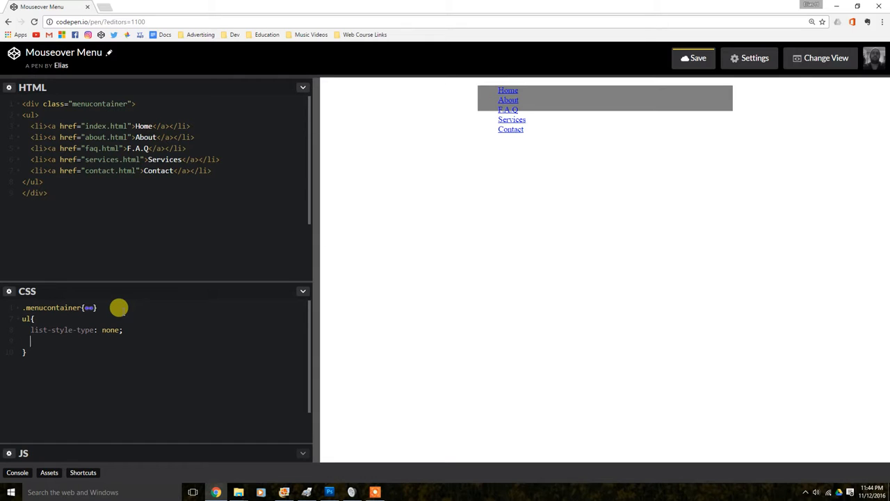
{"action": "type", "text": "ov"}
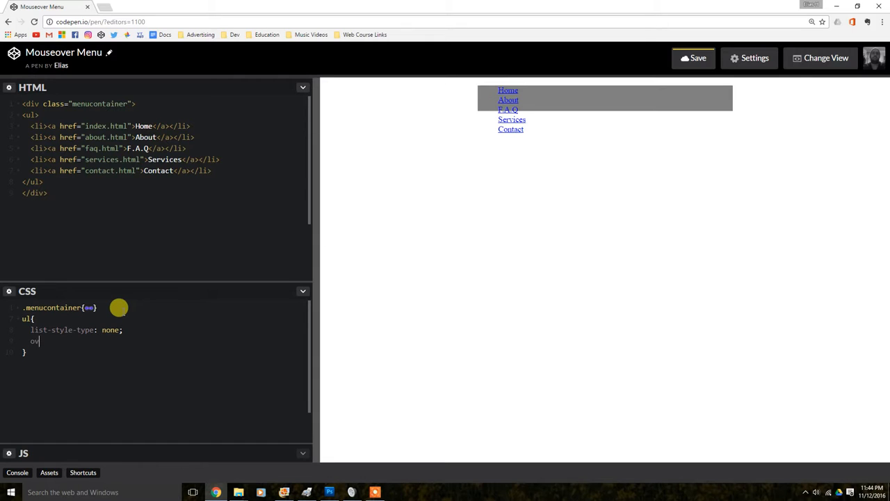
{"action": "type", "text": "eflow"}
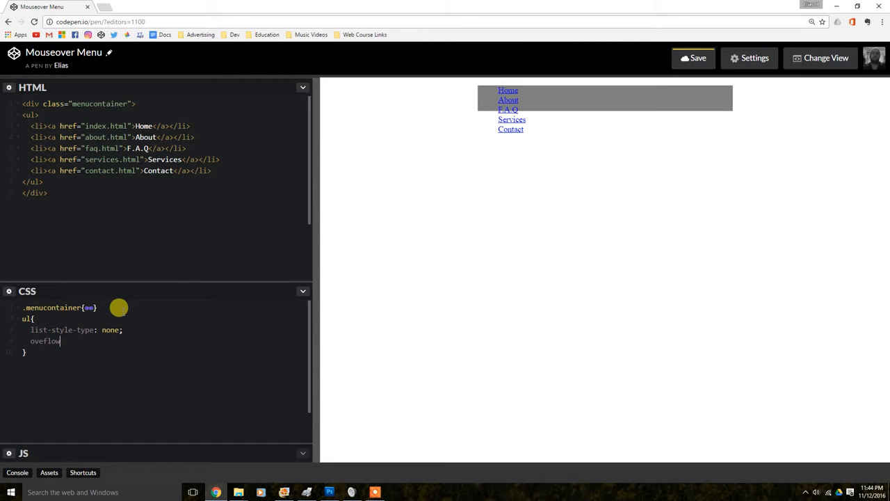
{"action": "type", "text": ": h"}
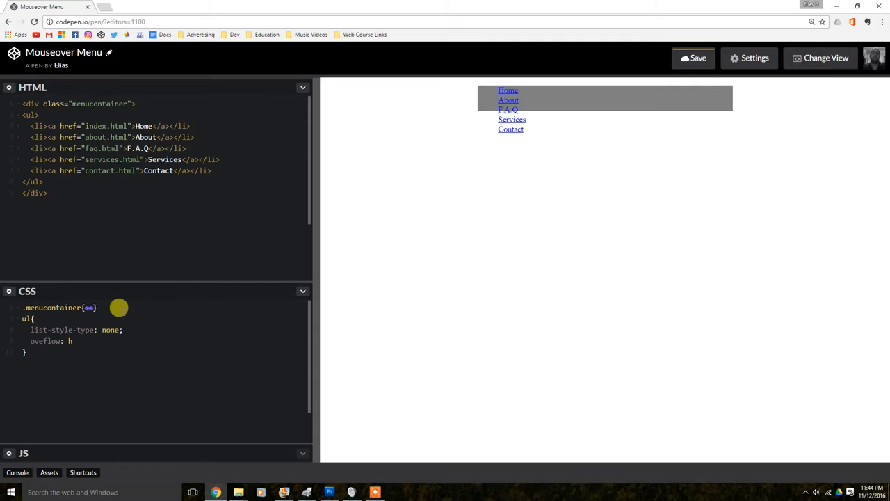
{"action": "type", "text": "idden;"}
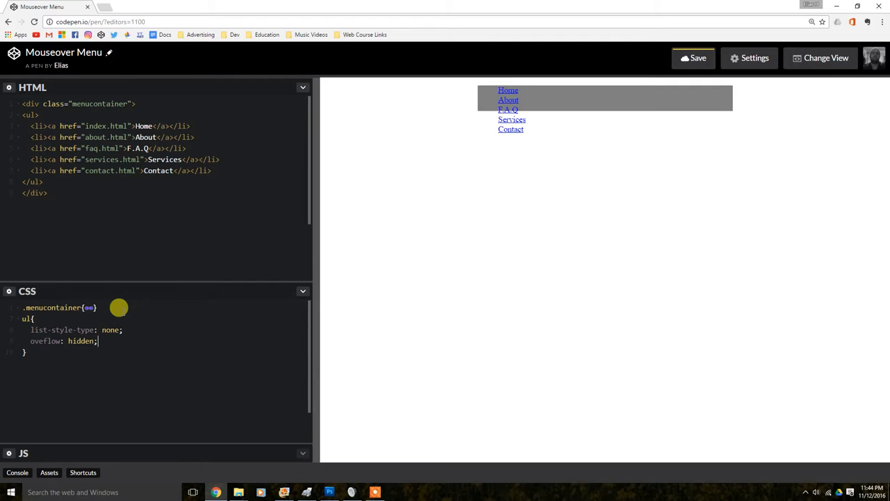
{"action": "key", "text": "Return"}
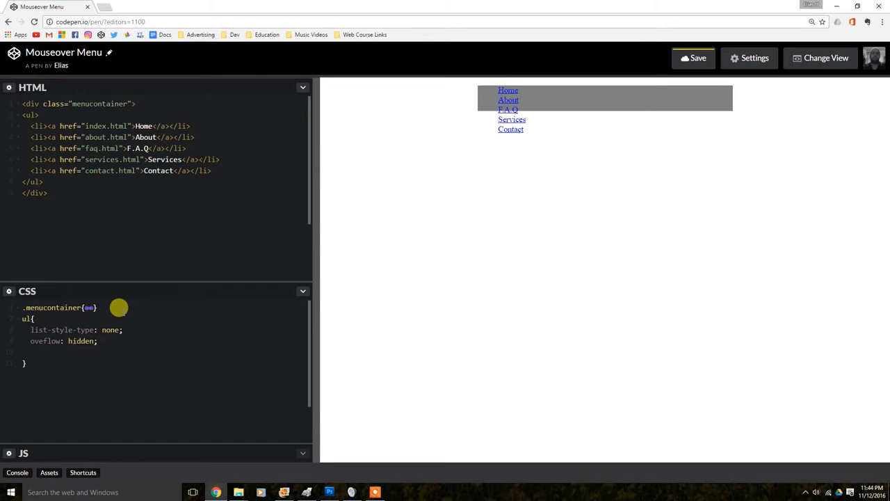
Add padding: 0px; and margin: 0px; to the ul rule.
{"action": "type", "text": "paddi"}
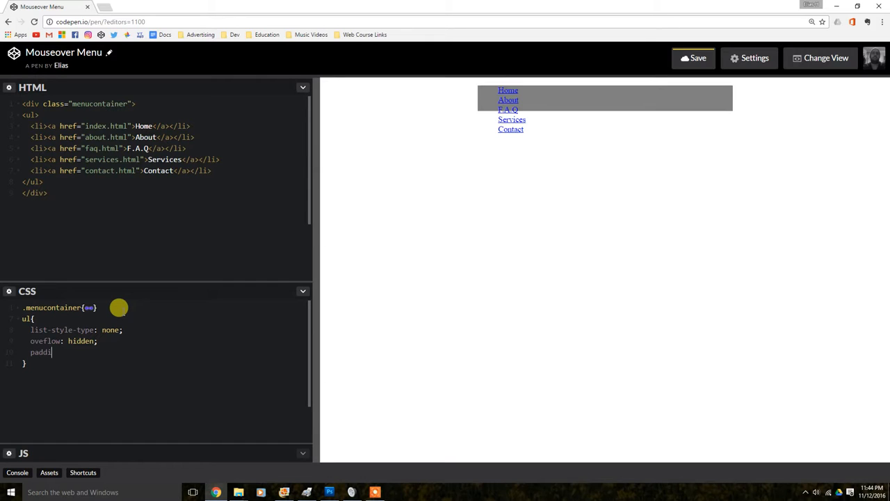
{"action": "type", "text": "ing:"}
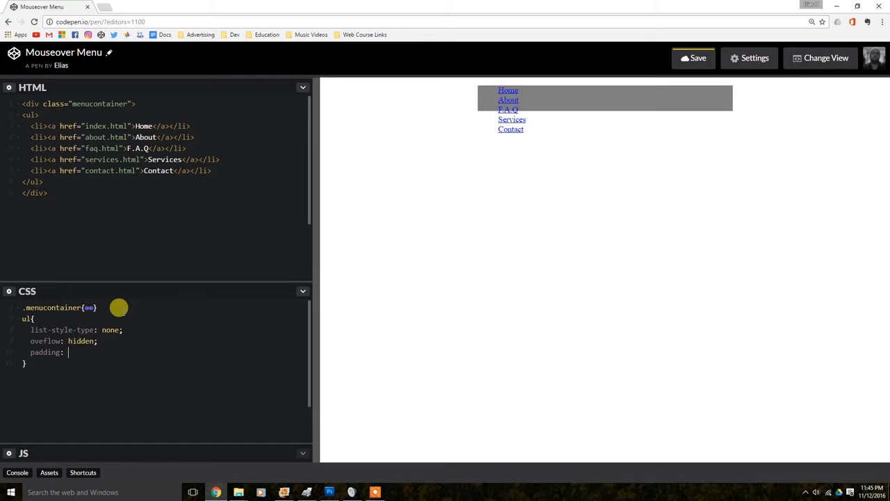
{"action": "type", "text": "0px;"}
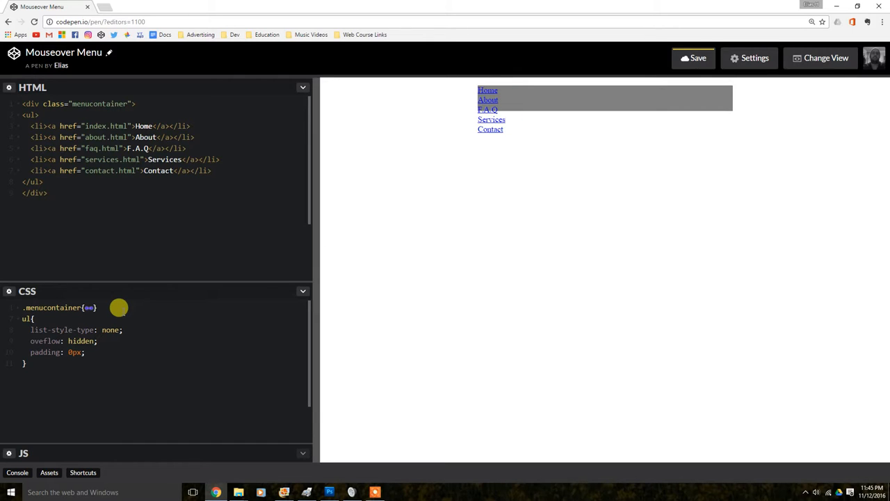
{"action": "left_click", "coordinate": [85, 352]}
{"action": "type", "text": "mar"}
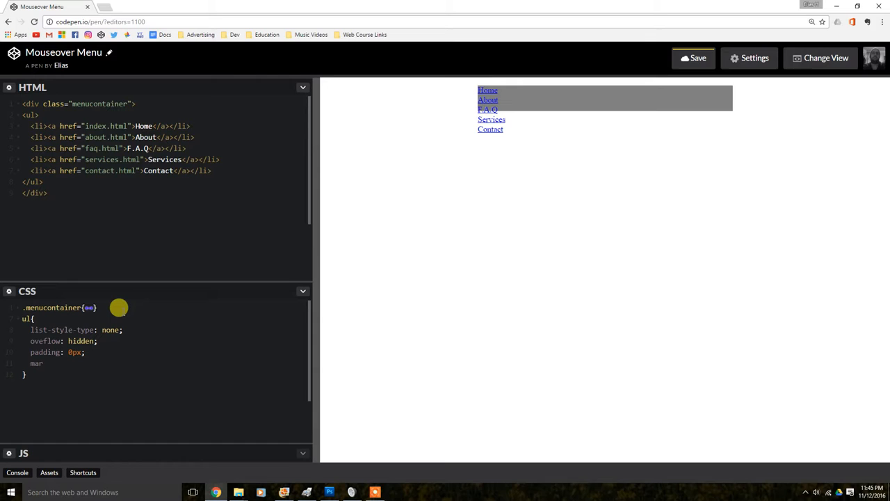
{"action": "type", "text": "gin:"}
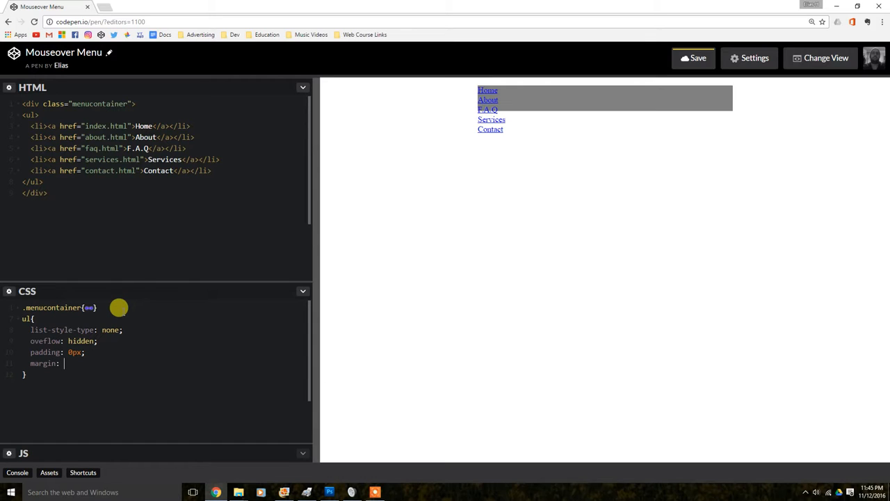
{"action": "type", "text": "0px;"}
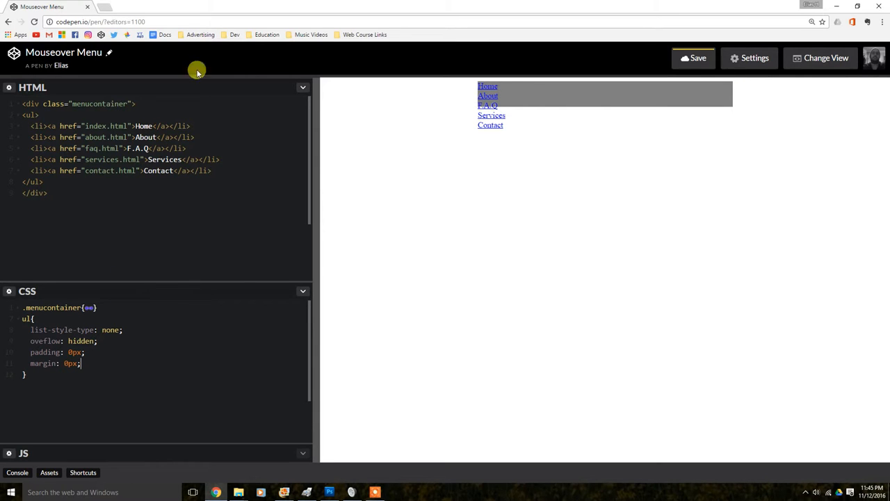
{"action": "mouse_move", "coordinate": [542, 181]}
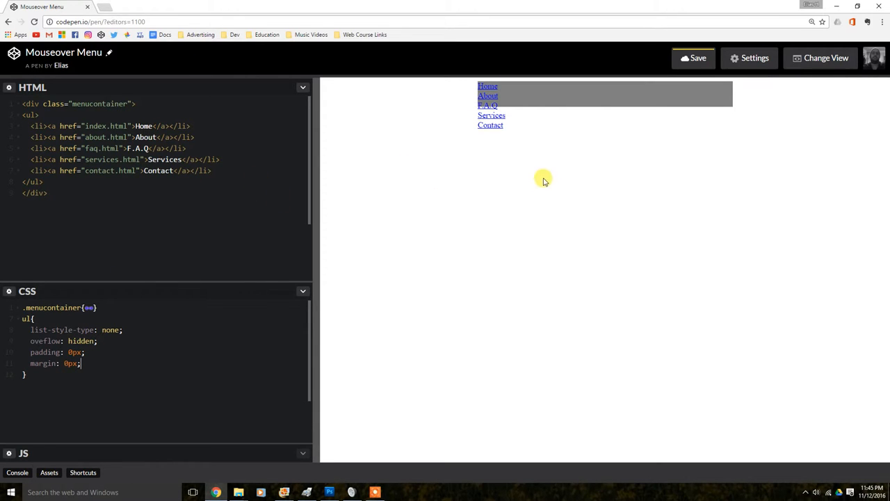
{"action": "mouse_move", "coordinate": [325, 284]}
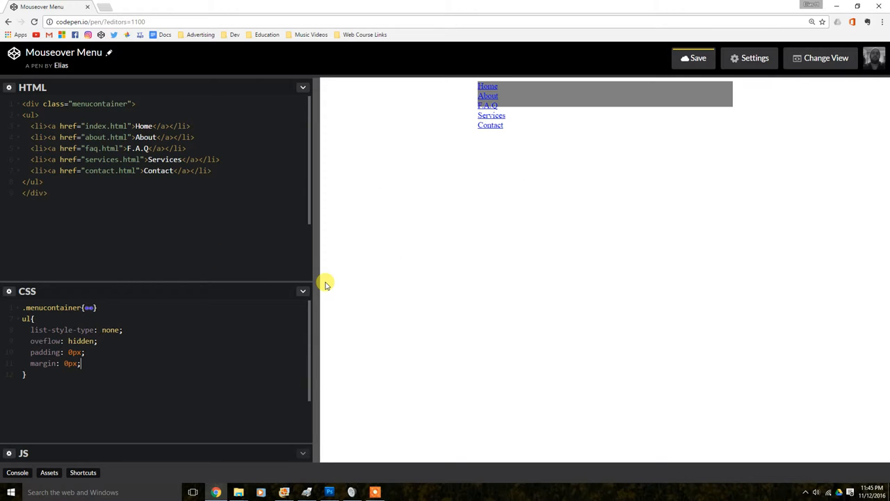
{"action": "mouse_move", "coordinate": [303, 263]}
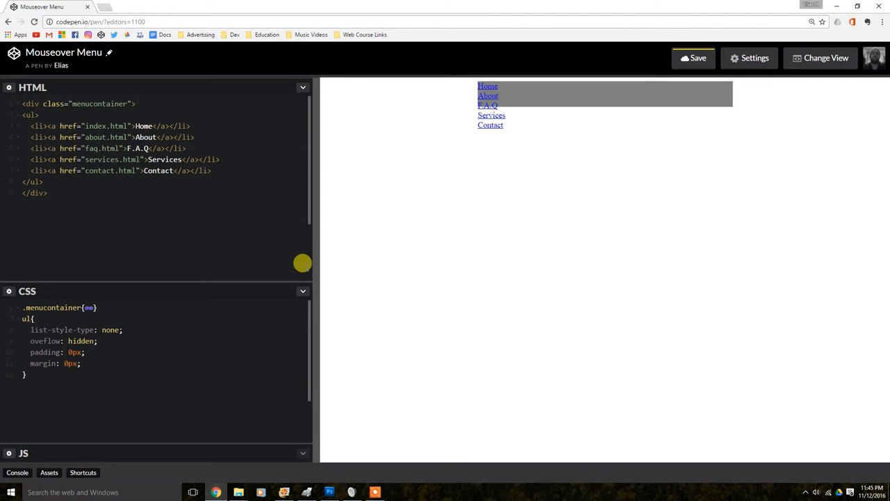
{"action": "mouse_move", "coordinate": [86, 198]}
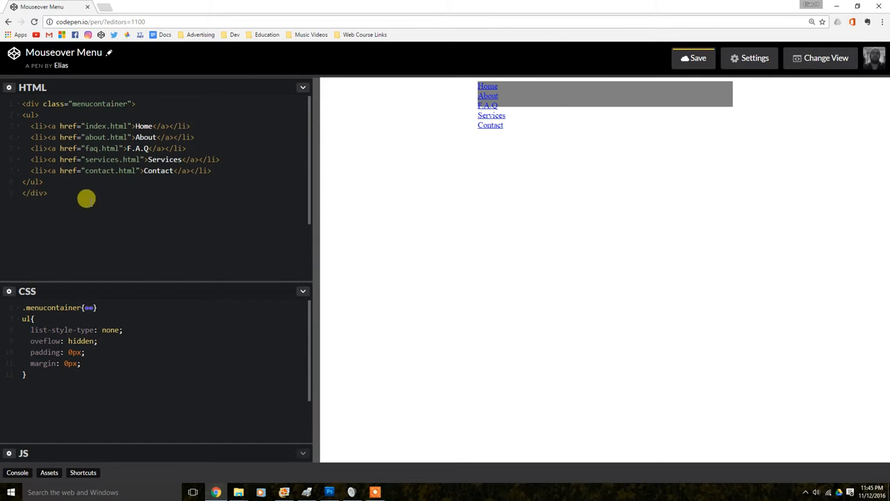
{"action": "mouse_move", "coordinate": [462, 120]}
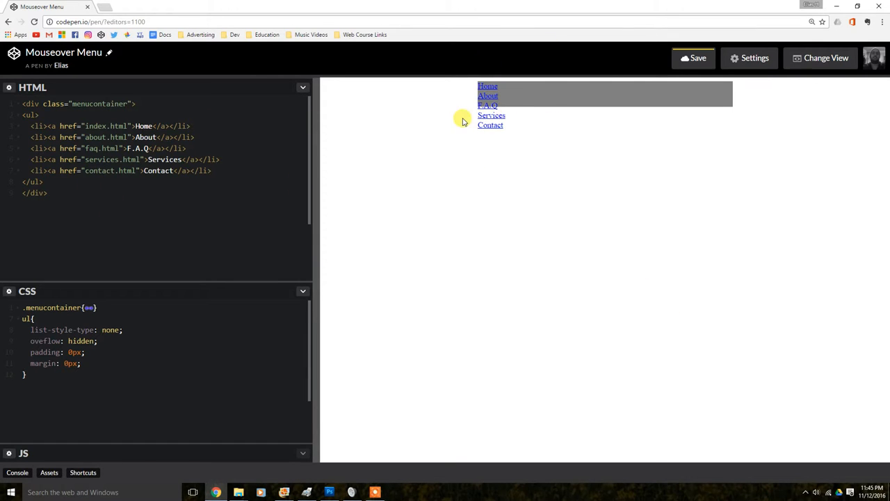
{"action": "mouse_move", "coordinate": [183, 425]}
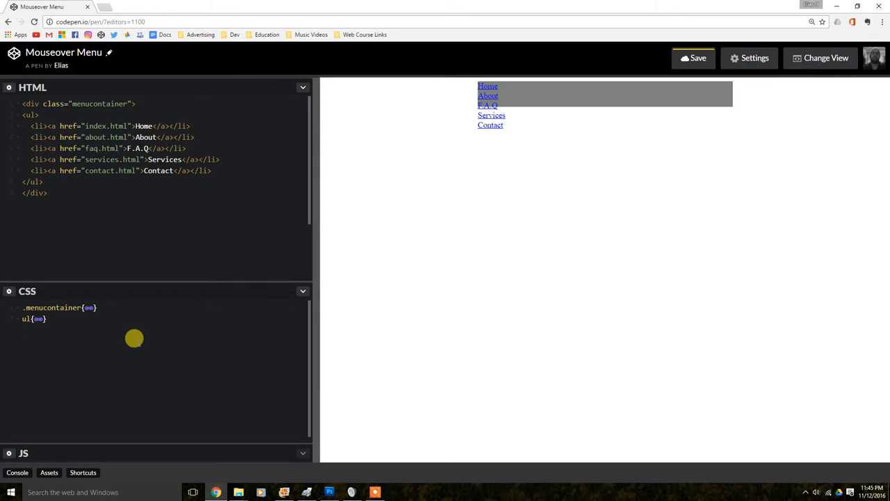
{"action": "mouse_move", "coordinate": [465, 158]}
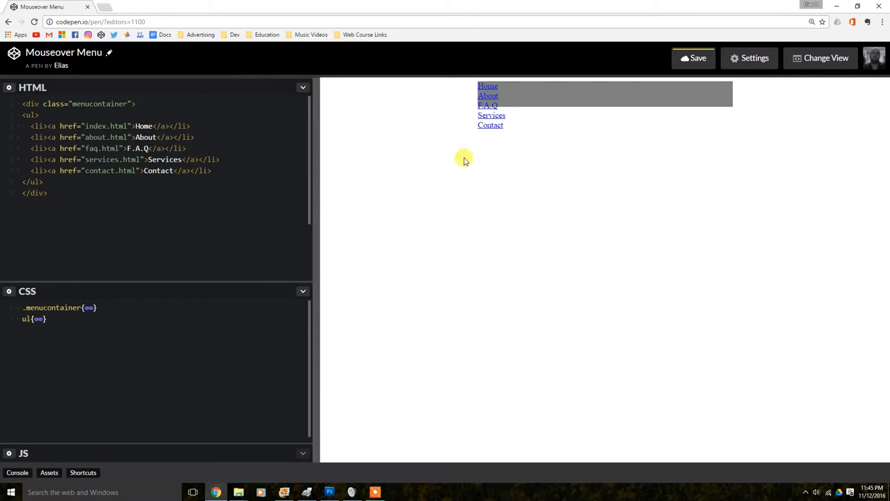
{"action": "mouse_move", "coordinate": [380, 428]}
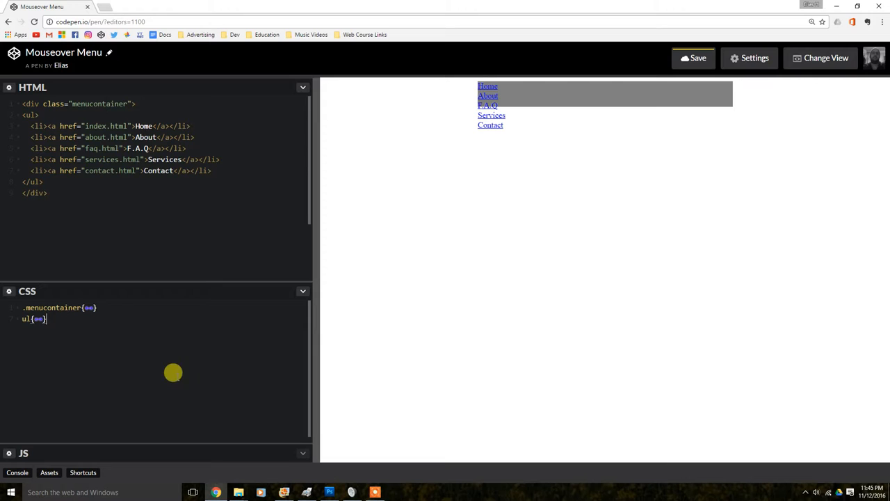
{"action": "mouse_move", "coordinate": [497, 156]}
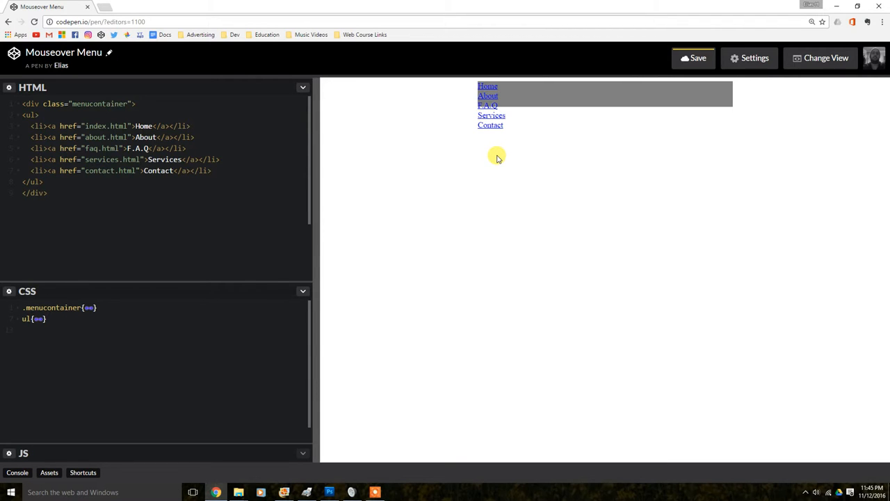
Add a 'li a' rule with background: #ff9900; so the menu links turn orange.
{"action": "type", "text": "l"}
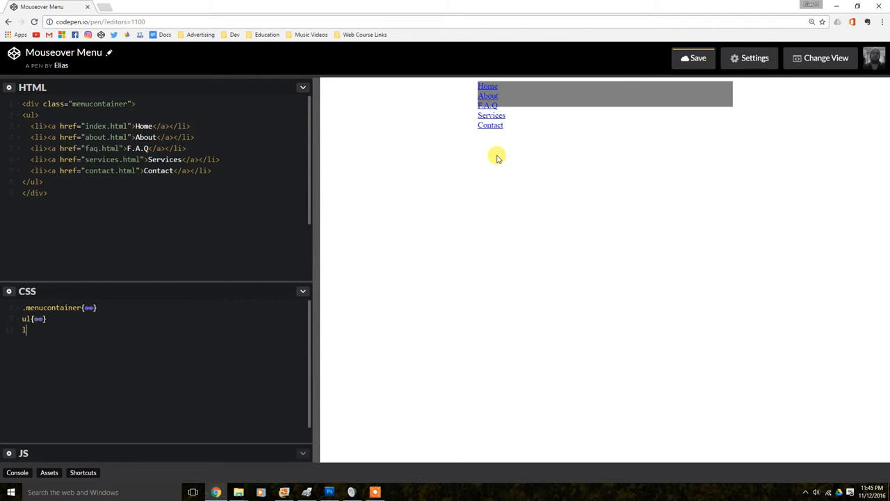
{"action": "type", "text": "i a"}
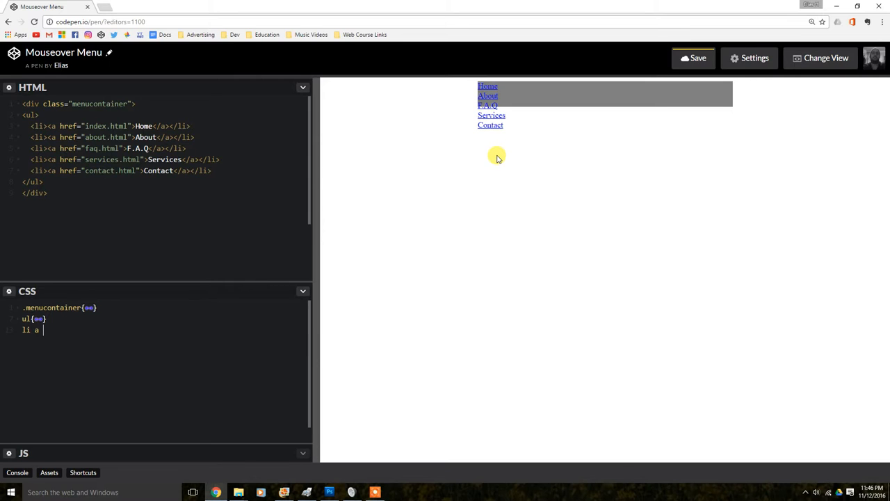
{"action": "type", "text": "{"}
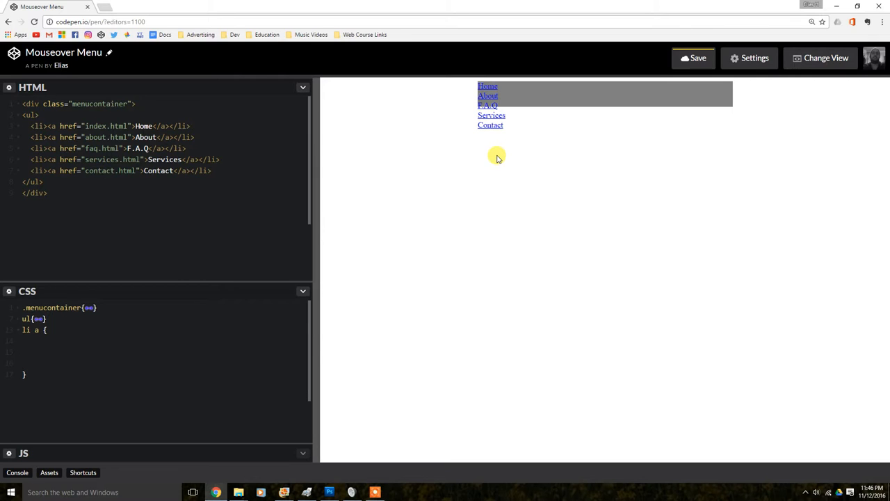
{"action": "type", "text": "back"}
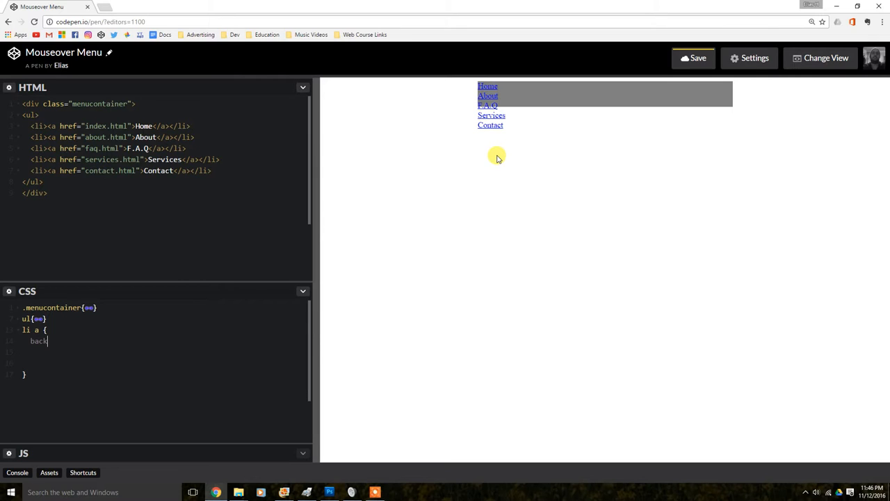
{"action": "type", "text": "ground:"}
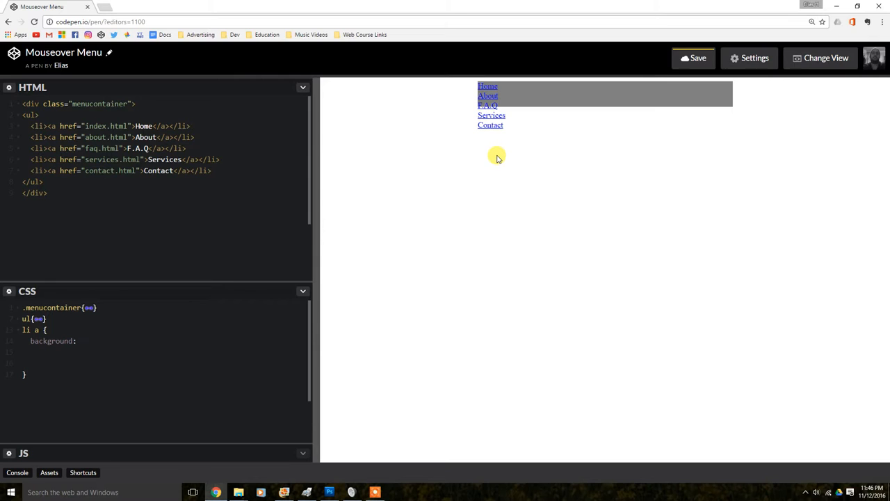
{"action": "left_click", "coordinate": [81, 341]}
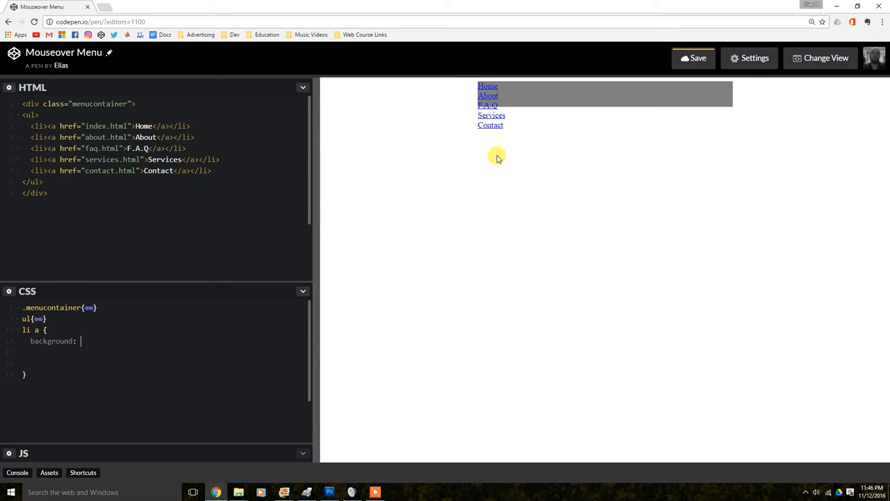
{"action": "type", "text": "#"}
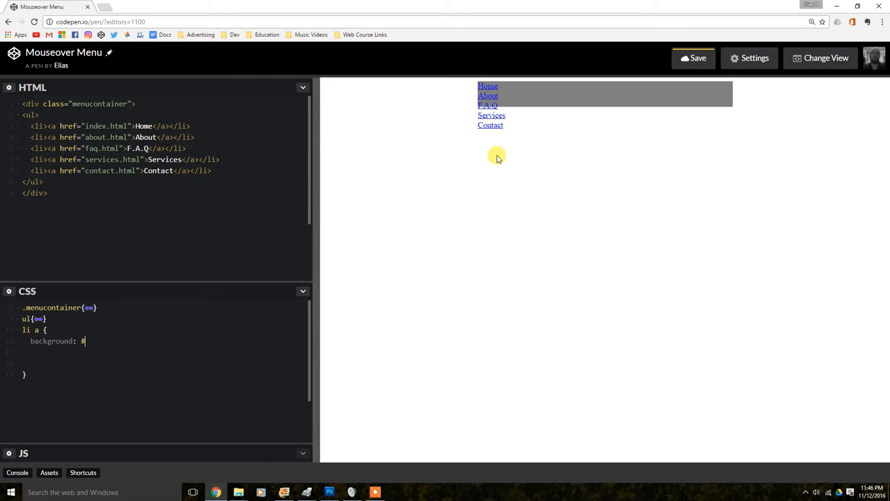
{"action": "type", "text": "ff"}
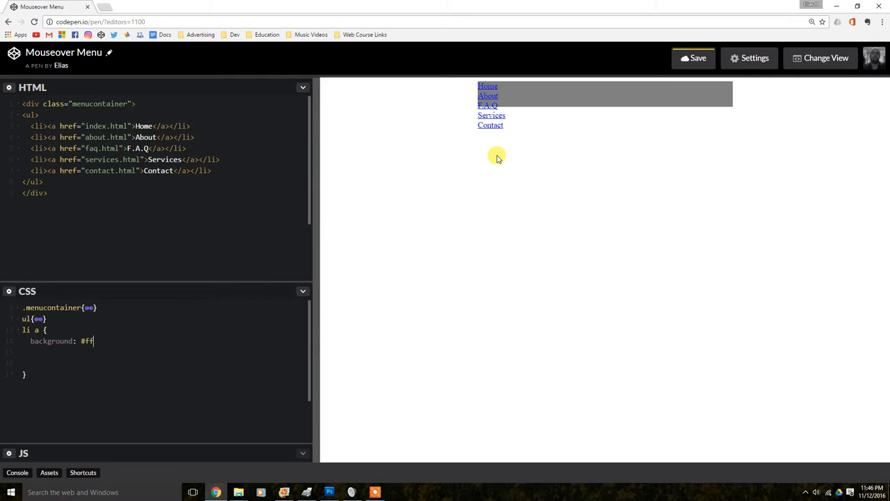
{"action": "type", "text": "9900"}
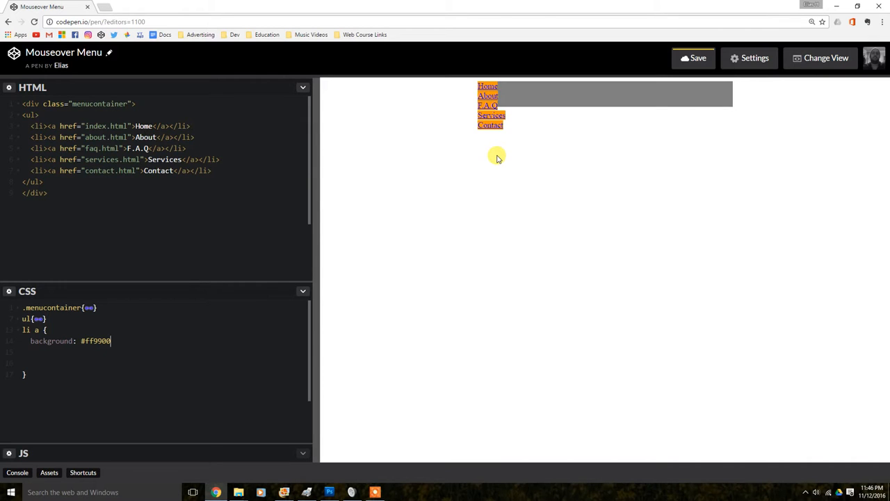
{"action": "type", "text": ";"}
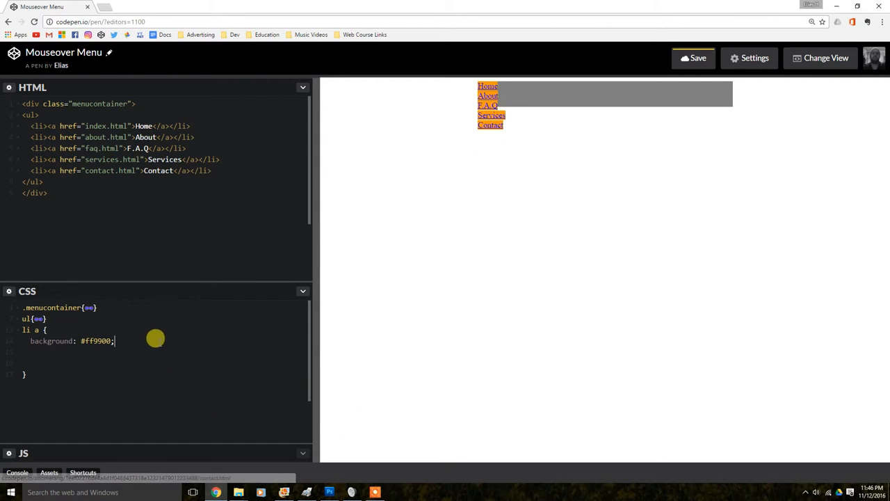
{"action": "mouse_move", "coordinate": [480, 85]}
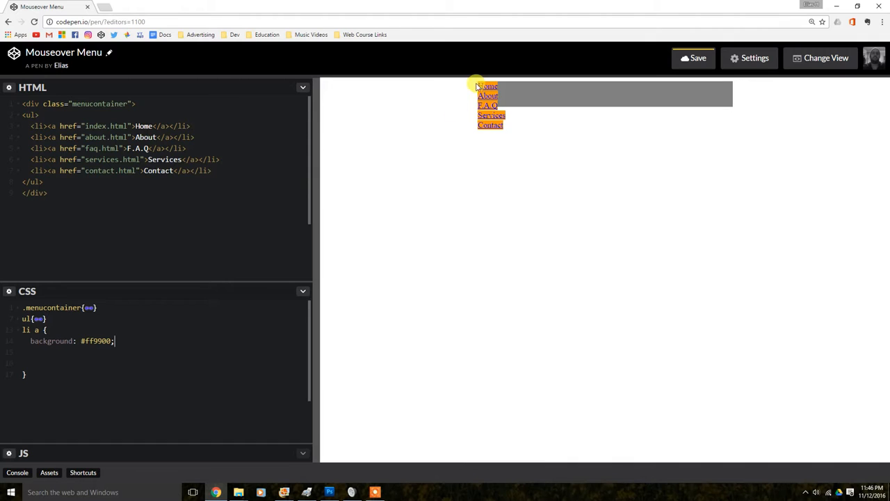
{"action": "mouse_move", "coordinate": [529, 138]}
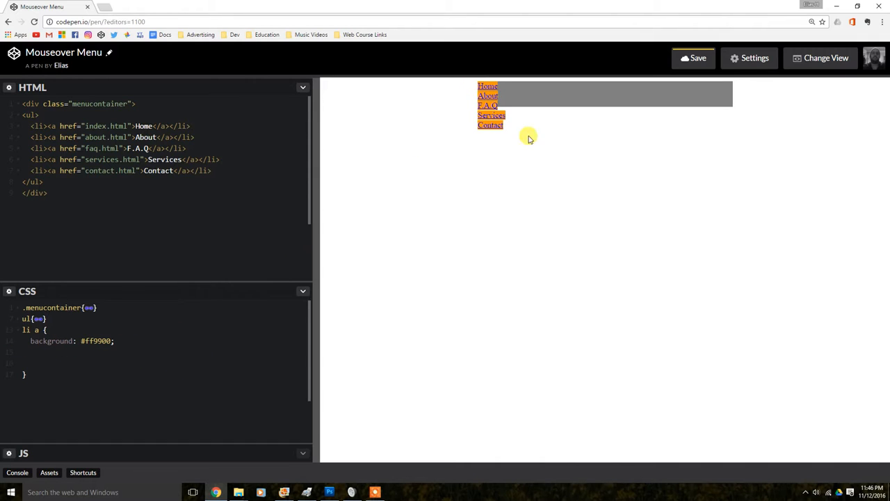
{"action": "mouse_move", "coordinate": [353, 381]}
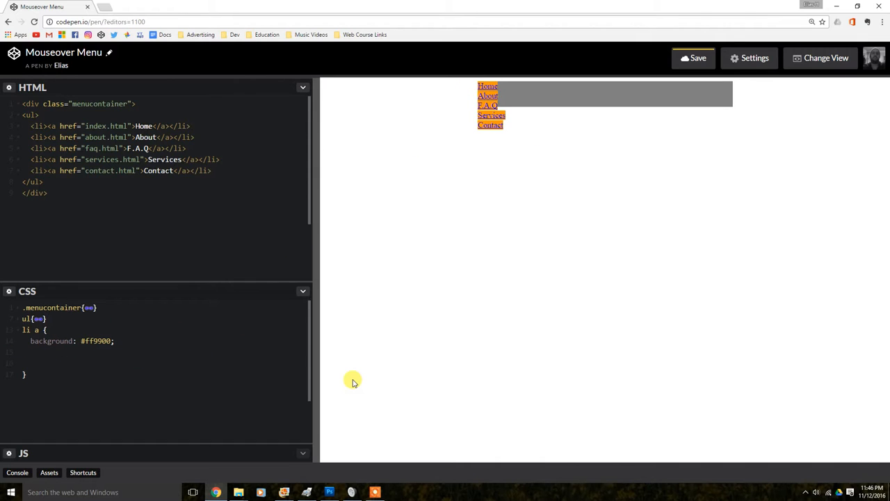
Add float: left; to the li a rule so the five links line up in one row.
{"action": "type", "text": "float:"}
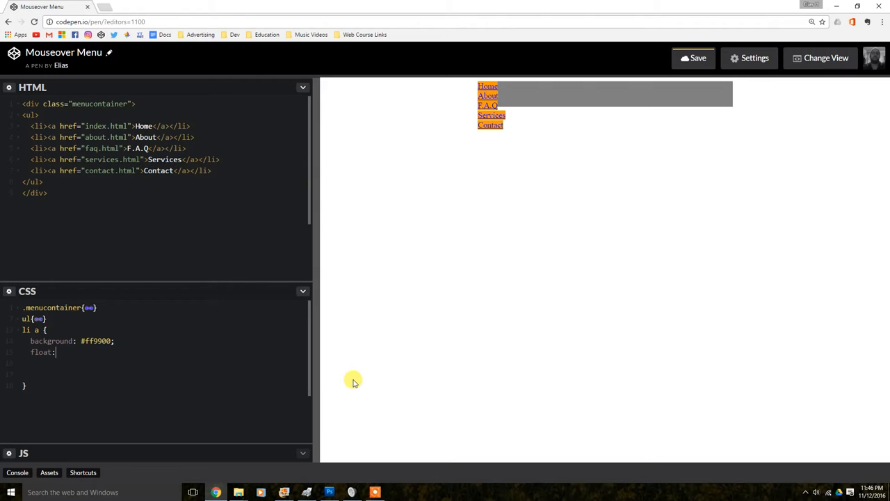
{"action": "type", "text": "lef"}
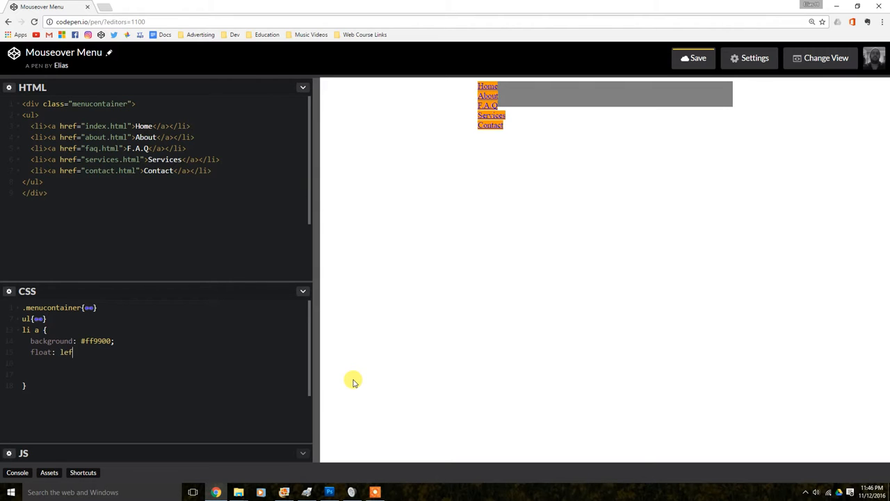
{"action": "type", "text": ";"}
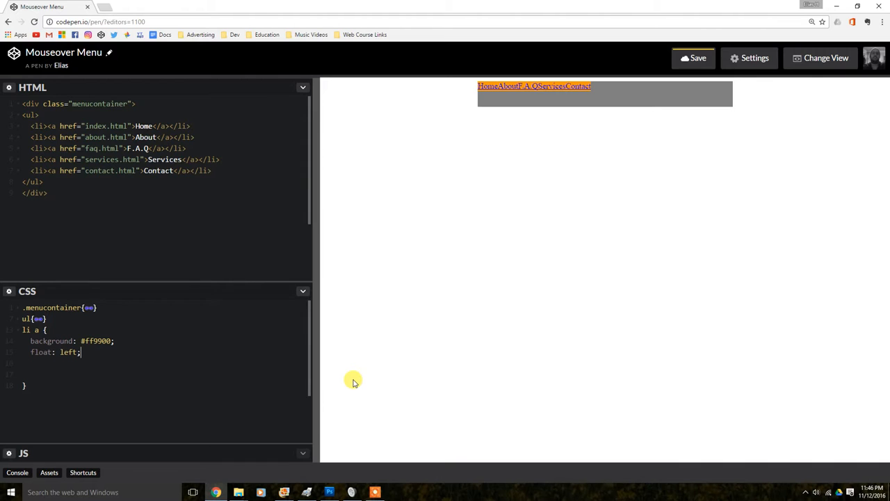
{"action": "mouse_move", "coordinate": [536, 86]}
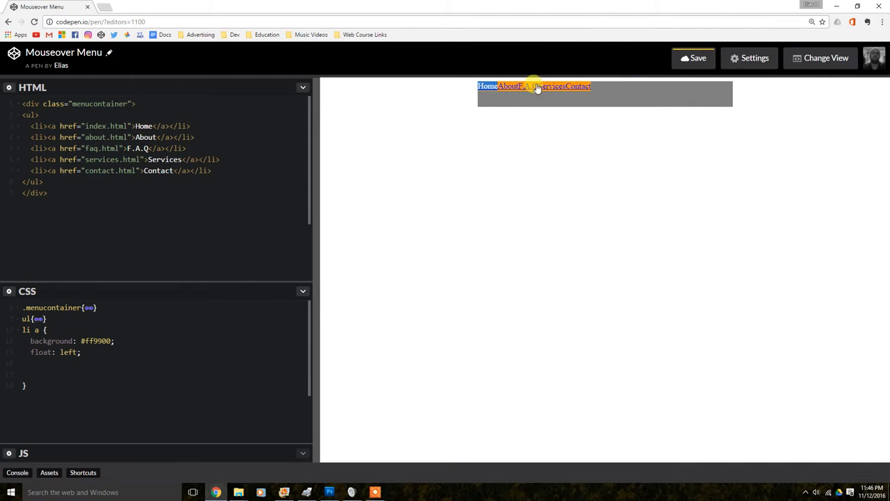
{"action": "mouse_move", "coordinate": [342, 480]}
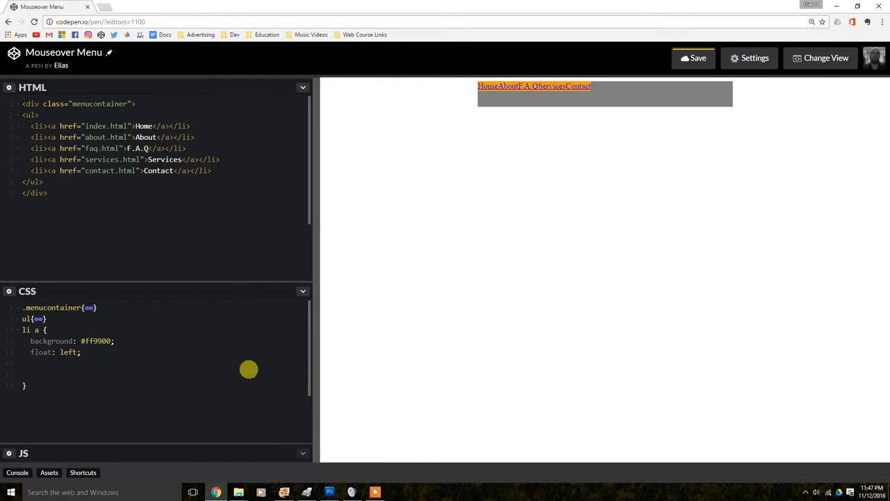
{"action": "mouse_move", "coordinate": [30, 356]}
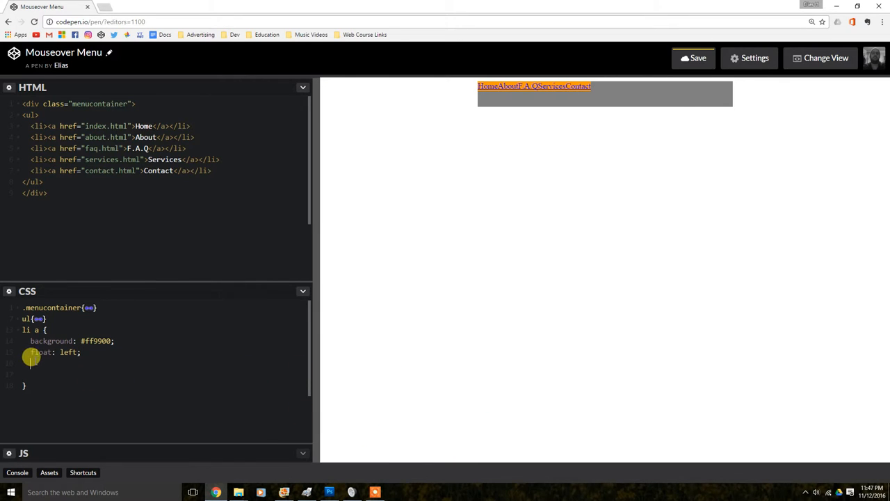
{"action": "mouse_move", "coordinate": [184, 264]}
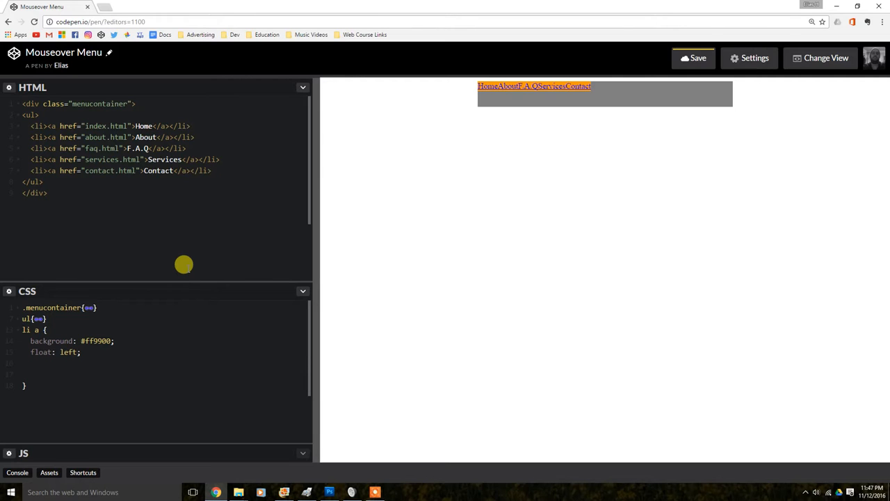
Declare padding: 15px 20px; on the li a rule to space the links apart.
{"action": "type", "text": "padding:"}
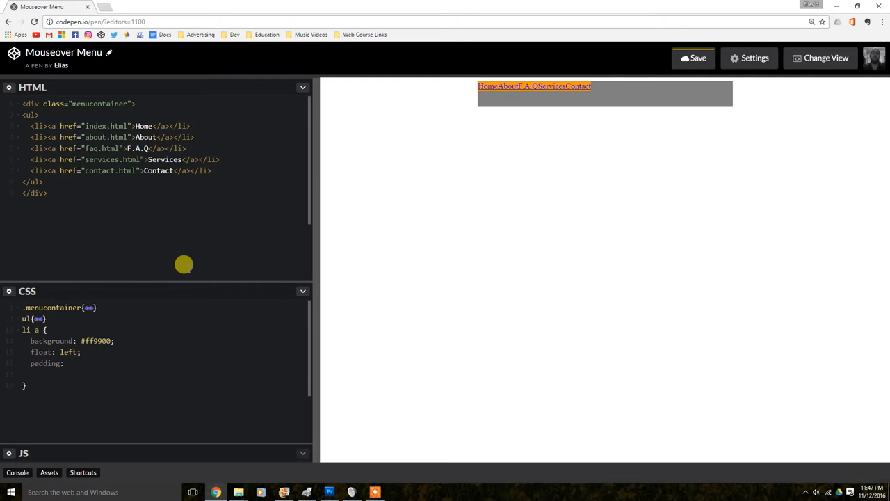
{"action": "type", "text": "1"}
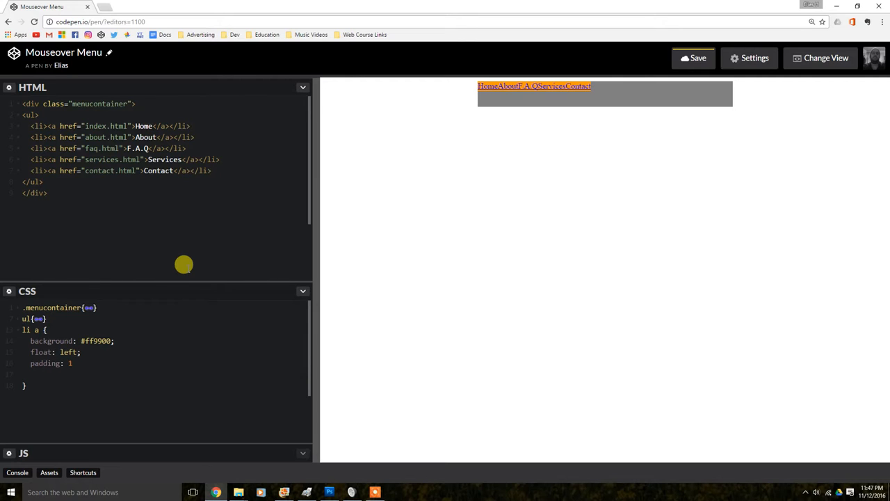
{"action": "type", "text": "5px"}
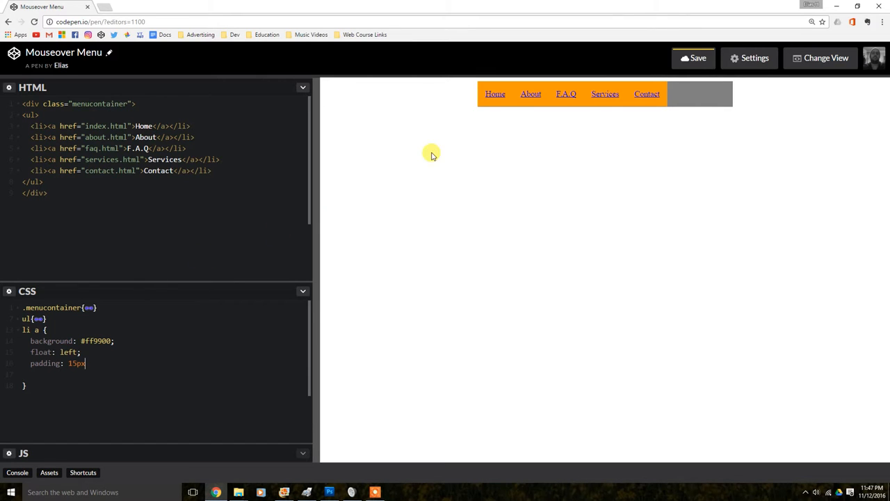
{"action": "mouse_move", "coordinate": [382, 348]}
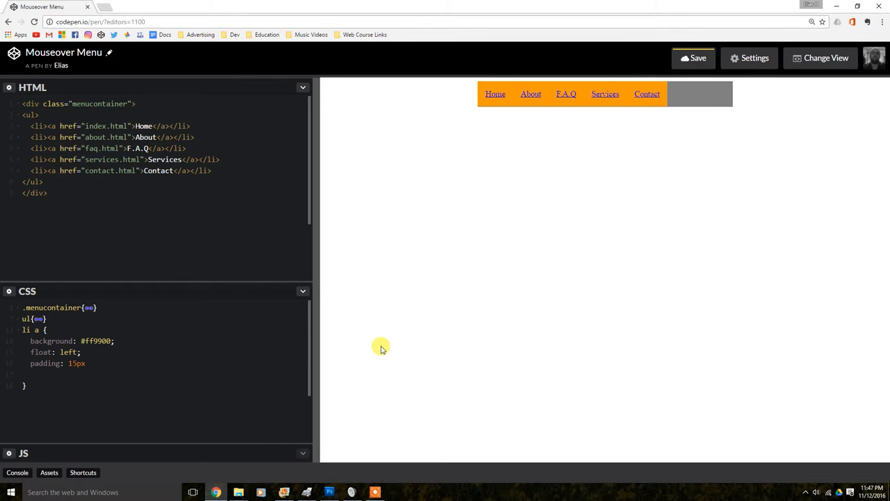
{"action": "type", "text": "20p"}
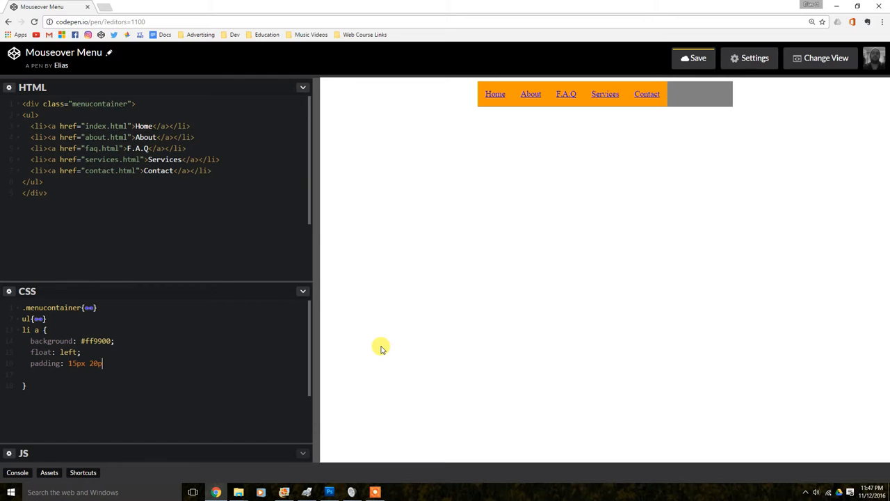
{"action": "type", "text": "x;"}
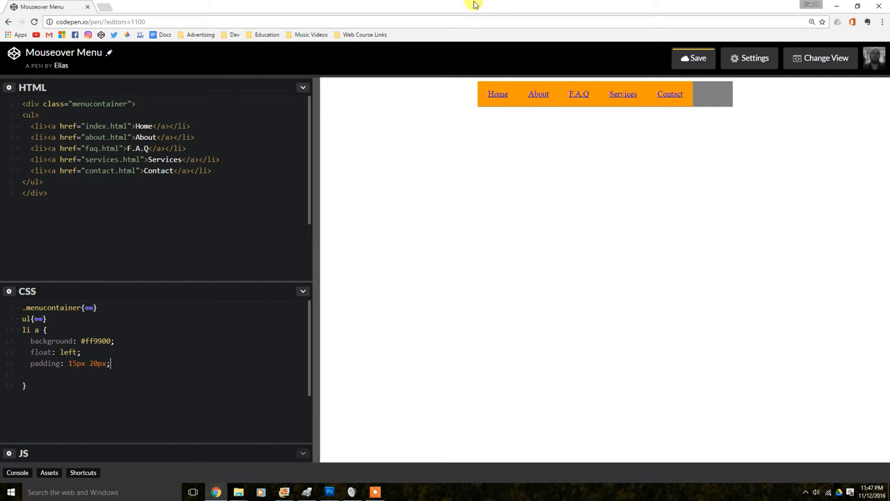
{"action": "mouse_move", "coordinate": [578, 95]}
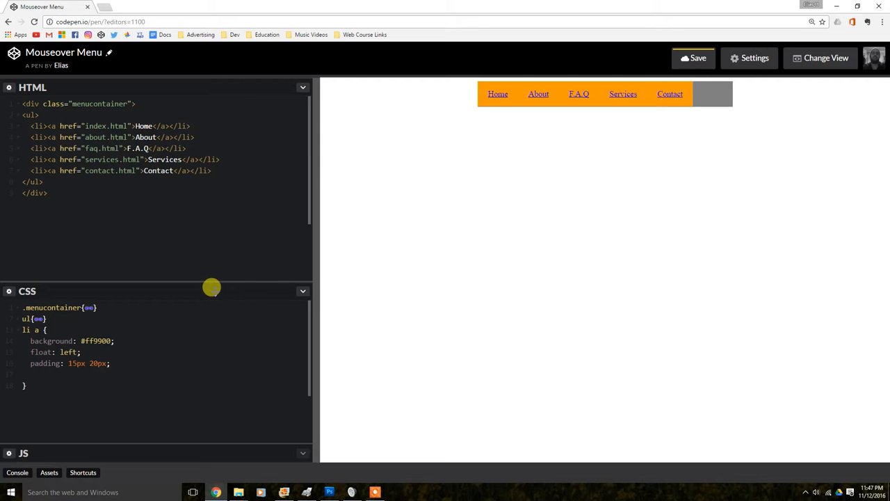
{"action": "mouse_move", "coordinate": [740, 100]}
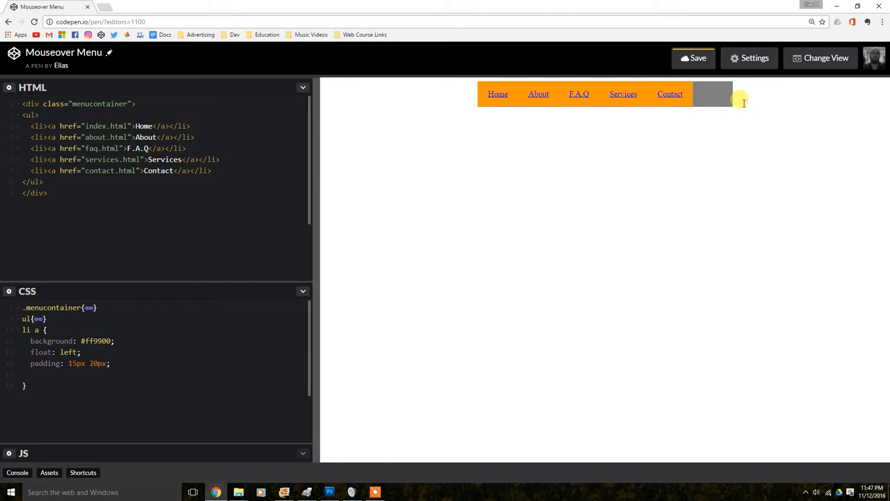
{"action": "mouse_move", "coordinate": [230, 281]}
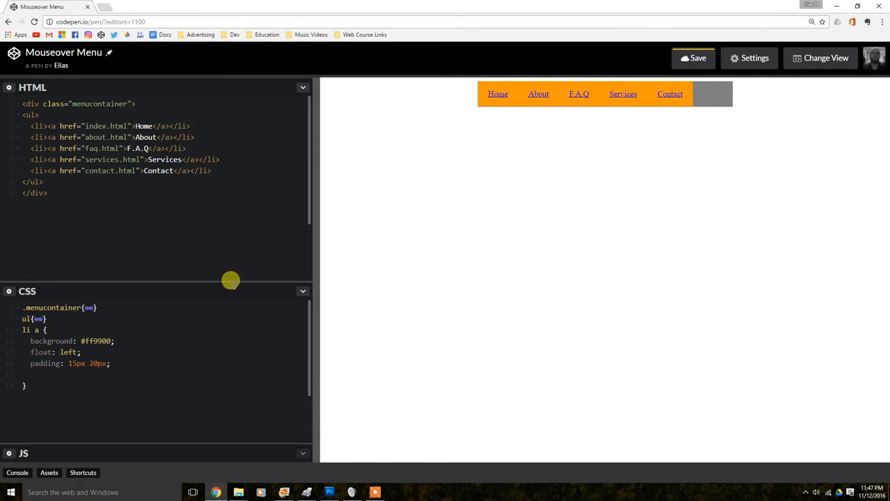
{"action": "mouse_move", "coordinate": [217, 370]}
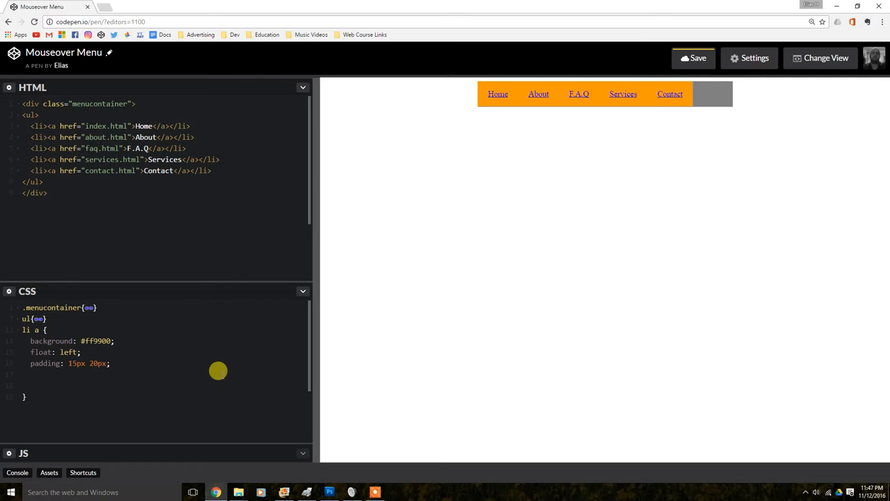
Add text-align: center; and display: block; to the li a rule.
{"action": "type", "text": "tet"}
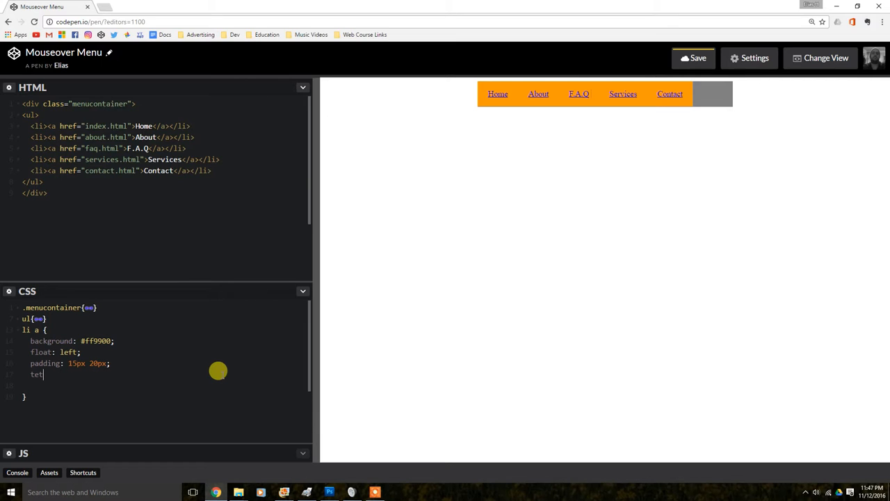
{"action": "type", "text": "xt-align"}
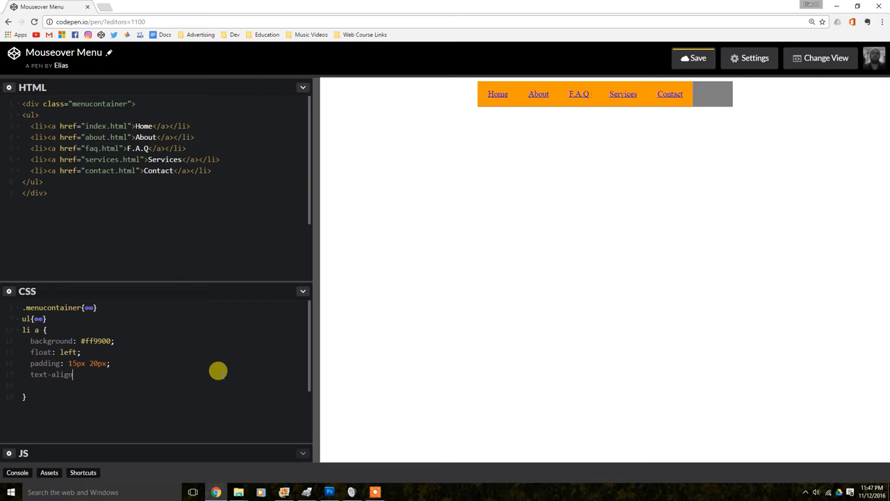
{"action": "type", "text": ": center;"}
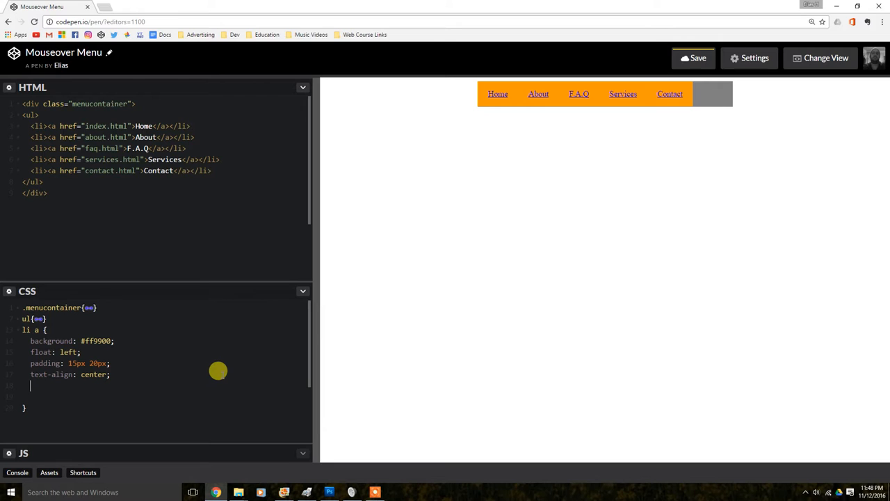
{"action": "type", "text": "dos"}
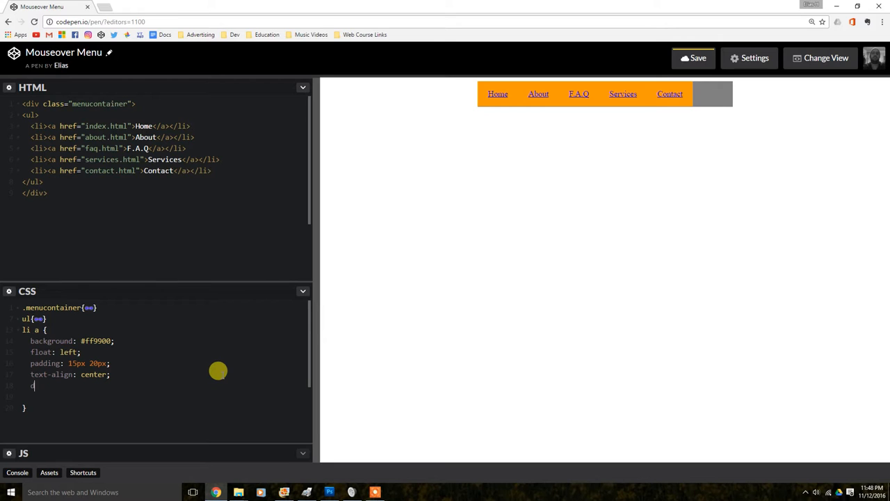
{"action": "type", "text": "display:"}
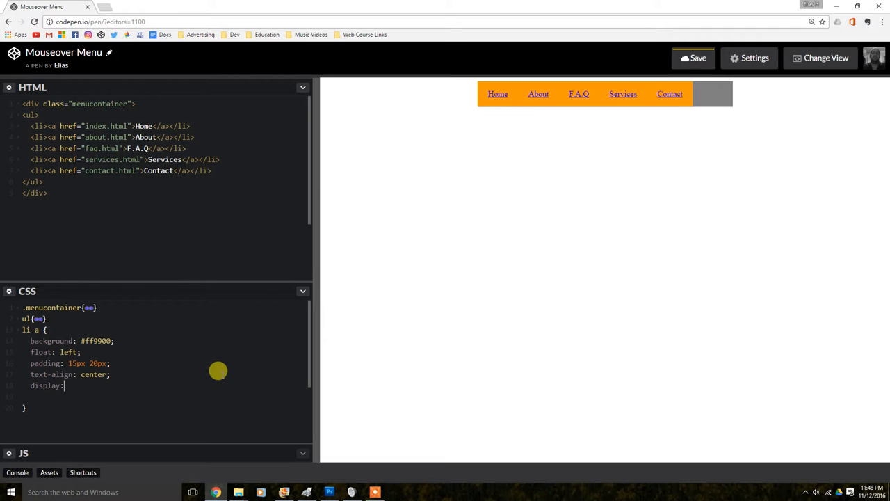
{"action": "type", "text": "blo"}
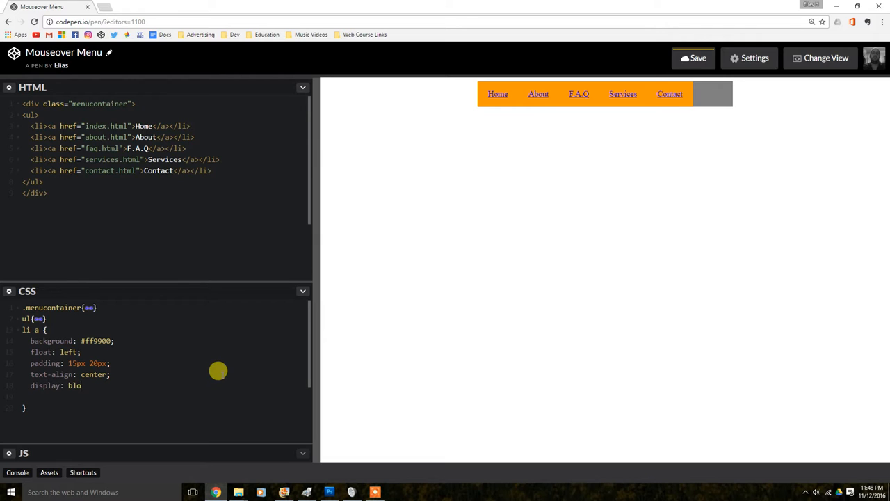
{"action": "type", "text": "ck;"}
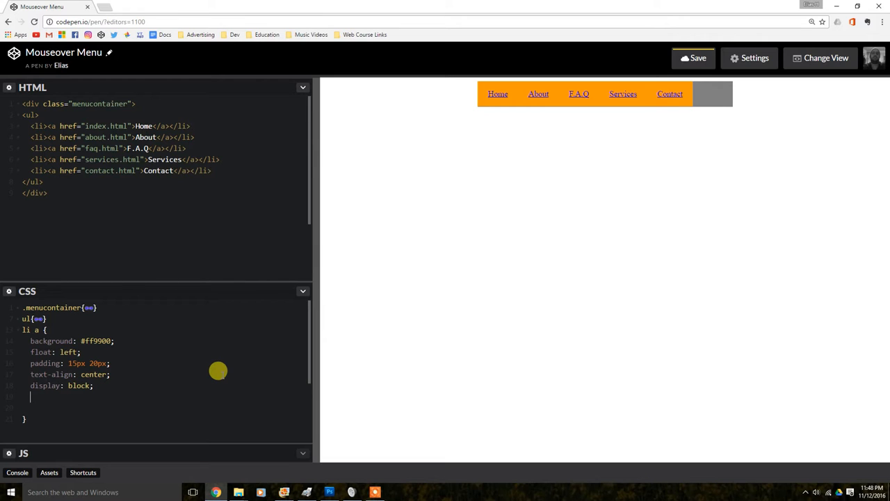
Add text-decoration: none; so the menu links lose their underlines.
{"action": "type", "text": "te"}
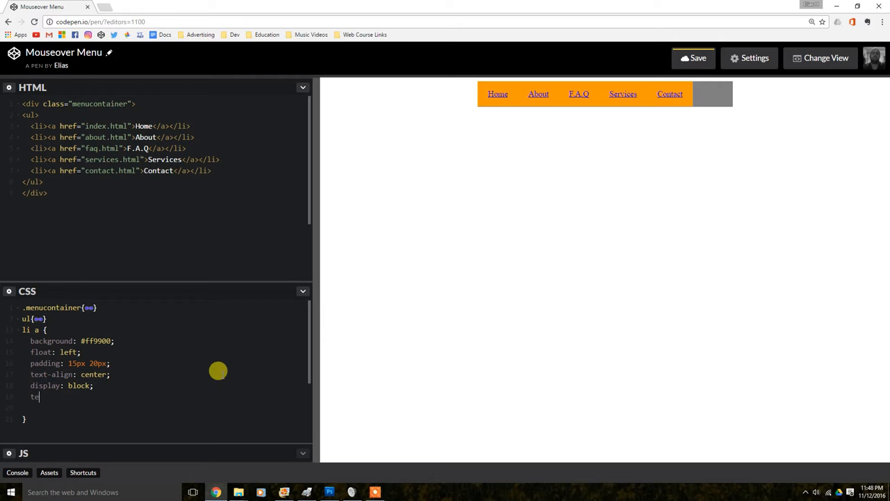
{"action": "type", "text": "xt-deco"}
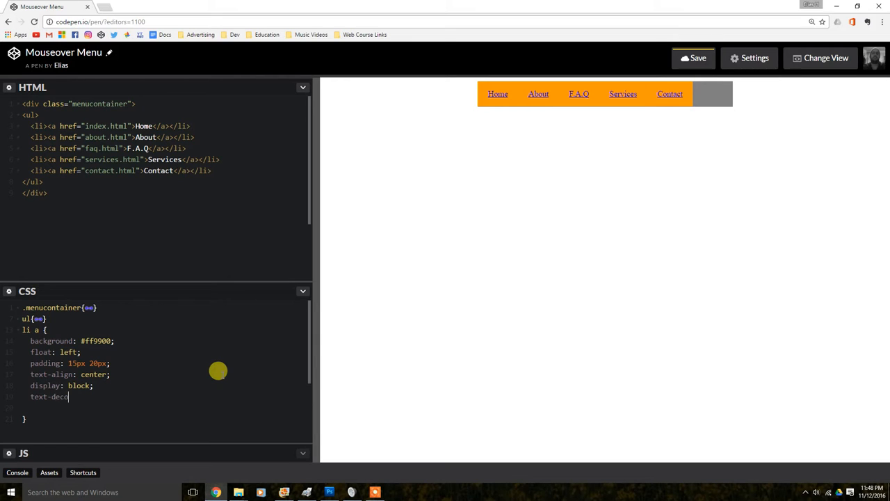
{"action": "type", "text": "ration:"}
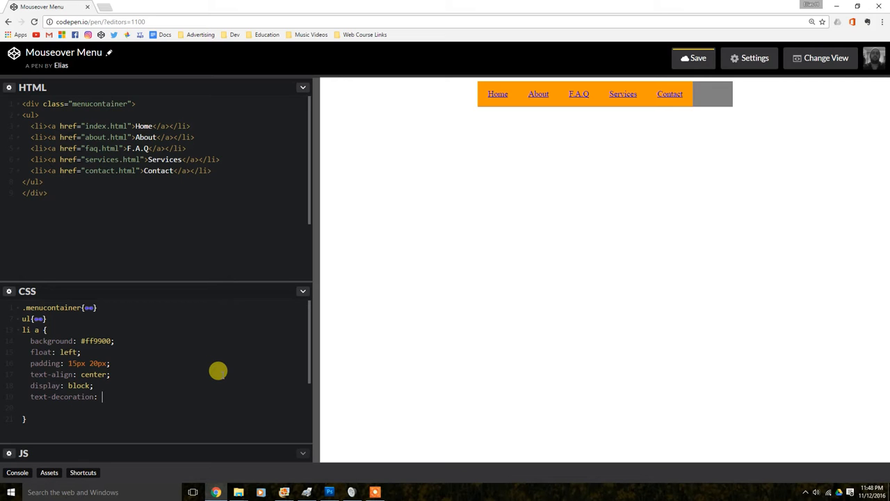
{"action": "type", "text": "none"}
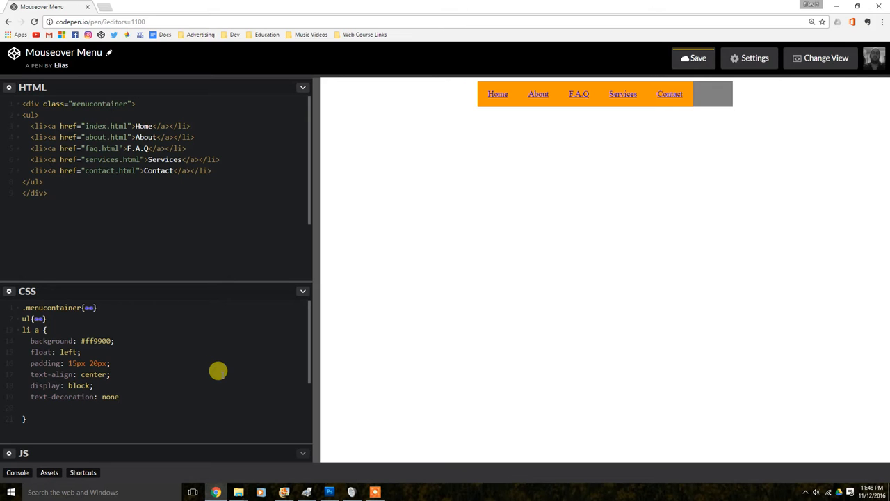
{"action": "type", "text": ";"}
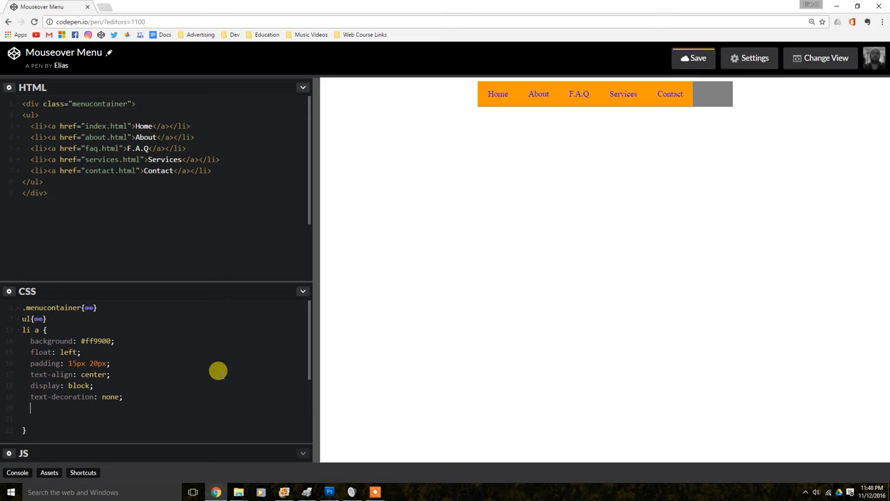
Add border: solid 1px grey; to the li a rule, outlining each orange link.
{"action": "type", "text": "bor"}
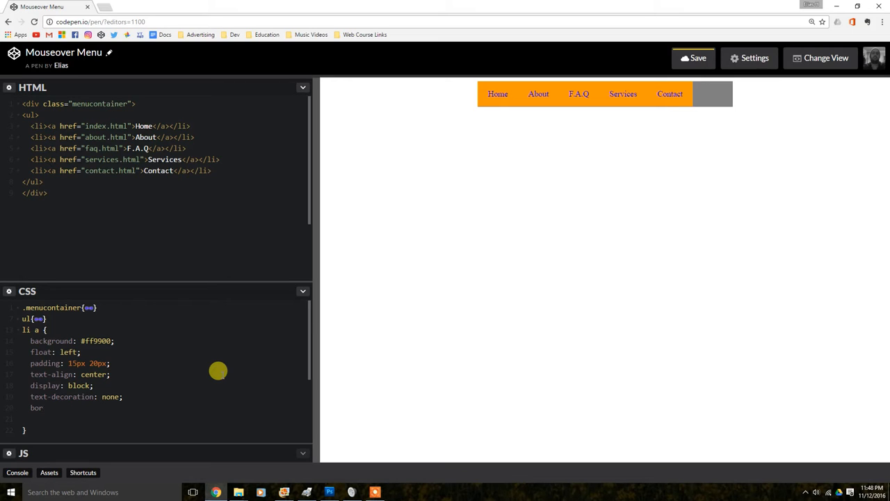
{"action": "type", "text": "der:"}
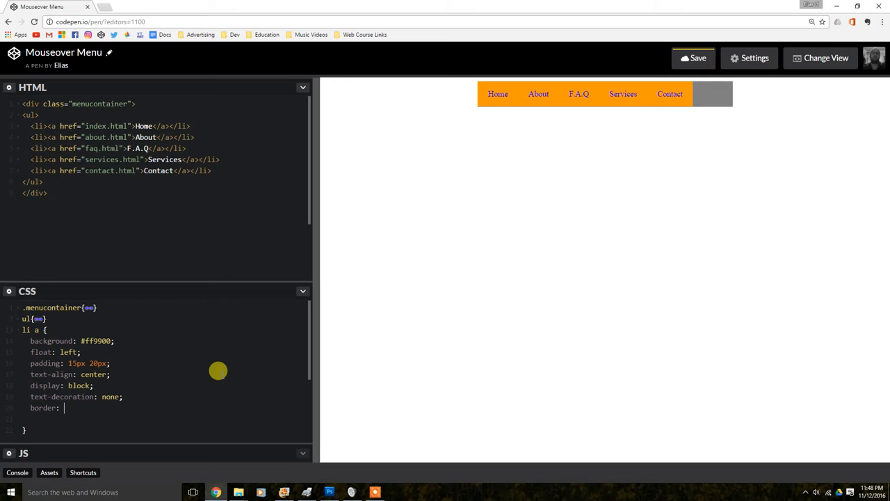
{"action": "mouse_move", "coordinate": [517, 97]}
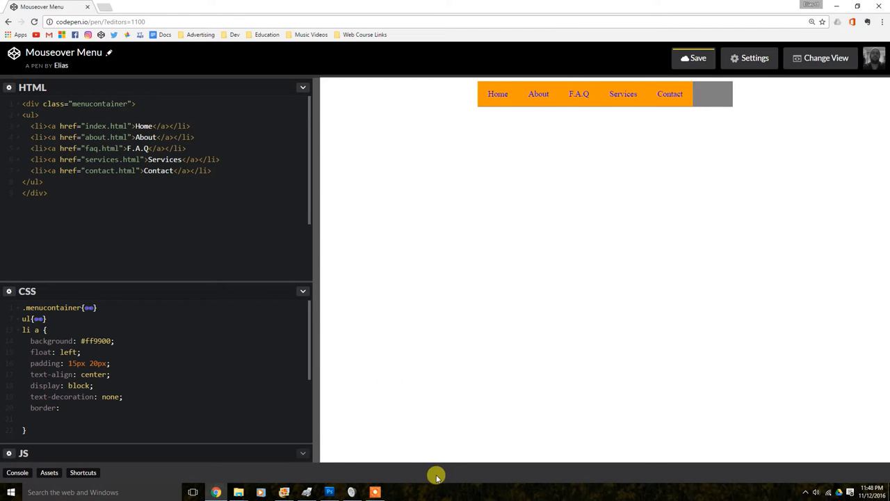
{"action": "mouse_move", "coordinate": [336, 415]}
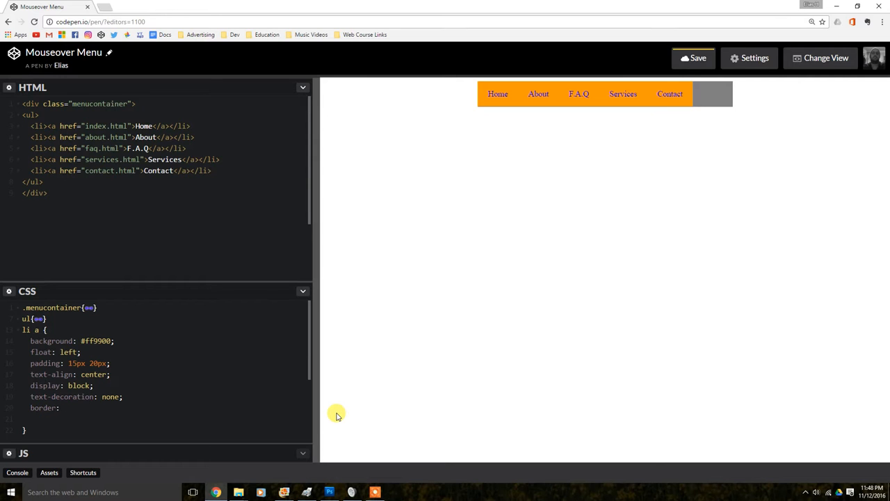
{"action": "type", "text": "s"}
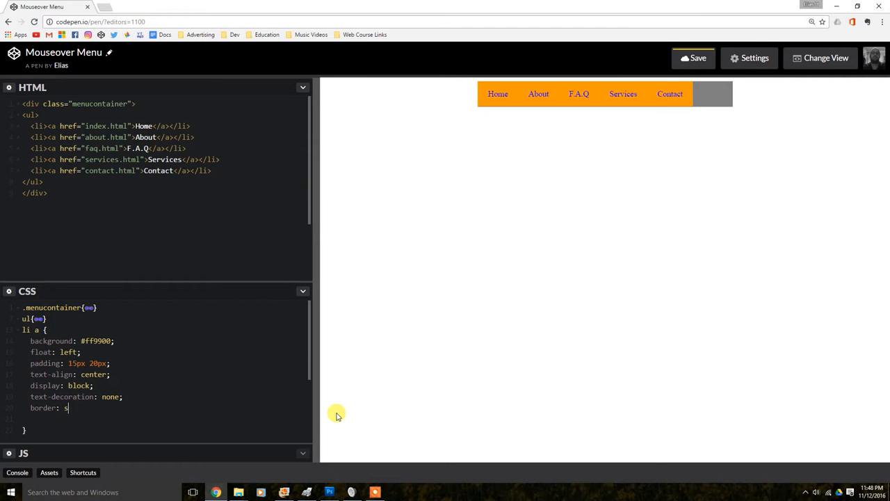
{"action": "type", "text": "olid"}
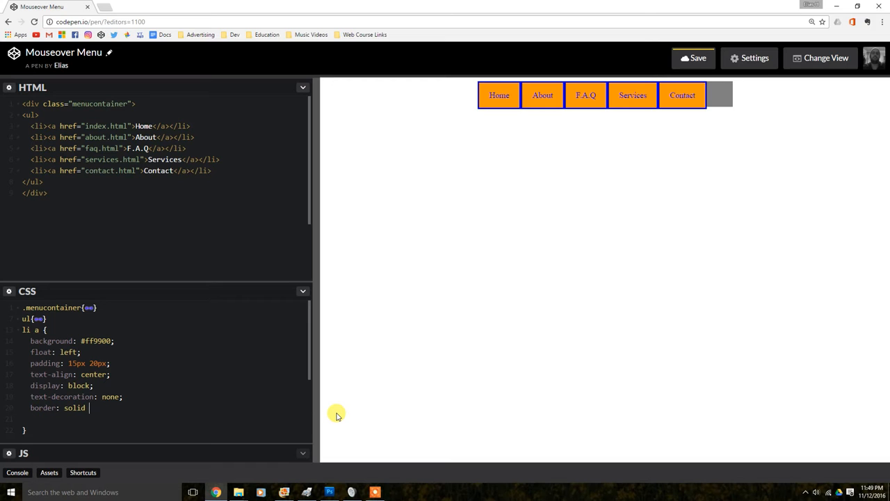
{"action": "mouse_move", "coordinate": [259, 298]}
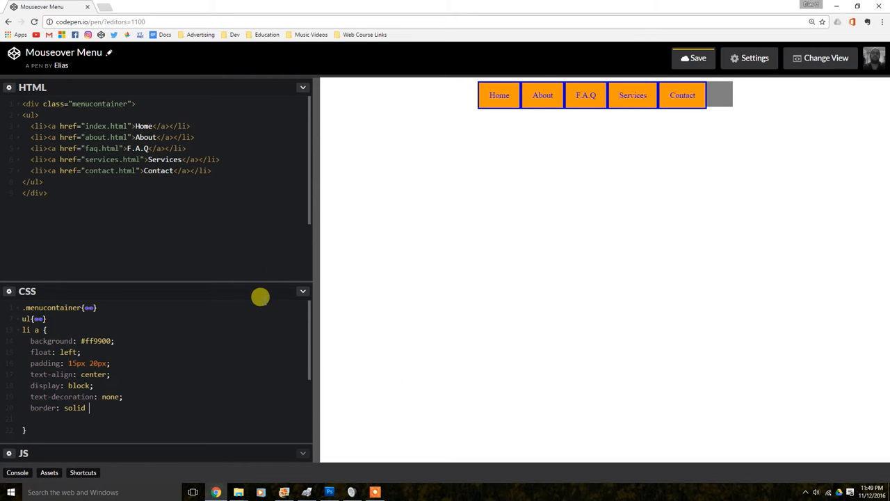
{"action": "mouse_move", "coordinate": [125, 411]}
{"action": "type", "text": " 1"}
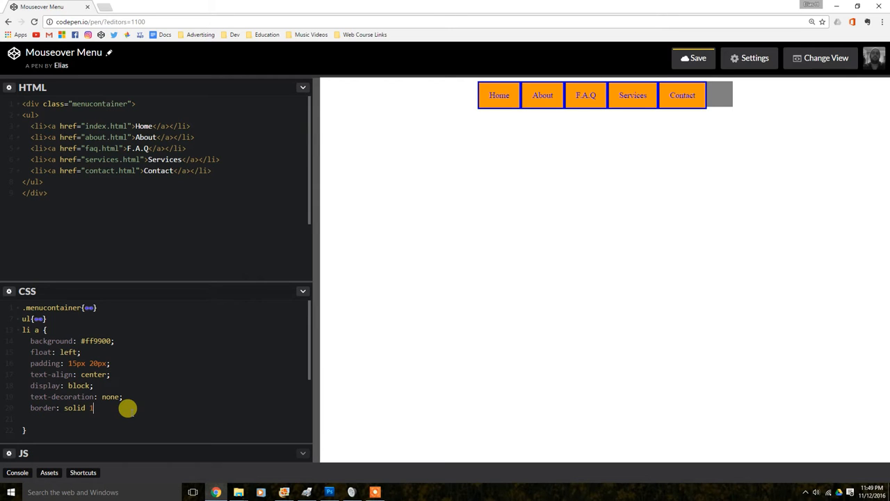
{"action": "type", "text": "px"}
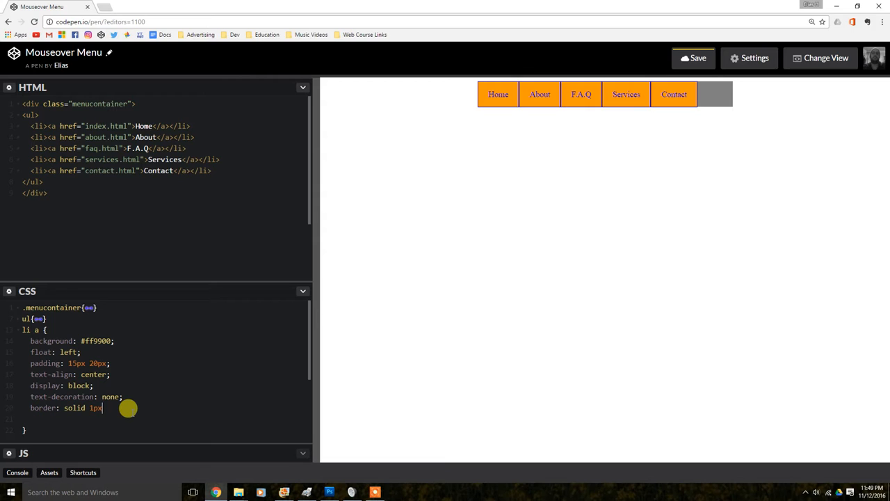
{"action": "type", "text": "gr"}
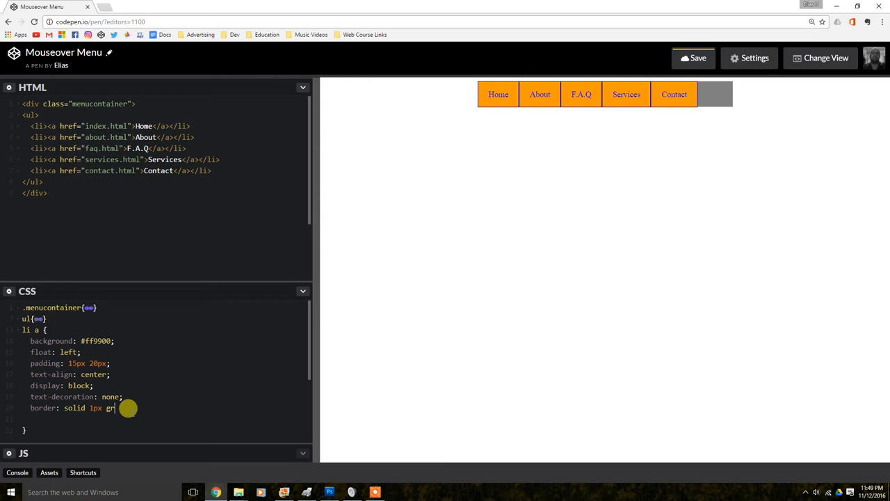
{"action": "type", "text": "ey;"}
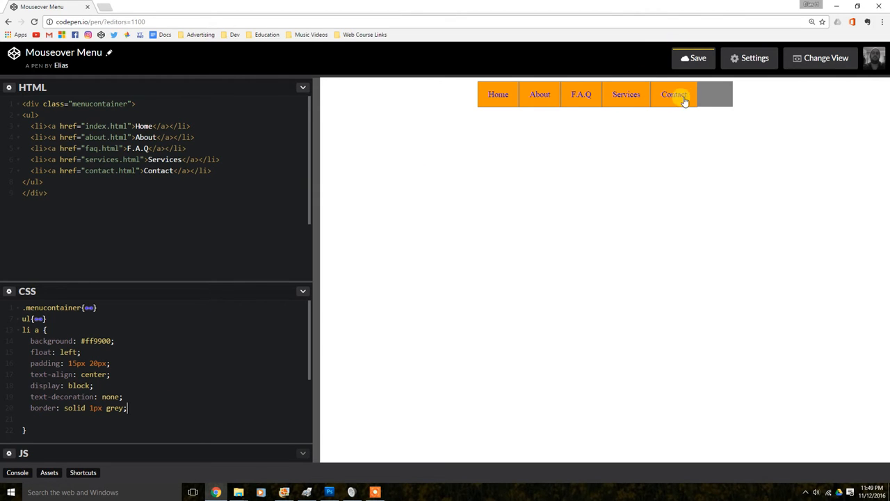
{"action": "mouse_move", "coordinate": [708, 118]}
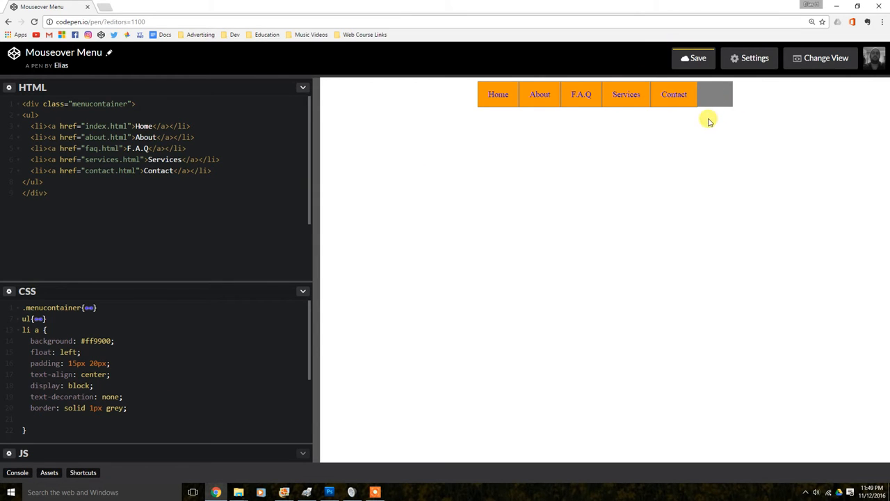
{"action": "mouse_move", "coordinate": [673, 123]}
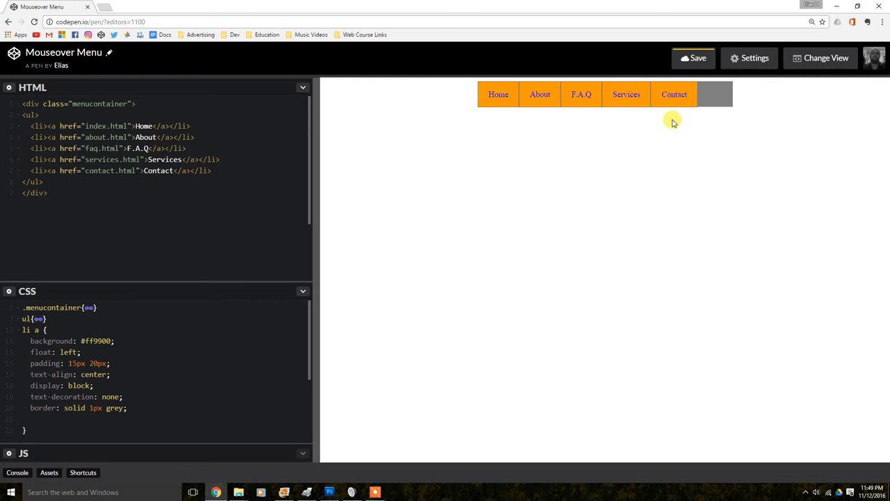
{"action": "mouse_move", "coordinate": [619, 59]}
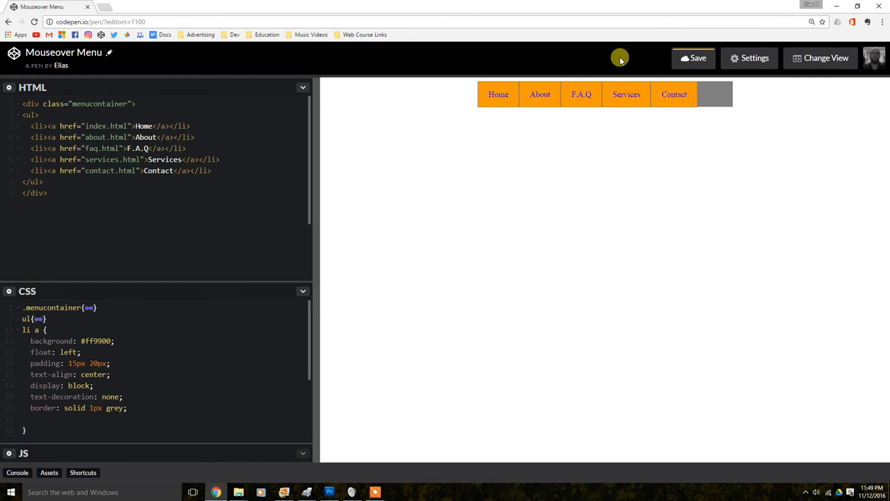
{"action": "mouse_move", "coordinate": [264, 313]}
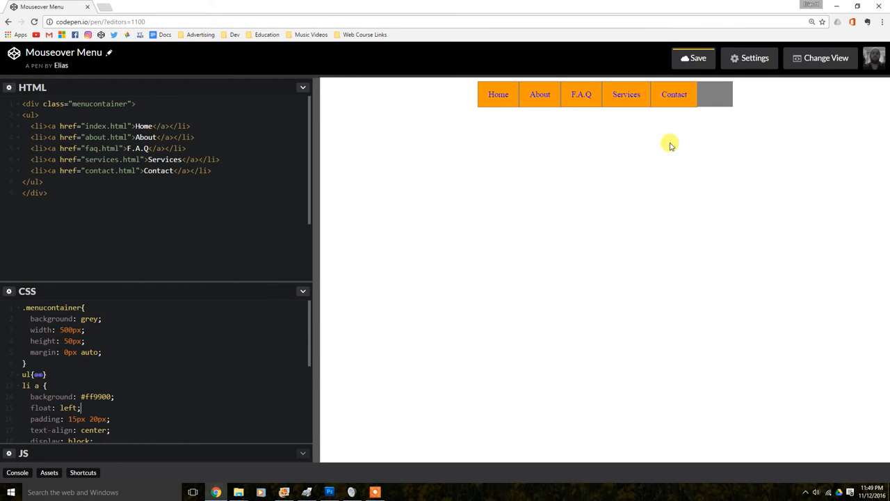
{"action": "mouse_move", "coordinate": [176, 290]}
{"action": "type", "text": "431"}
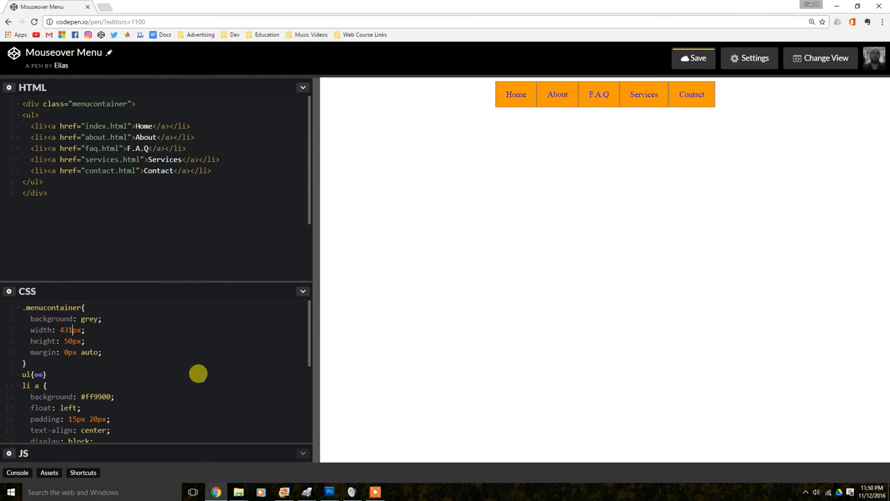
{"action": "mouse_move", "coordinate": [516, 95]}
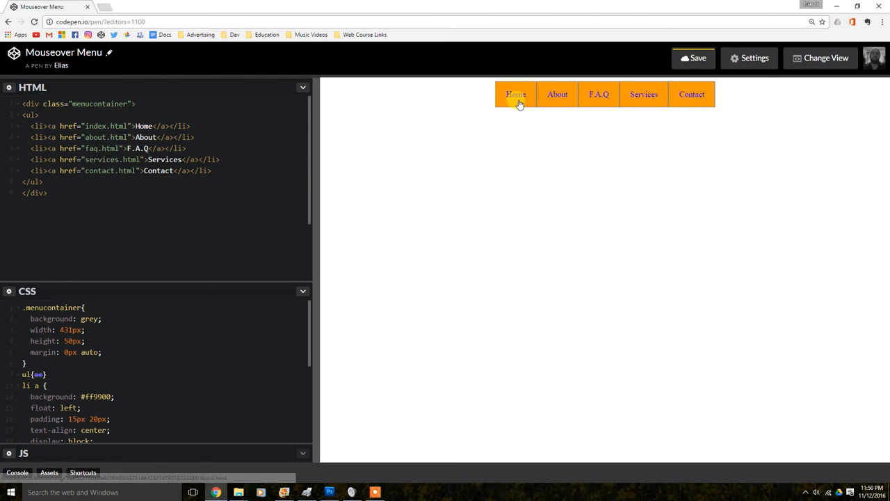
{"action": "mouse_move", "coordinate": [105, 363]}
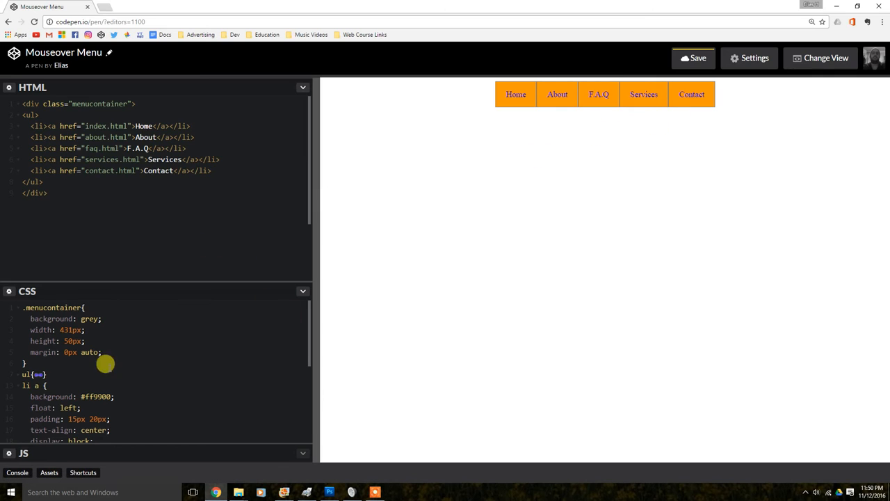
{"action": "mouse_move", "coordinate": [12, 309]}
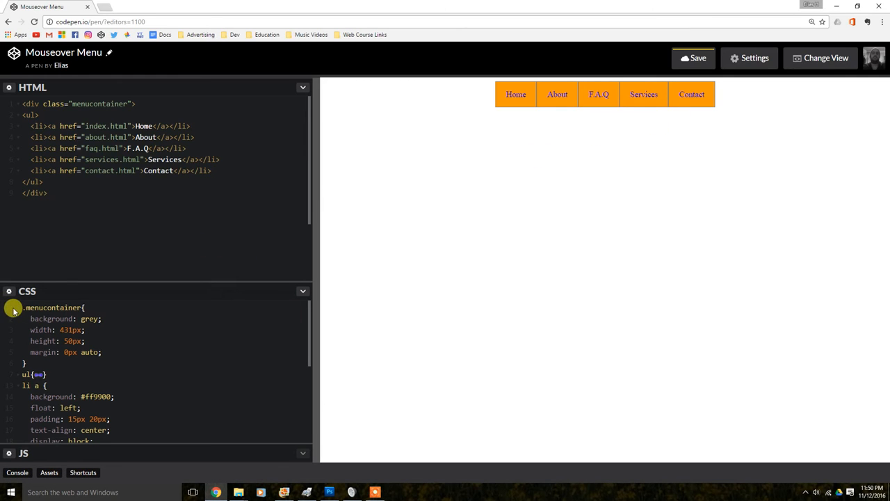
{"action": "mouse_move", "coordinate": [629, 117]}
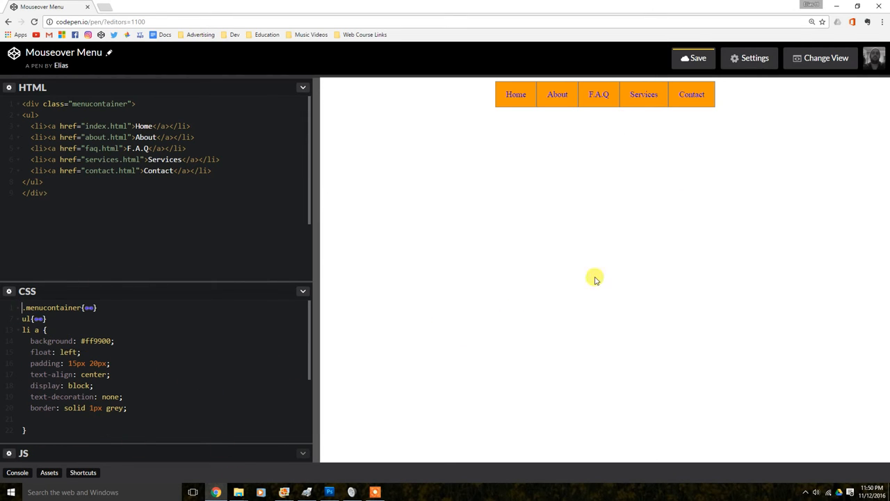
{"action": "mouse_move", "coordinate": [81, 423]}
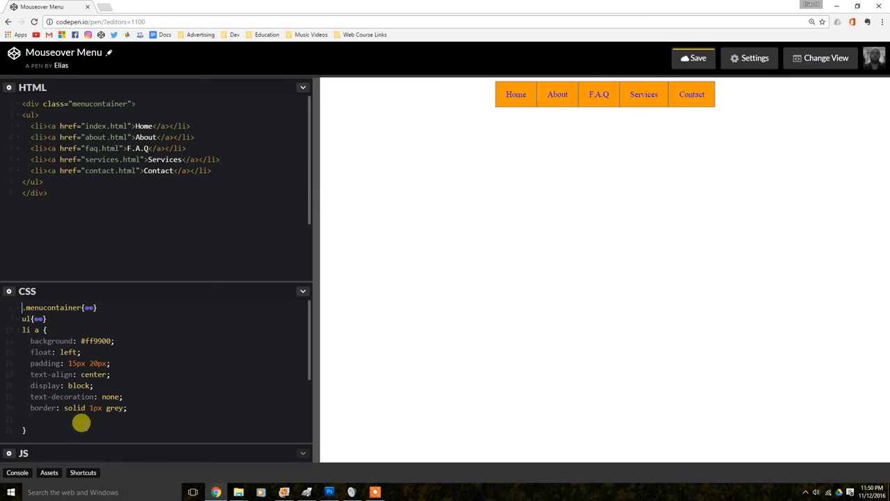
{"action": "mouse_move", "coordinate": [214, 328]}
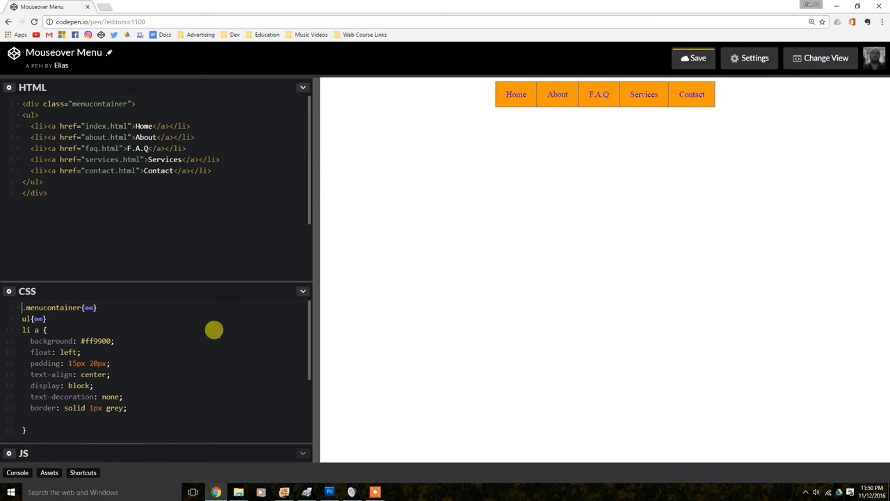
{"action": "mouse_move", "coordinate": [117, 399]}
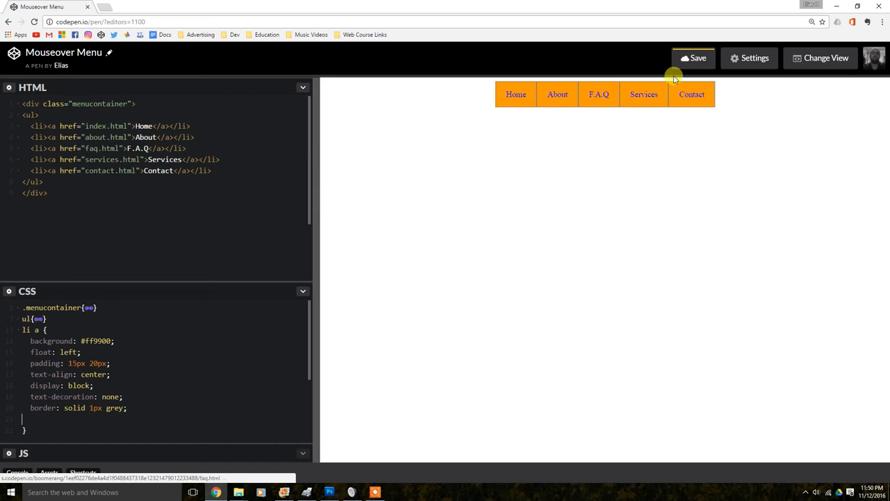
{"action": "mouse_move", "coordinate": [643, 95]}
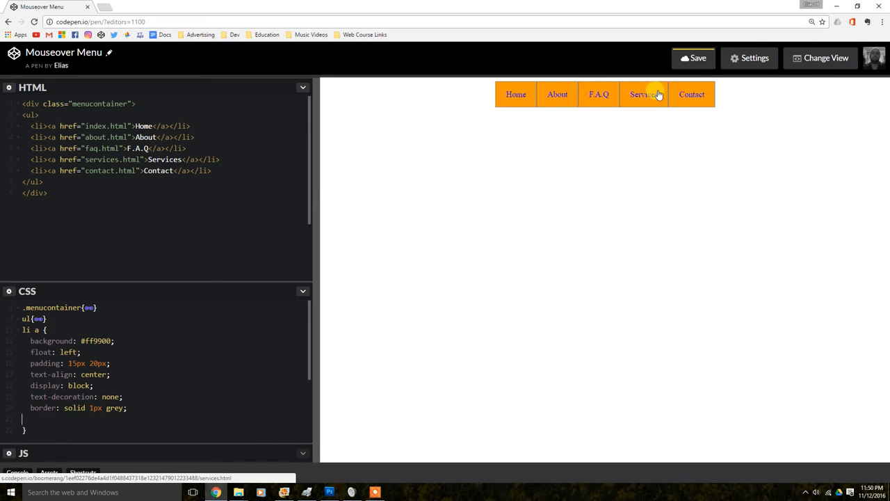
{"action": "mouse_move", "coordinate": [637, 117]}
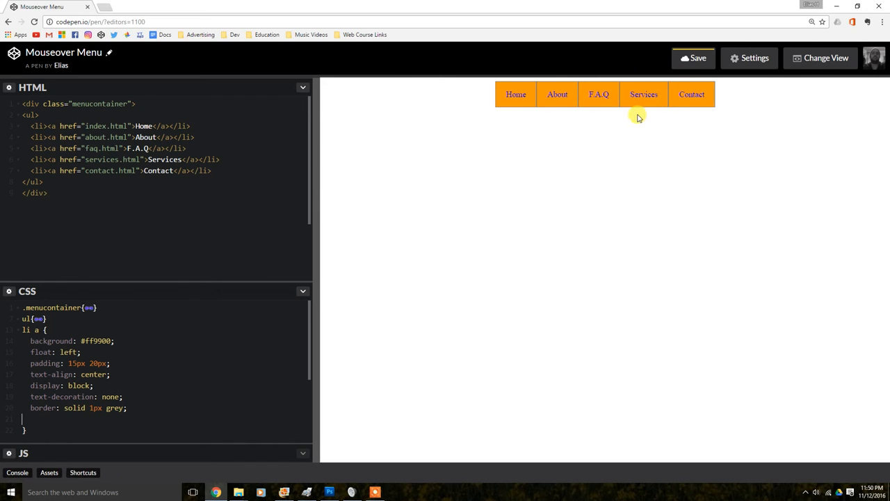
{"action": "mouse_move", "coordinate": [410, 154]}
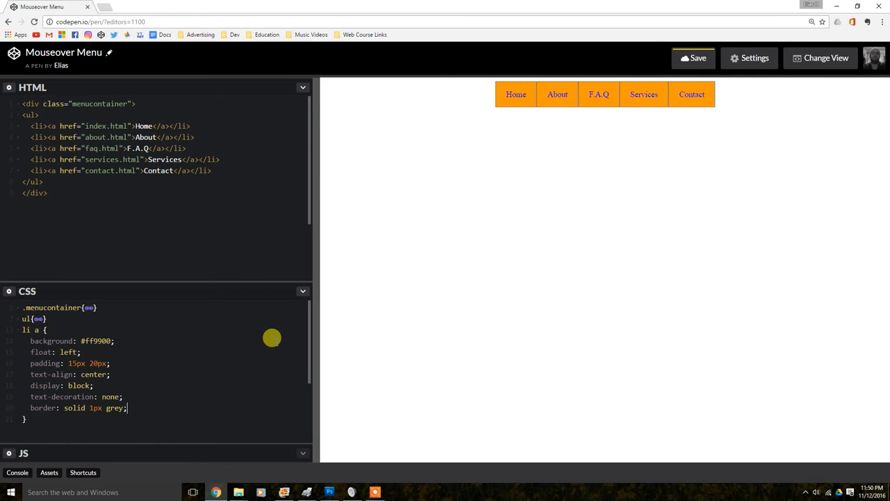
Write an a:hover rule with background: #ffcc00; for a yellow hover state.
{"action": "scroll", "scroll_direction": "down", "scroll_amount": 3}
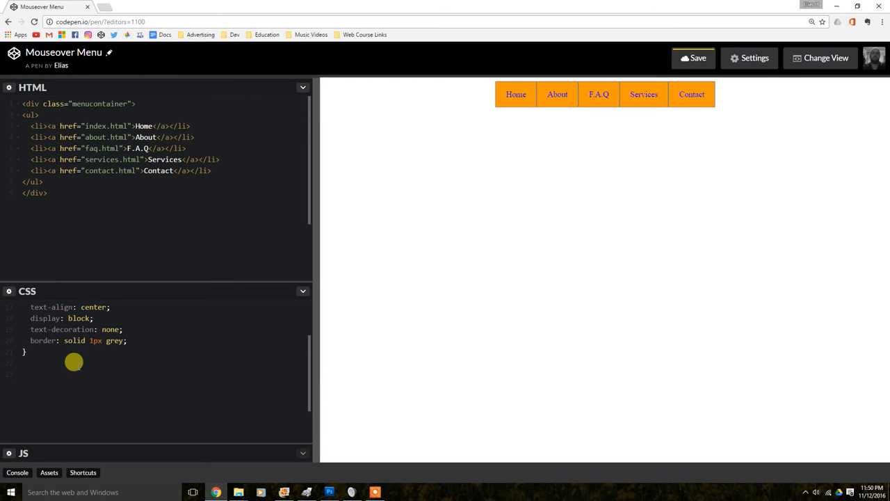
{"action": "type", "text": "a"}
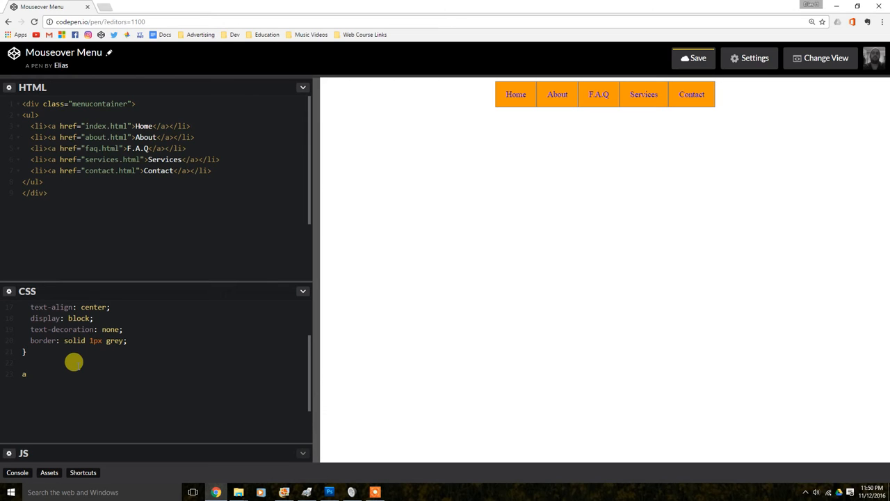
{"action": "type", "text": ":"}
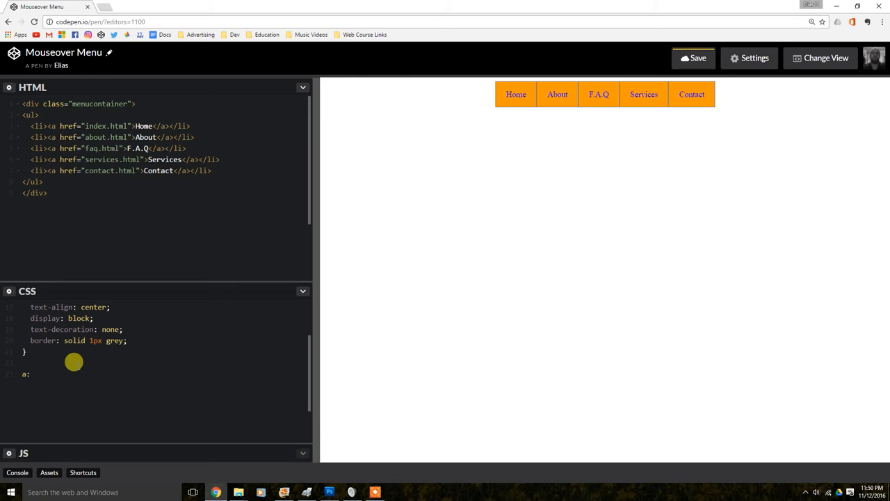
{"action": "type", "text": "hover"}
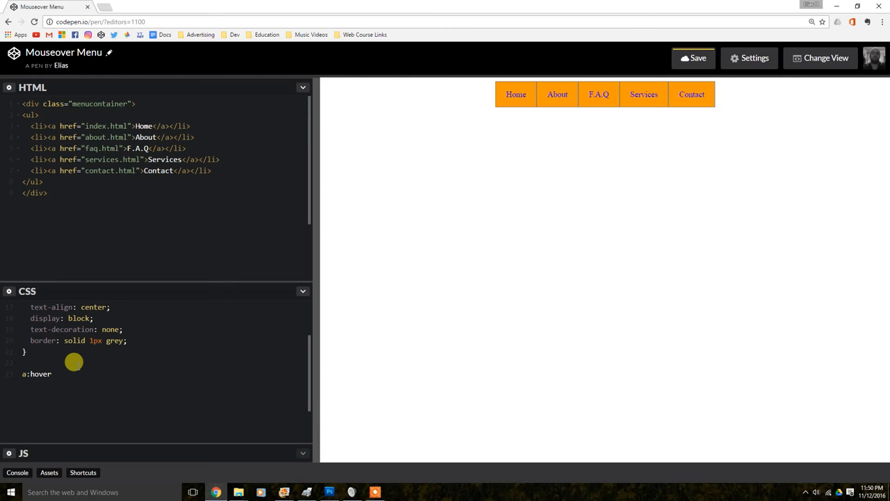
{"action": "type", "text": "{"}
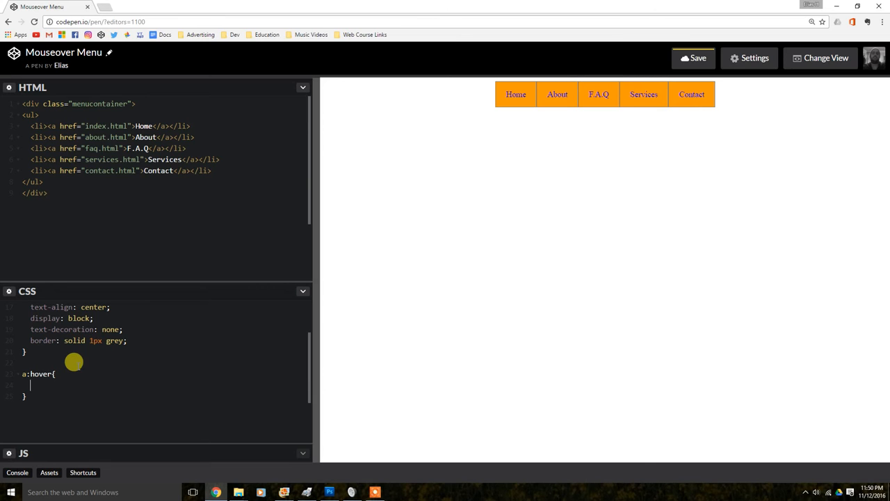
{"action": "type", "text": "background"}
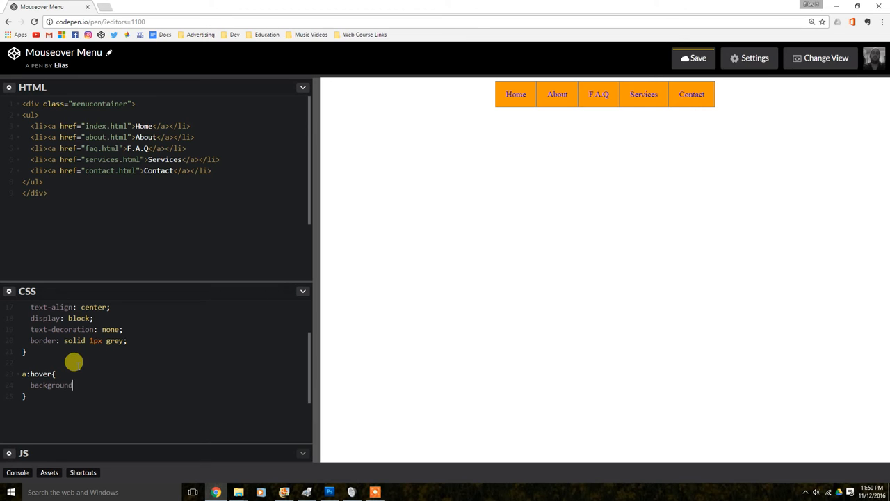
{"action": "type", "text": ":"}
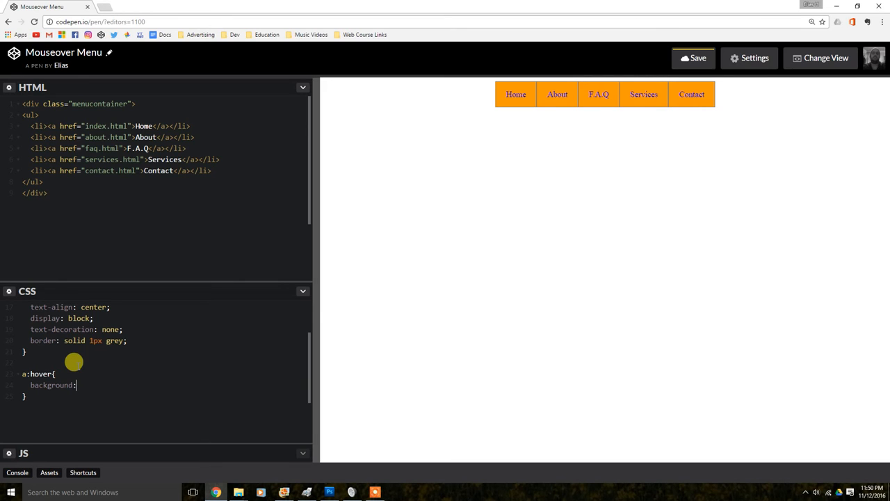
{"action": "type", "text": "#"}
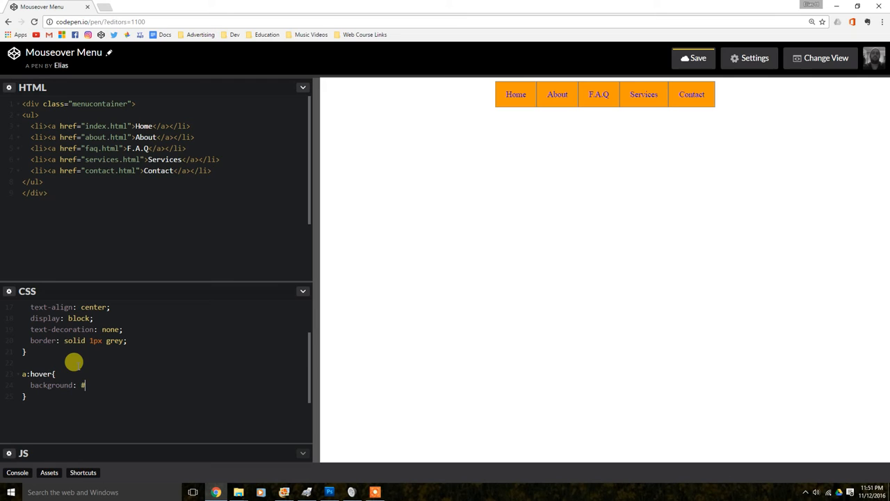
{"action": "type", "text": "ff"}
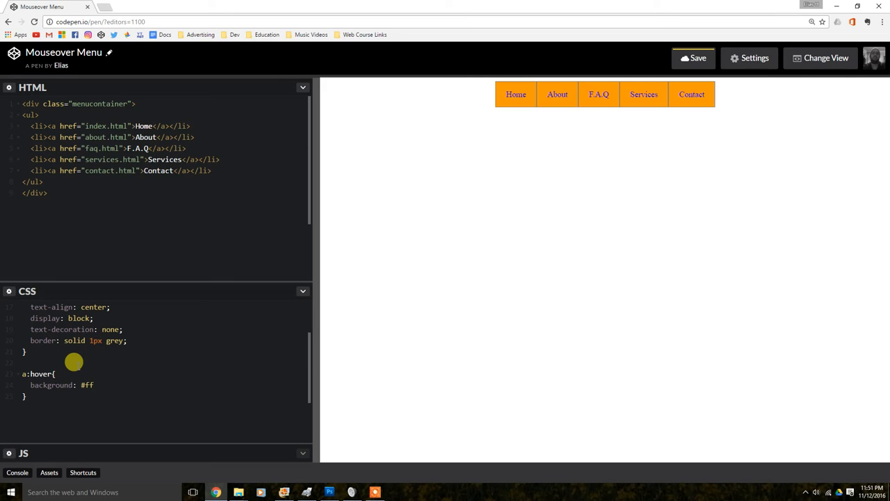
{"action": "type", "text": "cc"}
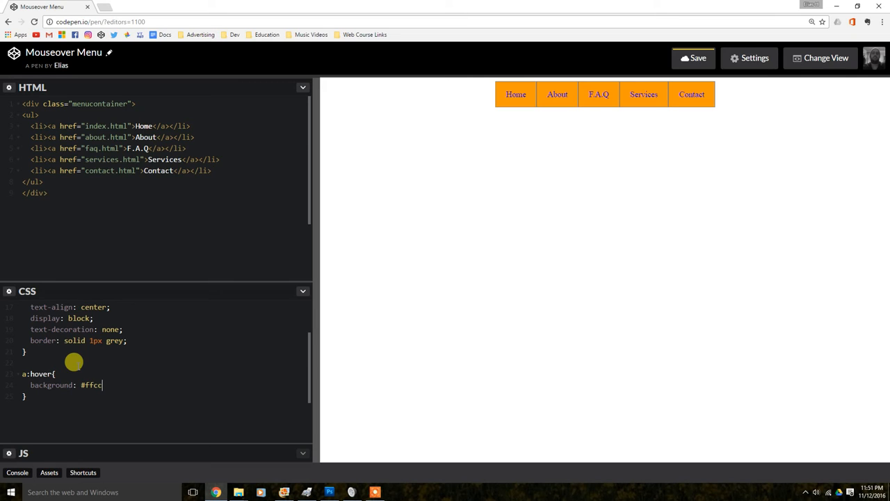
{"action": "type", "text": "00"}
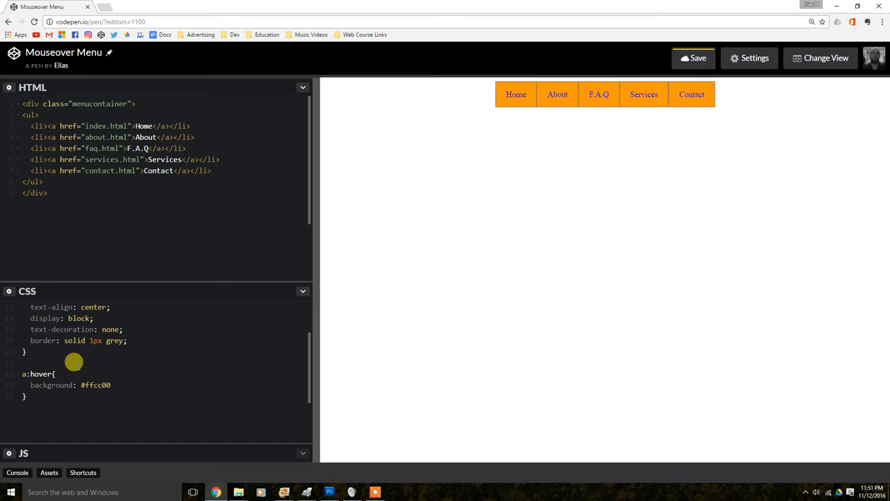
{"action": "type", "text": ";"}
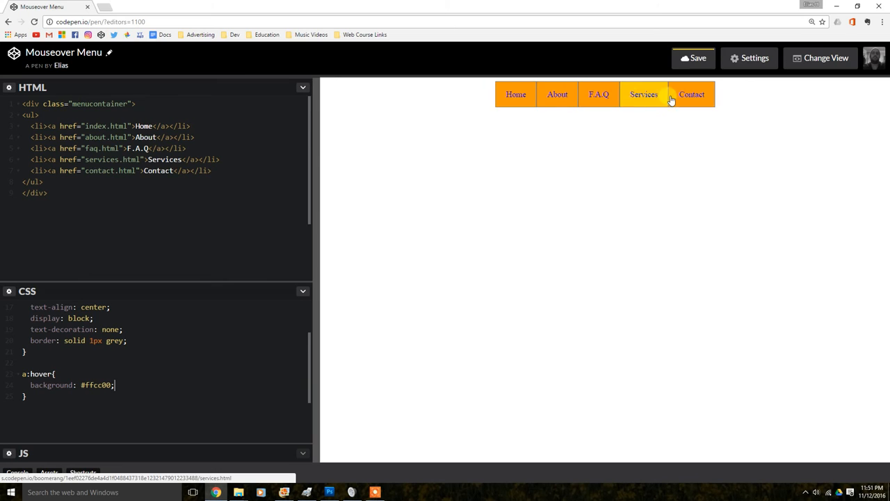
{"action": "mouse_move", "coordinate": [516, 95]}
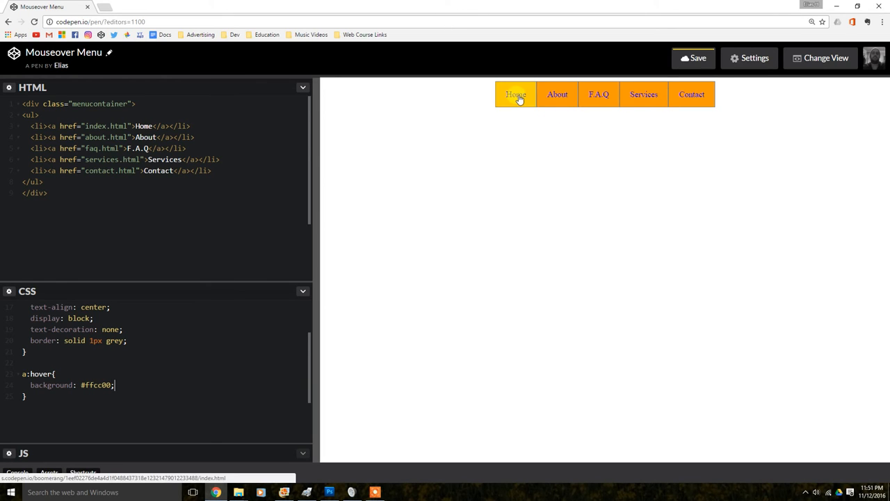
{"action": "mouse_move", "coordinate": [626, 117]}
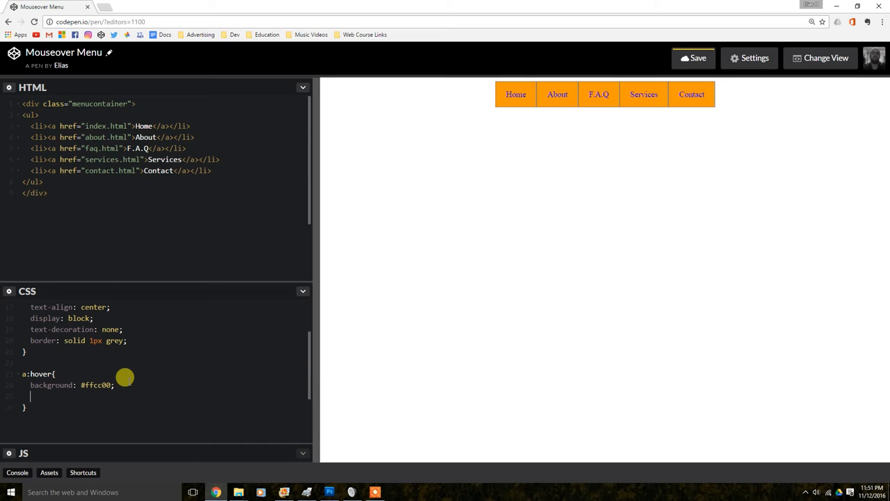
Add padding: 15px 20px; to the a:hover rule below the background line.
{"action": "type", "text": "p"}
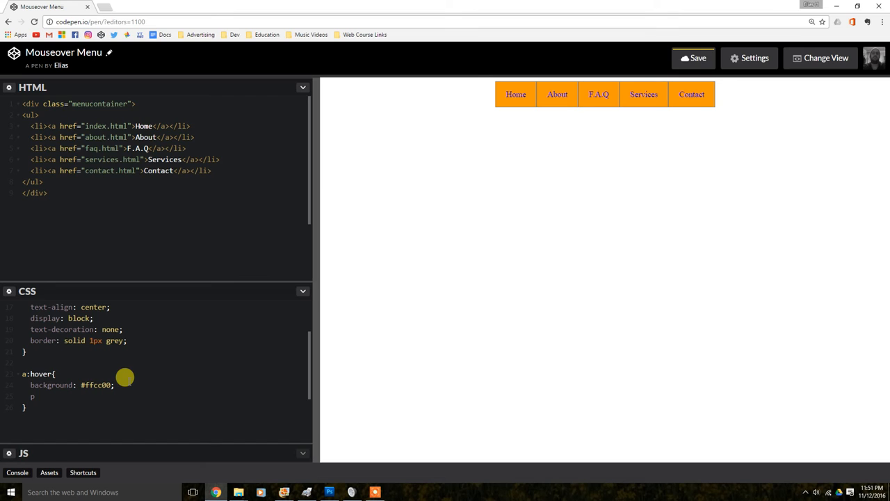
{"action": "type", "text": "padding"}
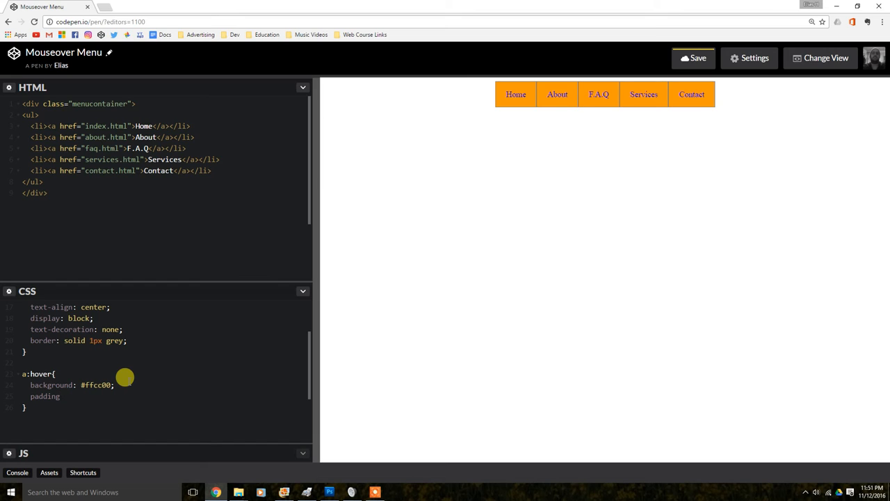
{"action": "scroll", "scroll_direction": "up", "scroll_amount": 3}
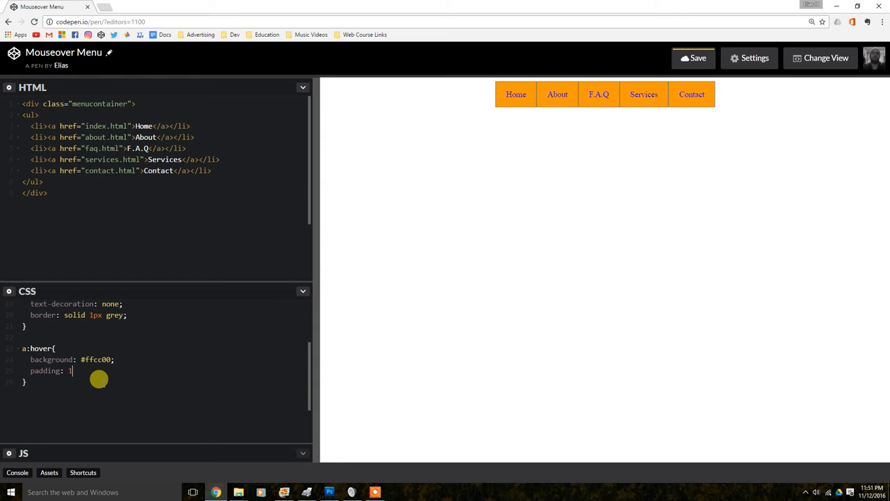
{"action": "type", "text": "5"}
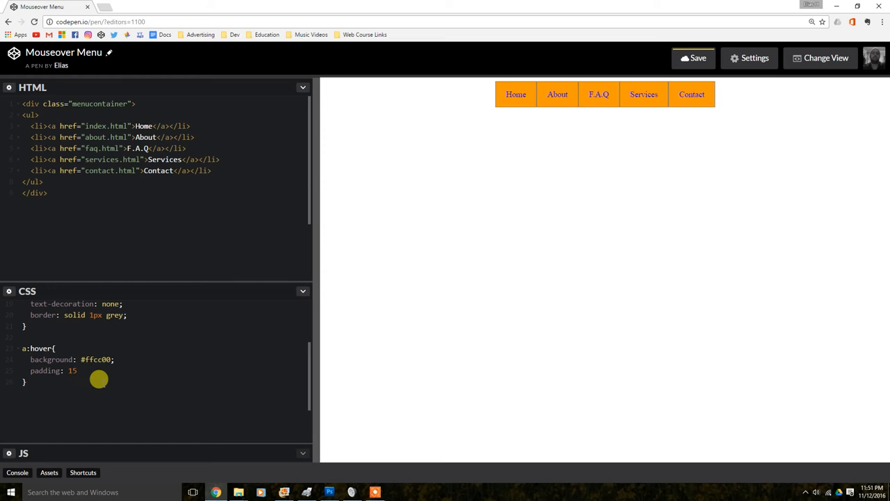
{"action": "type", "text": "px 20px;"}
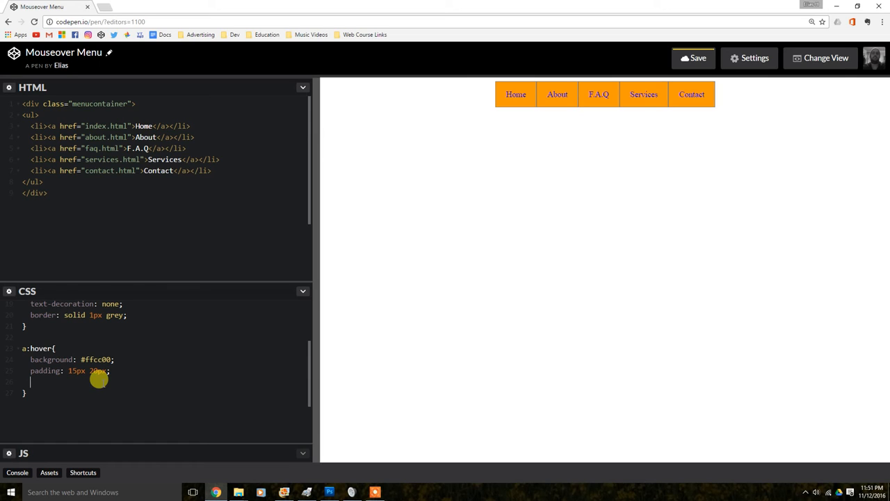
Add border: dotted grey 1px; as the last declaration of the a:hover rule.
{"action": "type", "text": "border"}
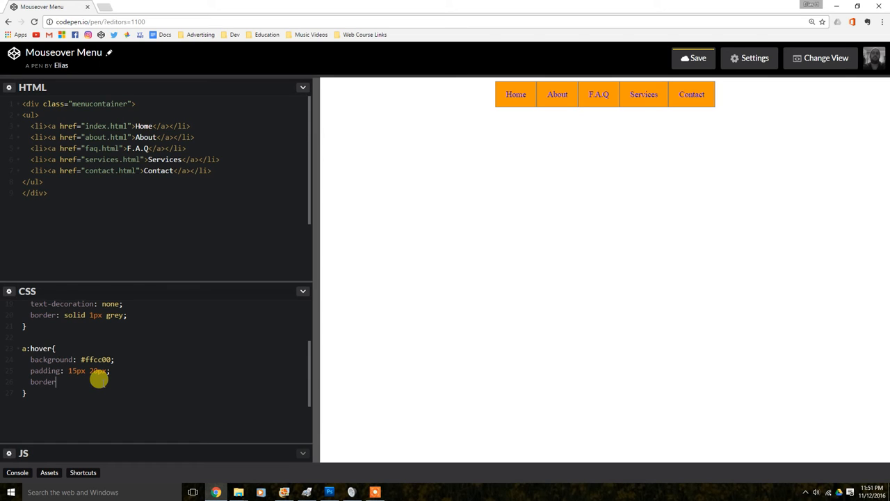
{"action": "type", "text": "sp"}
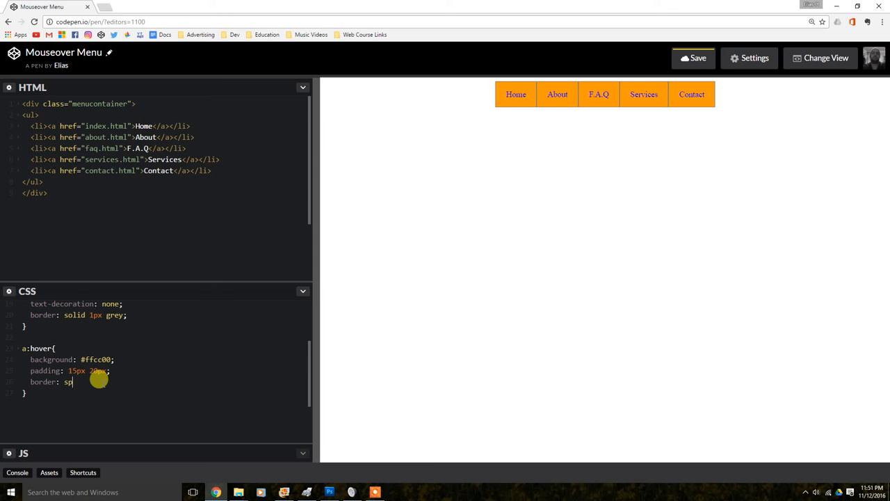
{"action": "type", "text": "ol"}
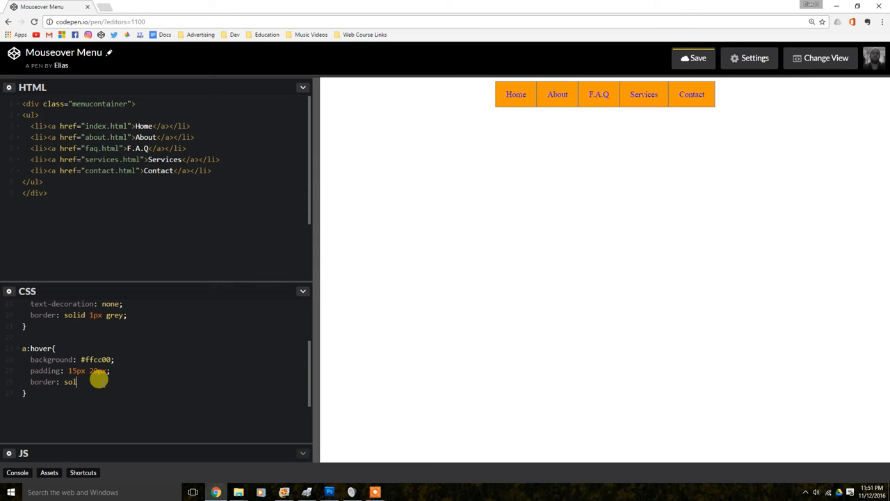
{"action": "type", "text": "do"}
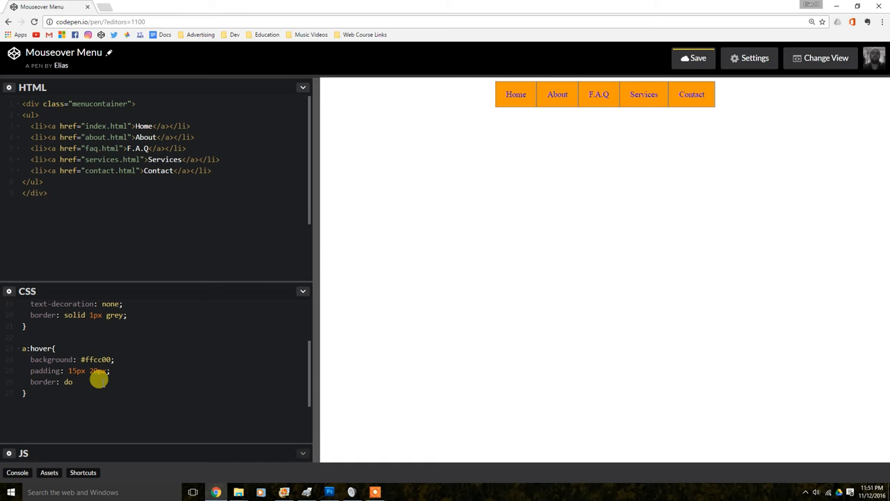
{"action": "type", "text": "tted grey 1"}
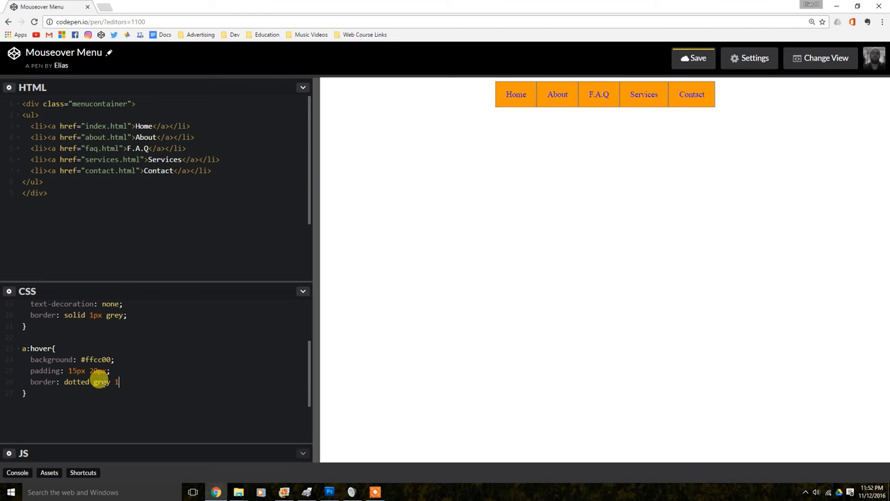
{"action": "type", "text": "px;"}
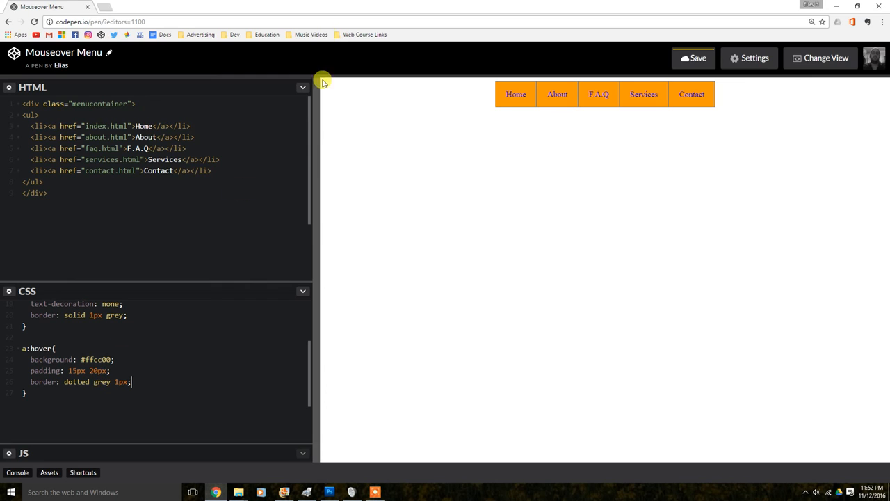
{"action": "mouse_move", "coordinate": [557, 94]}
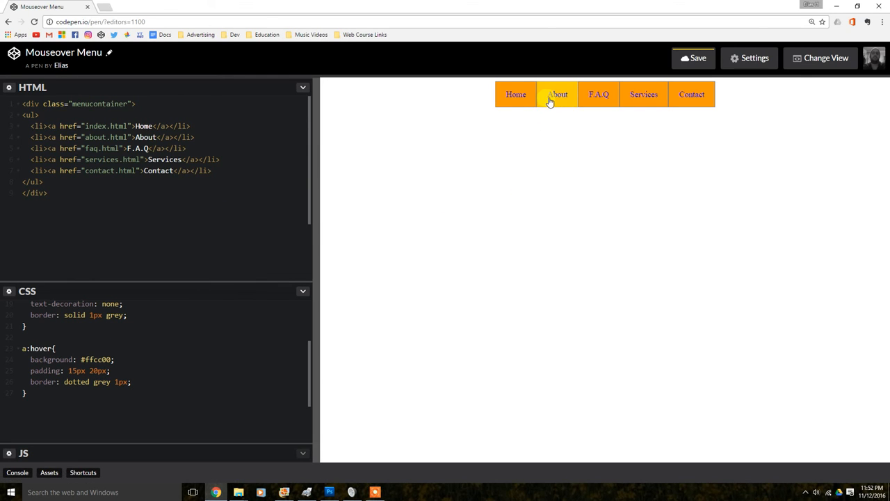
{"action": "mouse_move", "coordinate": [692, 94]}
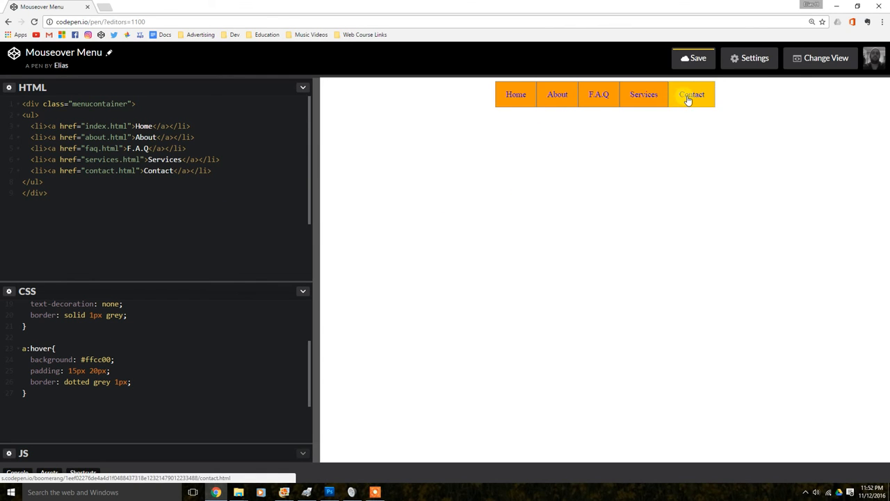
{"action": "mouse_move", "coordinate": [81, 376]}
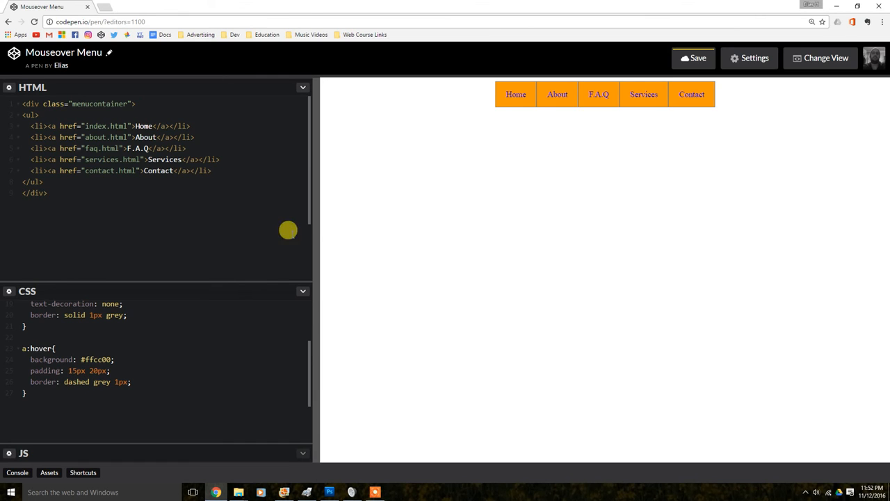
{"action": "mouse_move", "coordinate": [643, 95]}
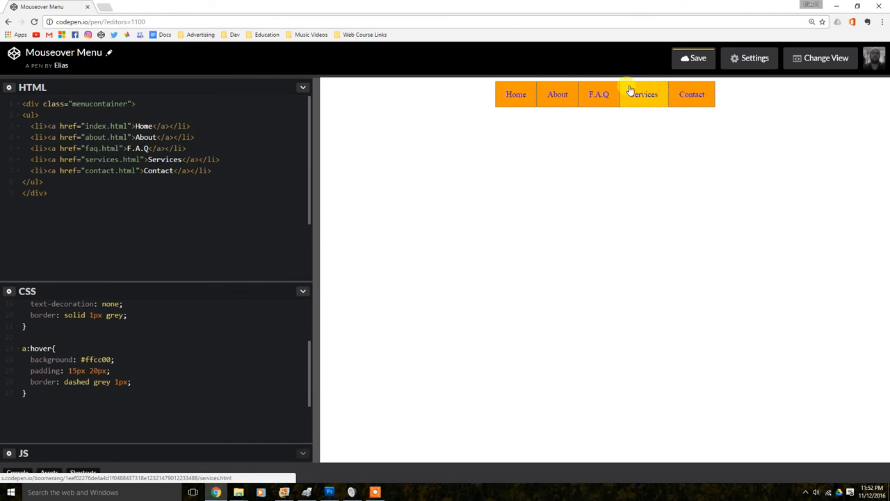
{"action": "mouse_move", "coordinate": [692, 94]}
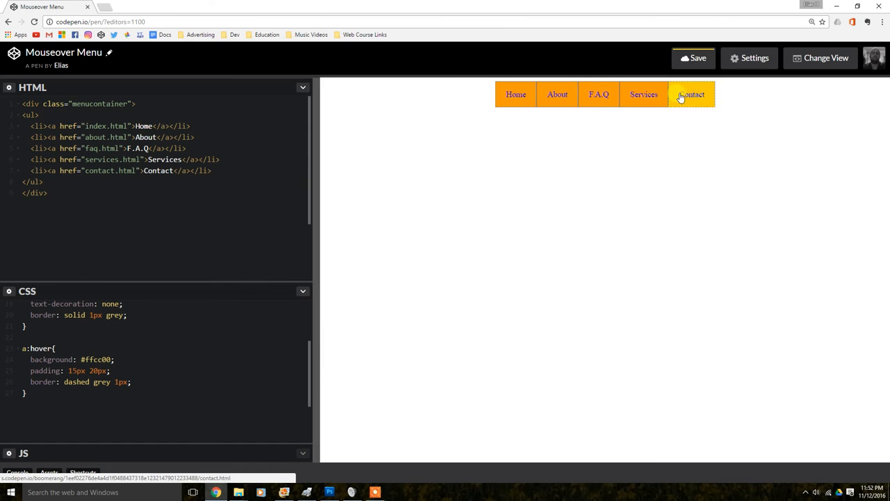
{"action": "mouse_move", "coordinate": [516, 94]}
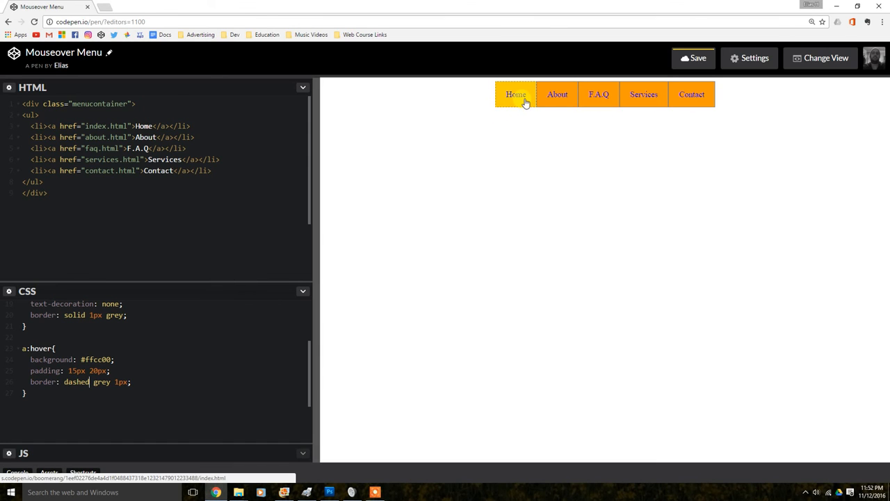
{"action": "mouse_move", "coordinate": [739, 94]}
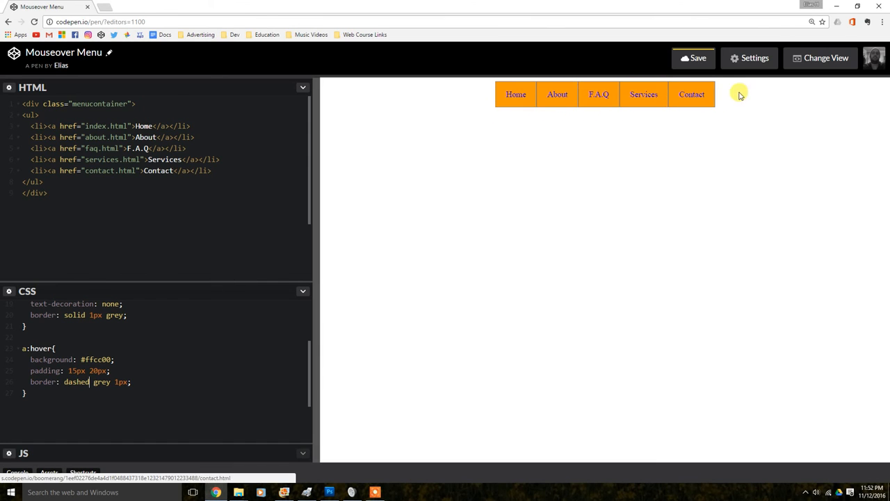
{"action": "mouse_move", "coordinate": [517, 95]}
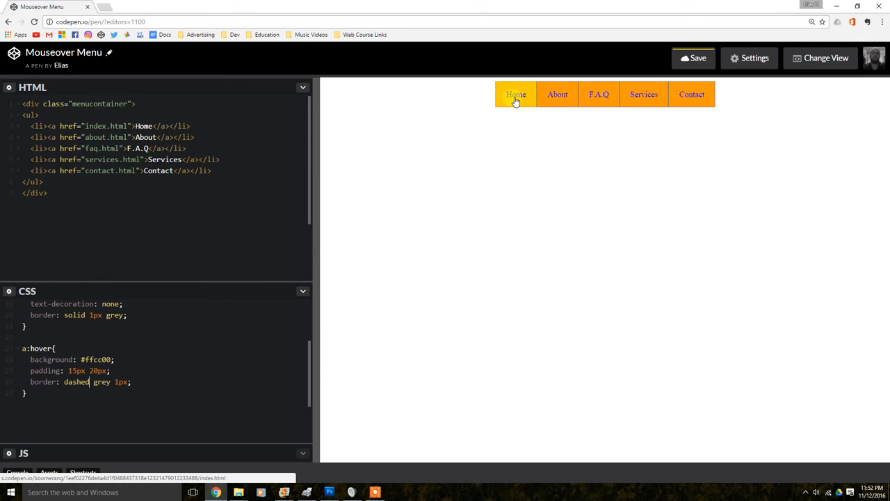
{"action": "mouse_move", "coordinate": [118, 273]}
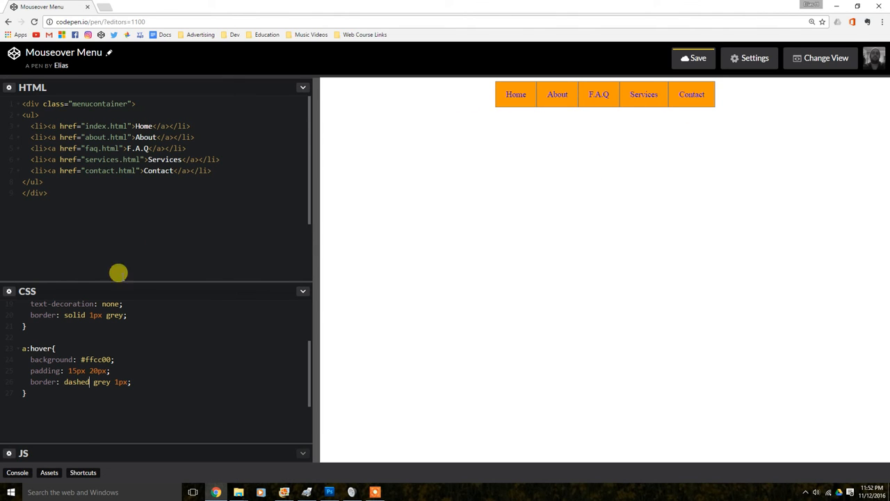
{"action": "mouse_move", "coordinate": [743, 172]}
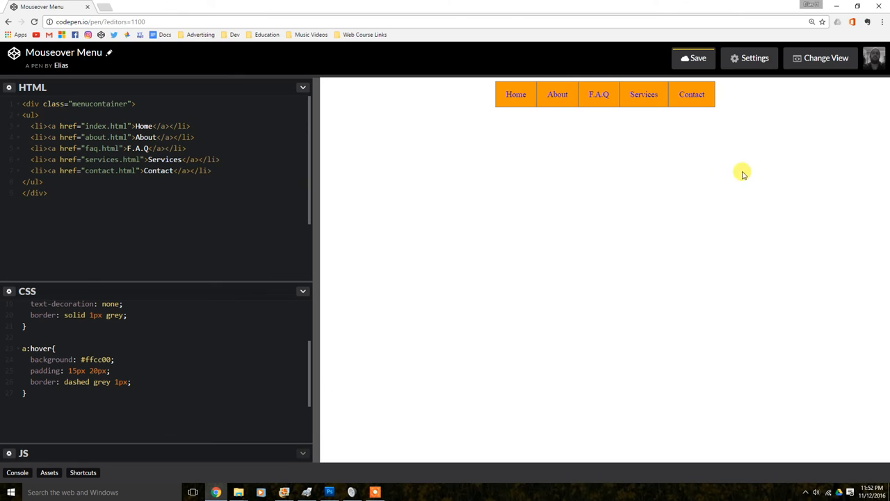
{"action": "mouse_move", "coordinate": [693, 58]}
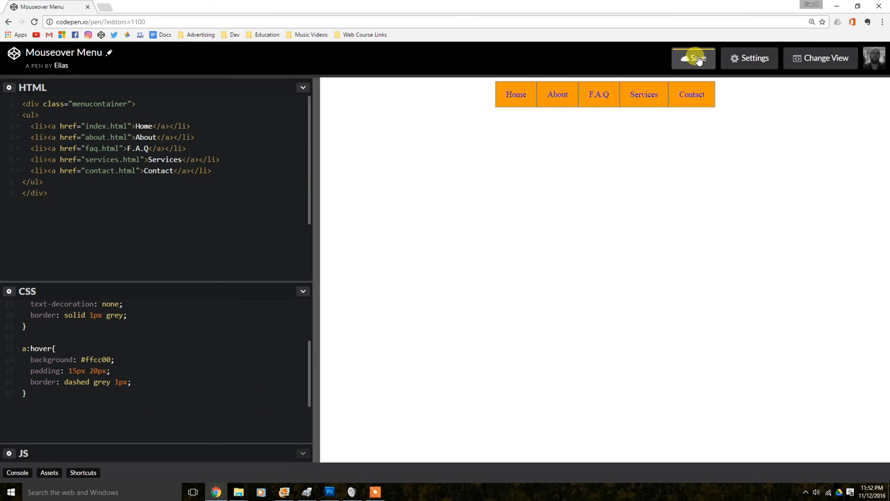
{"action": "mouse_move", "coordinate": [211, 482]}
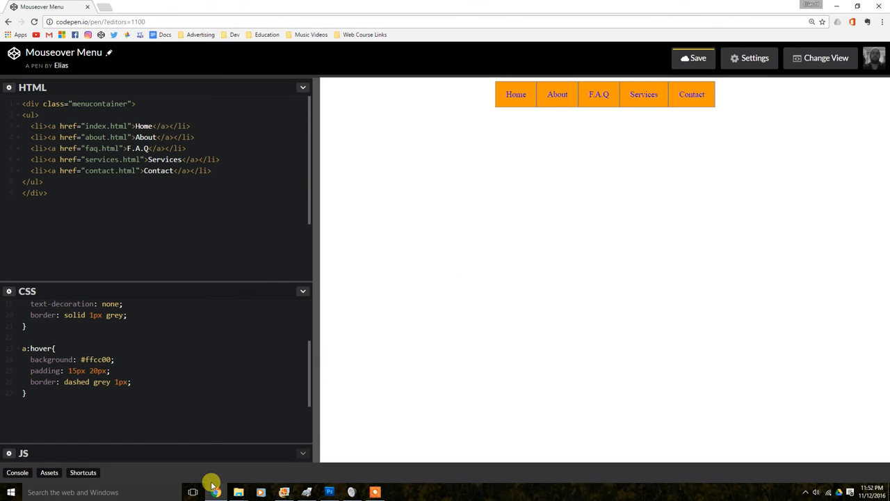
Switch back to the browser window showing the saved Mouseover Menu pen.
{"action": "left_click", "coordinate": [693, 59]}
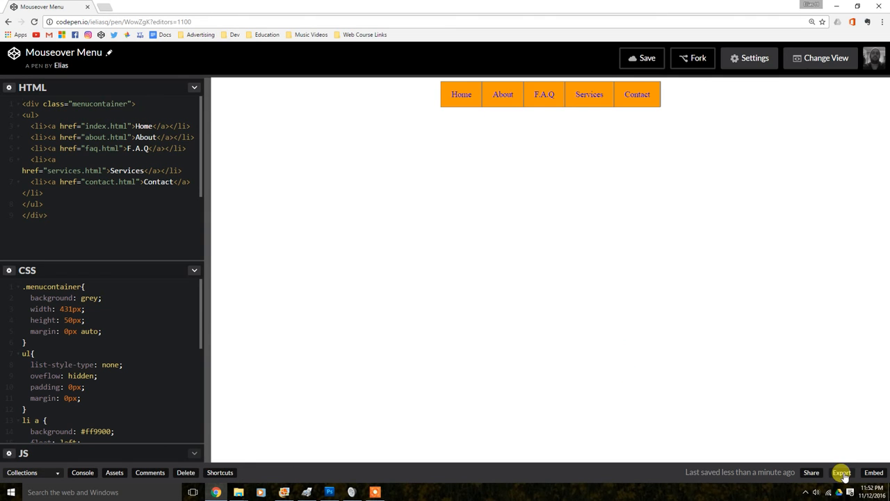
{"action": "mouse_move", "coordinate": [664, 118]}
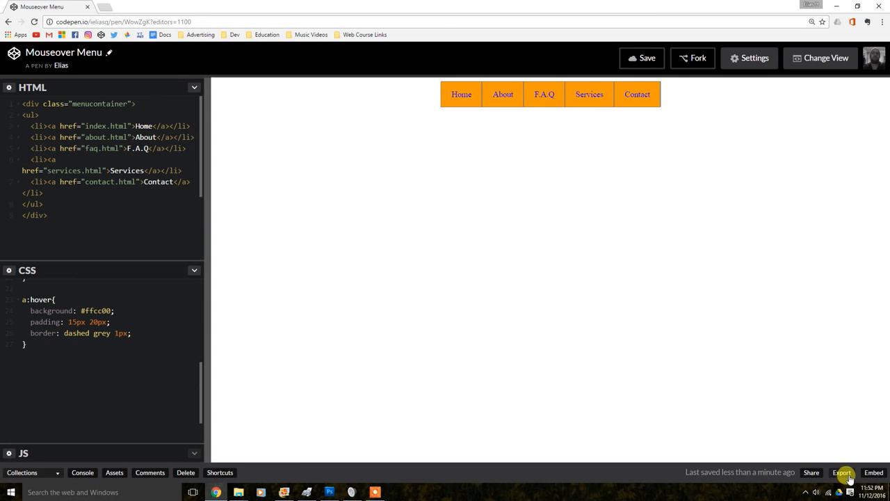
{"action": "mouse_move", "coordinate": [643, 208]}
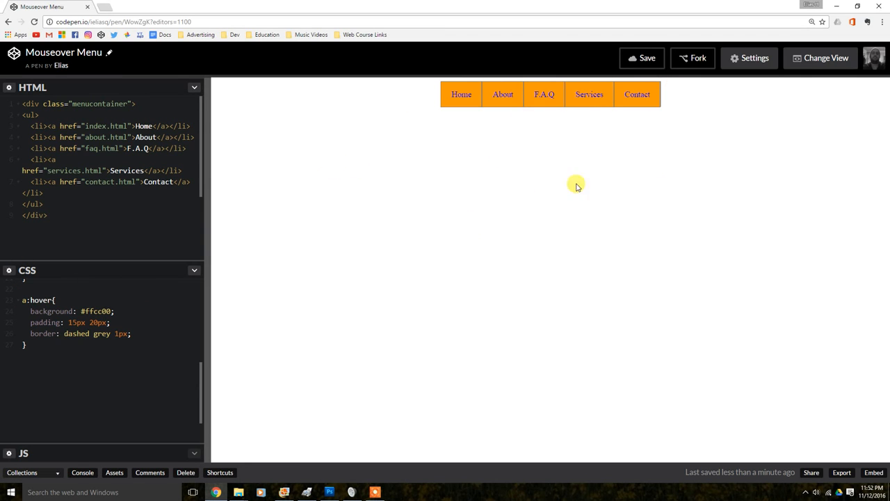
{"action": "mouse_move", "coordinate": [424, 495]}
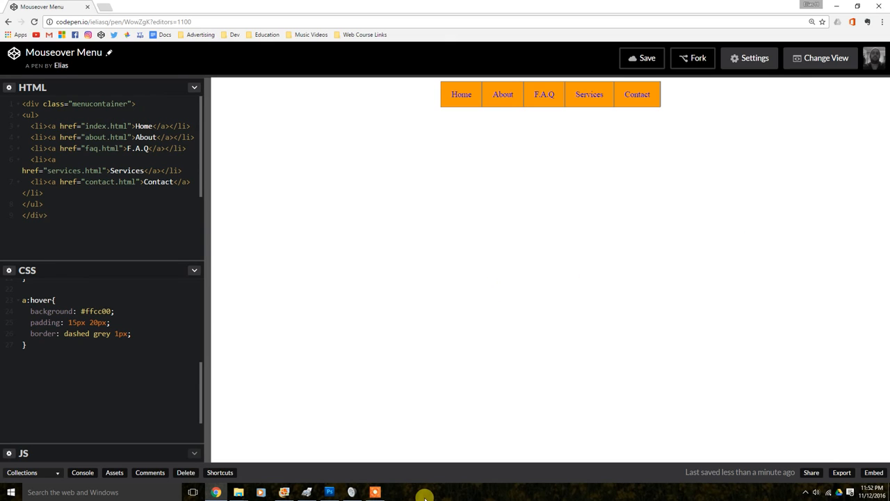
{"action": "mouse_move", "coordinate": [513, 373]}
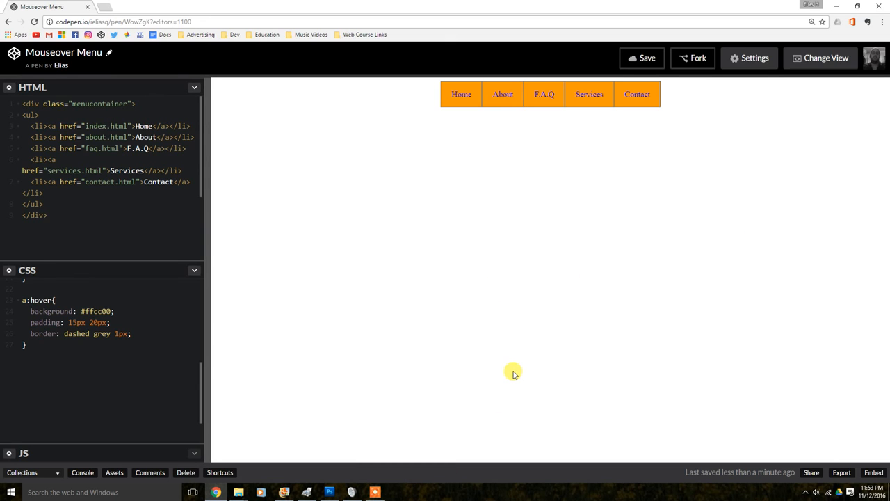
{"action": "mouse_move", "coordinate": [420, 373]}
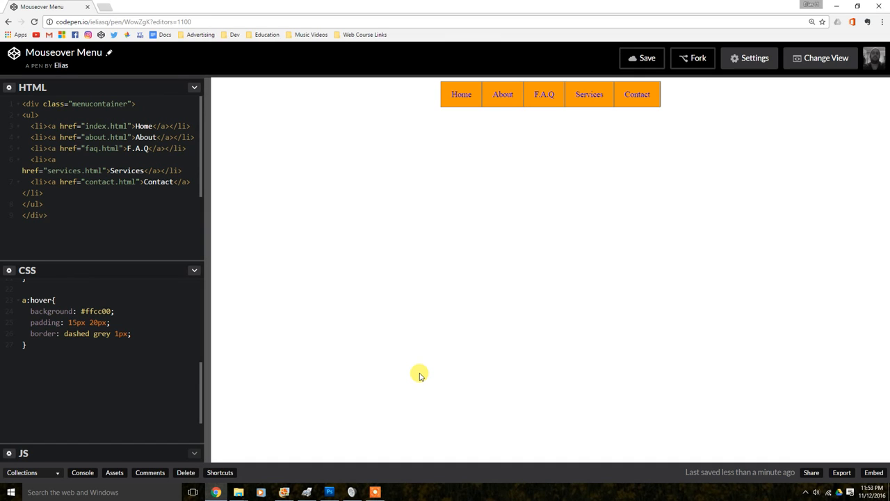
{"action": "mouse_move", "coordinate": [412, 373]}
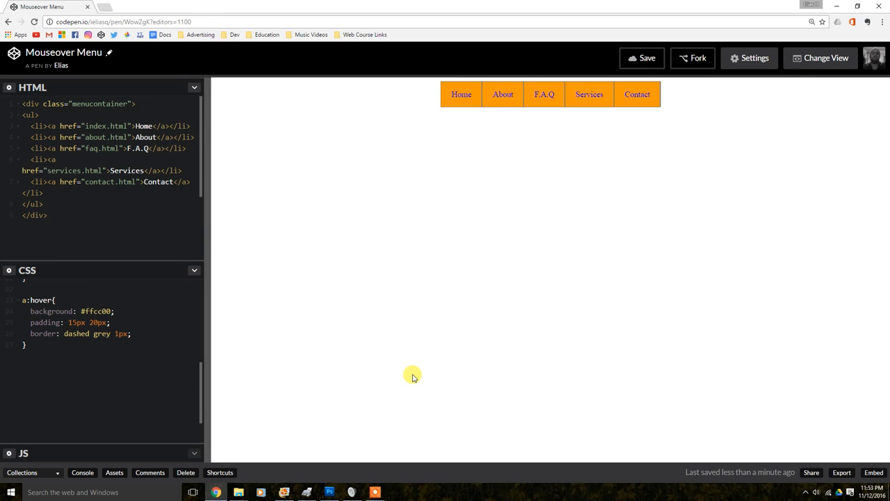
{"action": "mouse_move", "coordinate": [367, 390]}
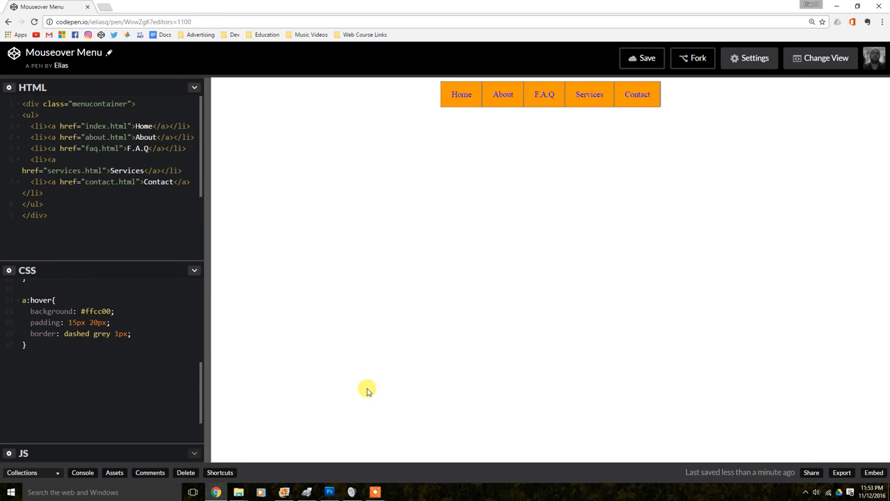
{"action": "mouse_move", "coordinate": [356, 409]}
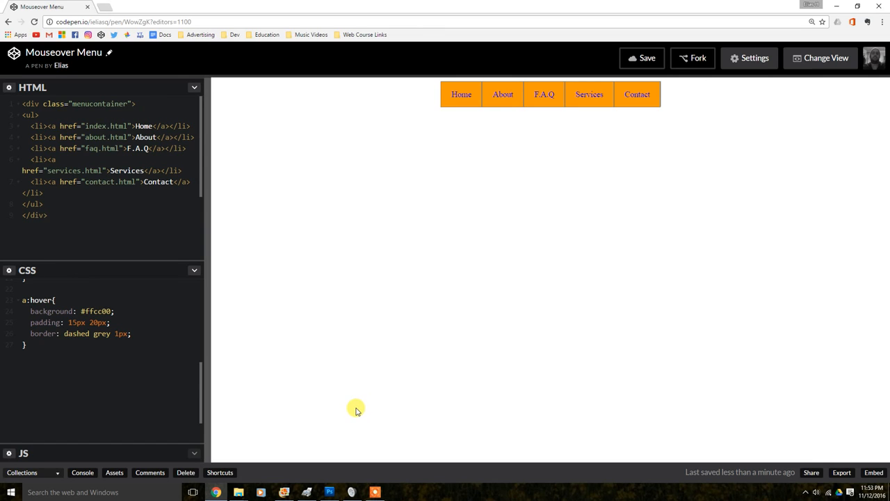